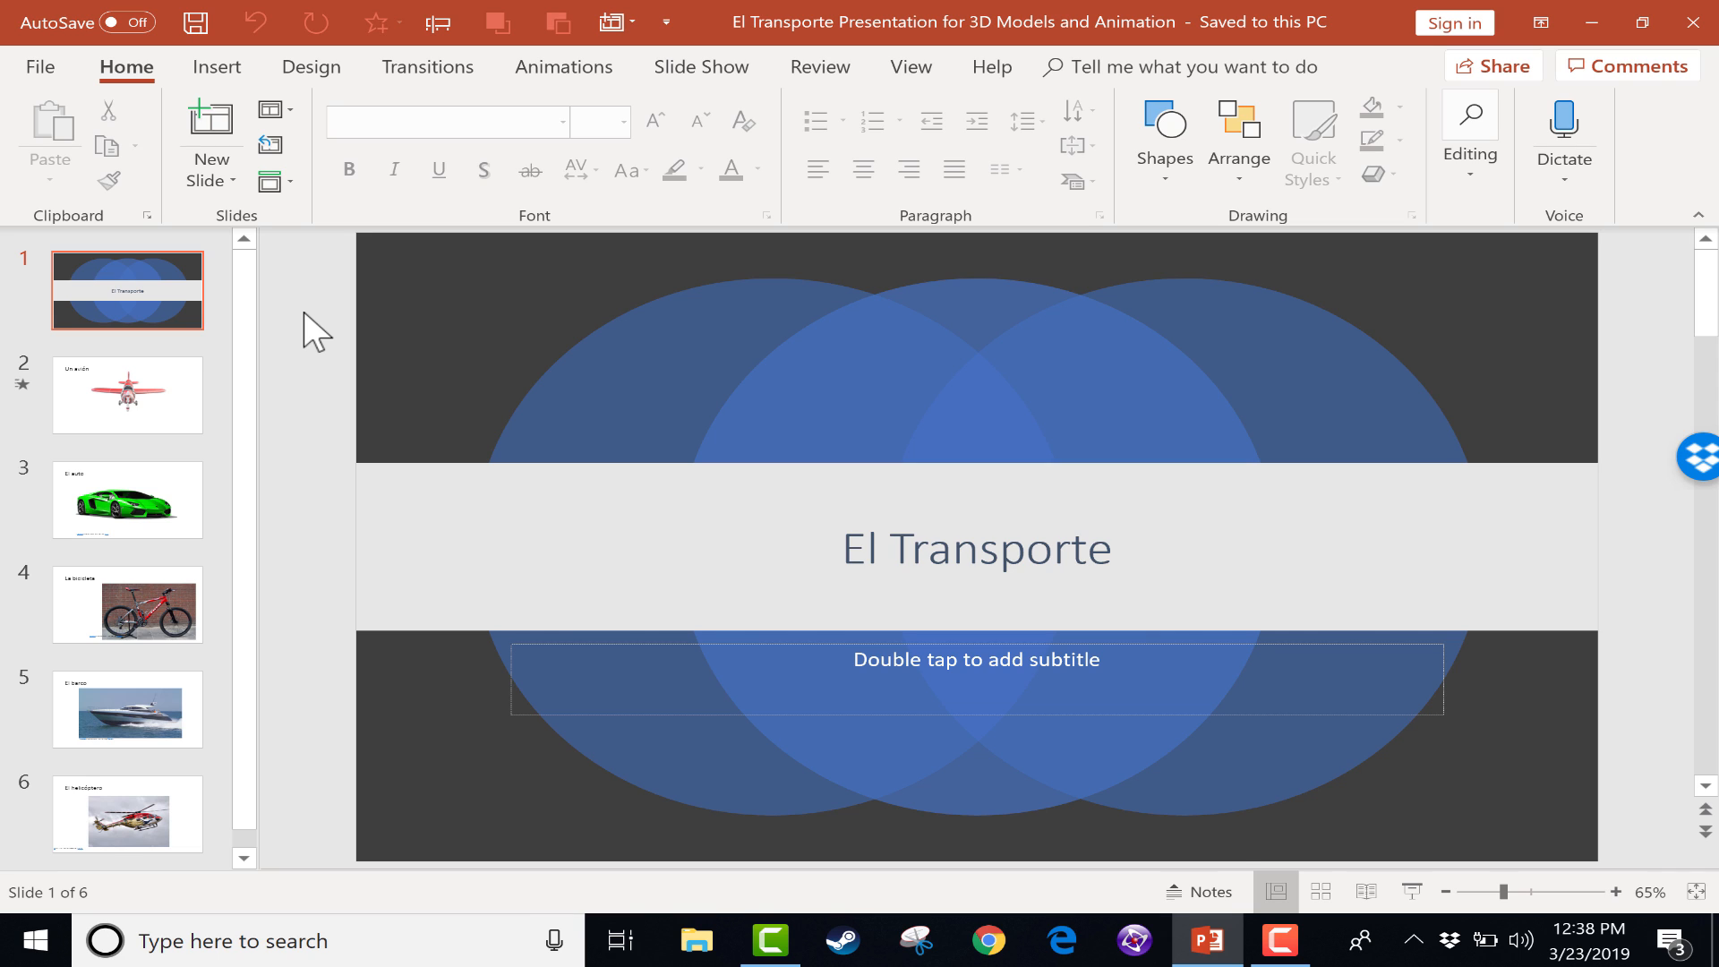
{"action": "mouse_move", "coordinate": [230, 361]}
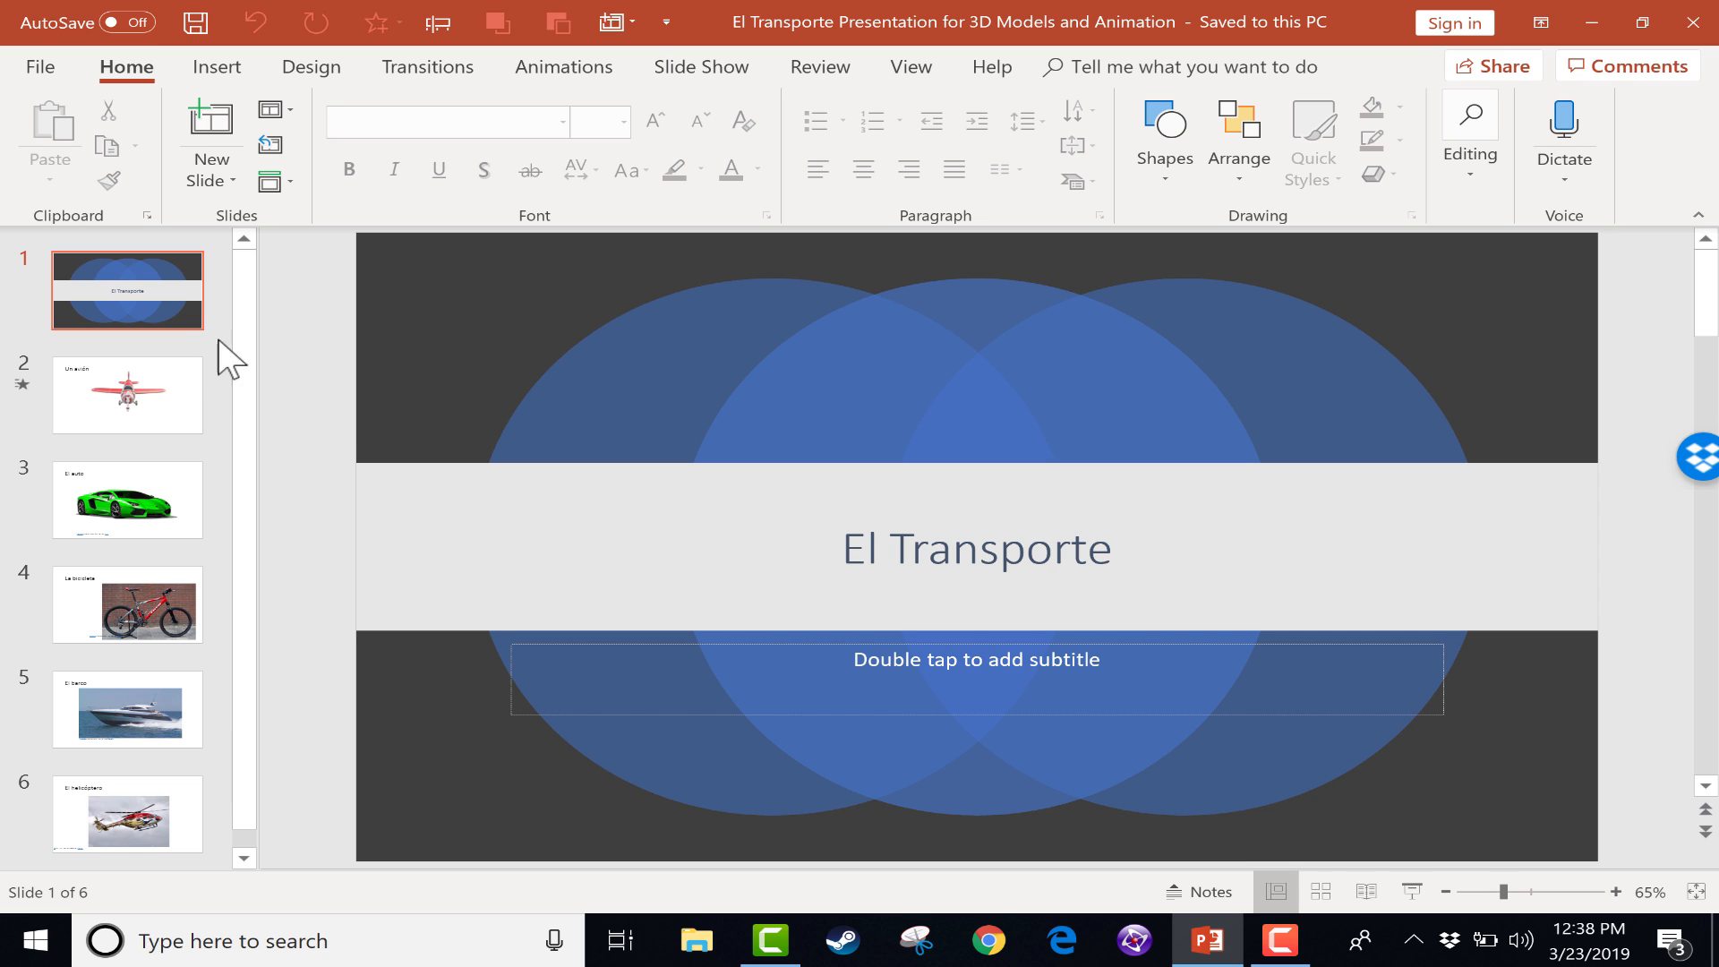
{"action": "mouse_move", "coordinate": [332, 507]}
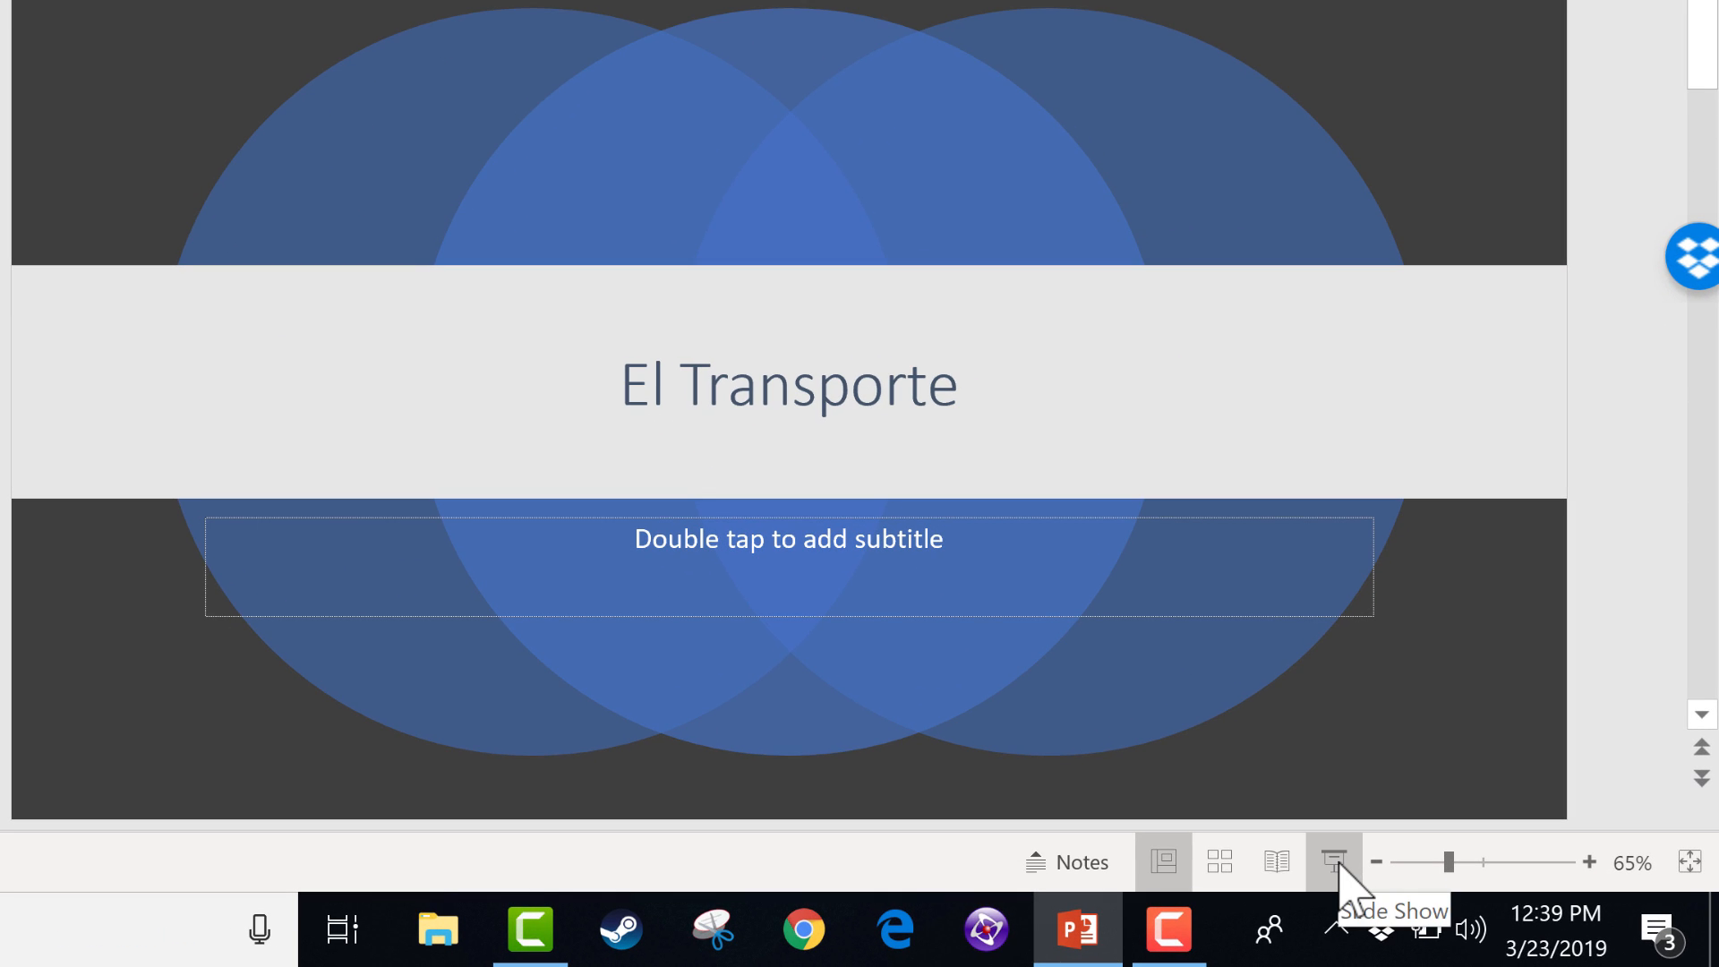
- Show the Slide Show ribbon settings for the El Transporte deck
{"action": "left_click", "coordinate": [1161, 861]}
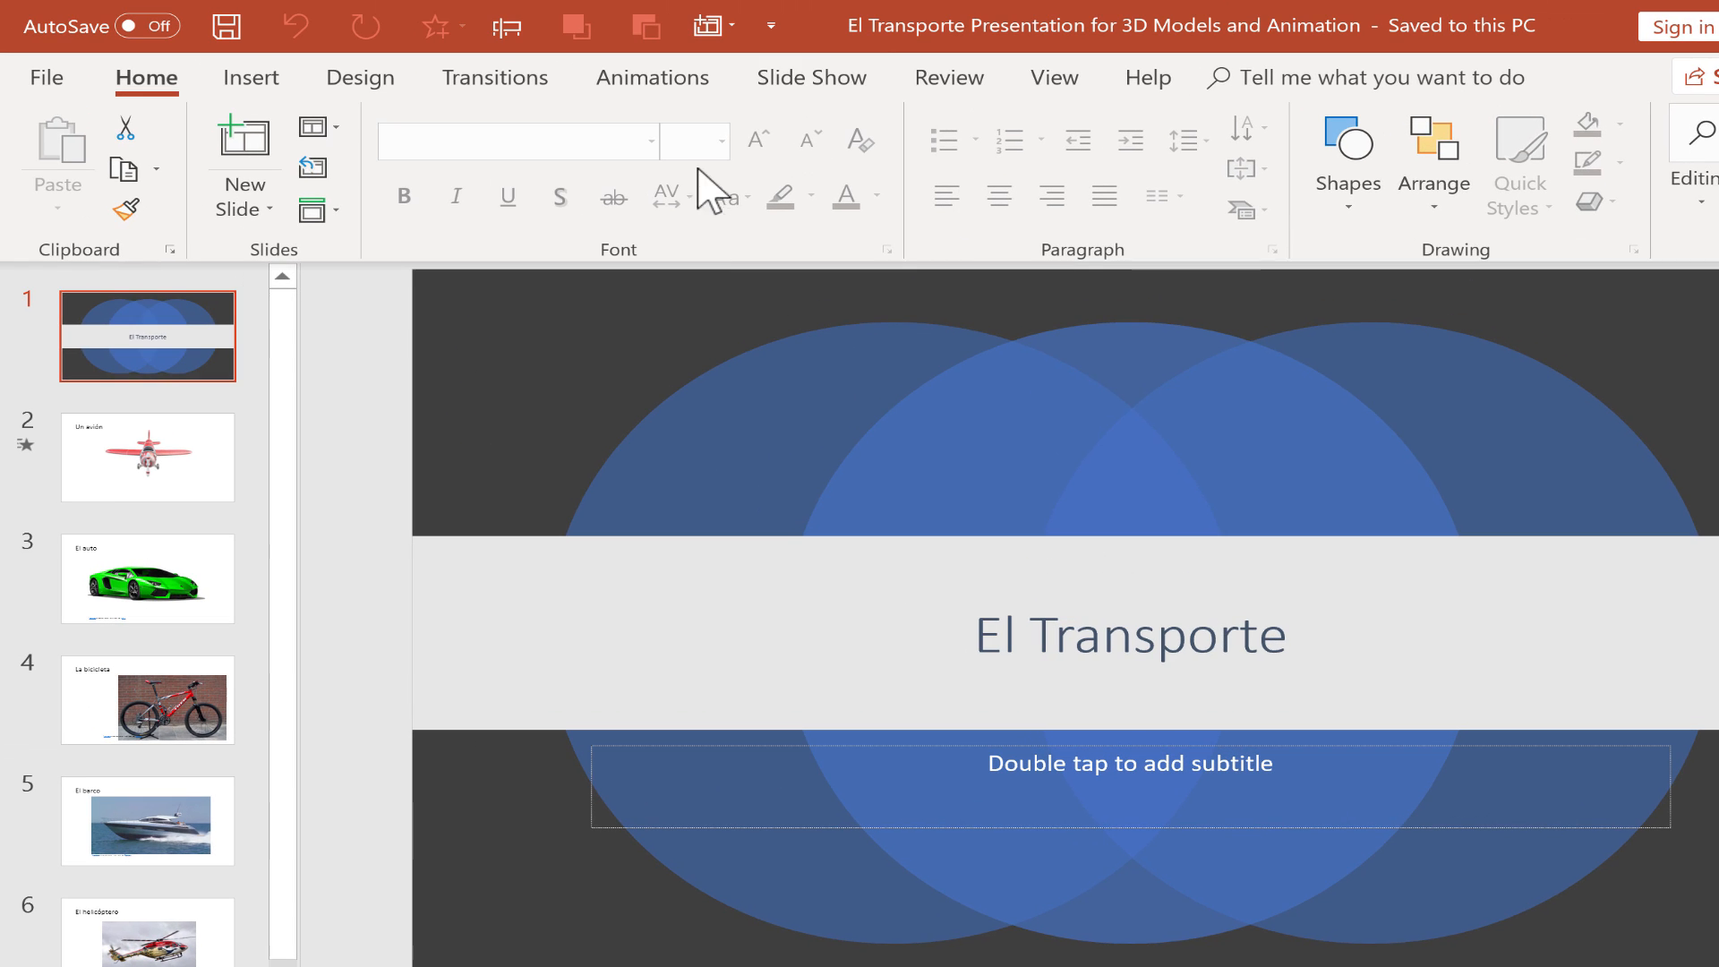
{"action": "left_click", "coordinate": [812, 77]}
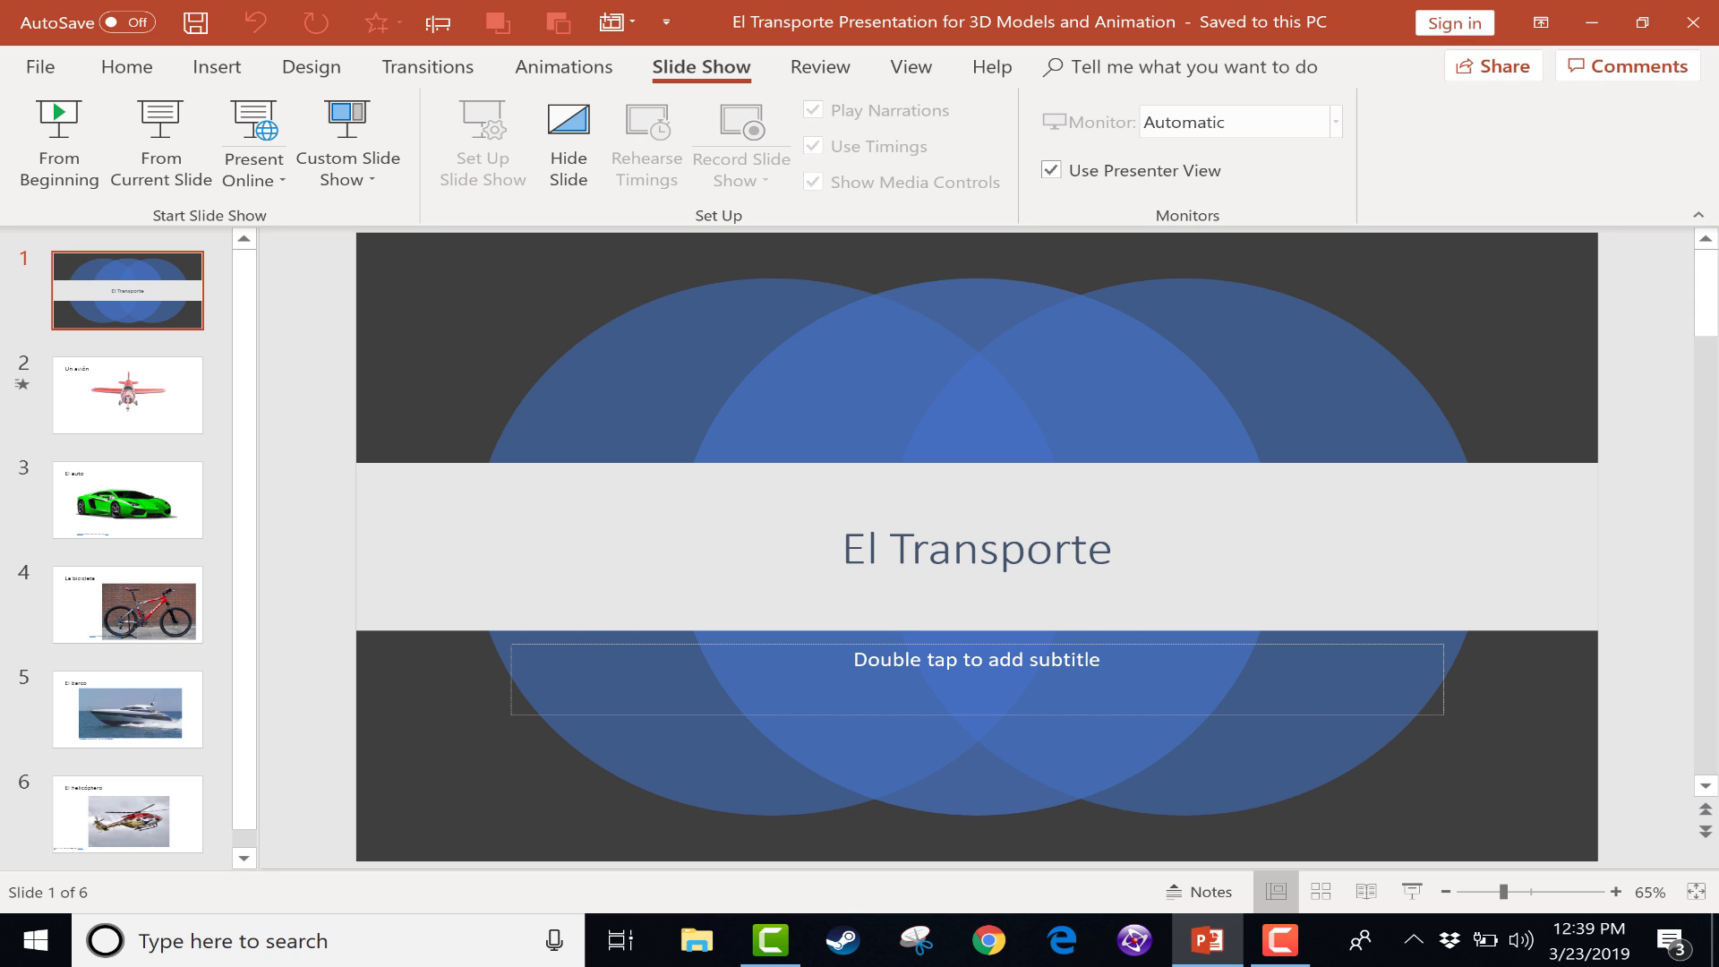
{"action": "mouse_move", "coordinate": [58, 143]}
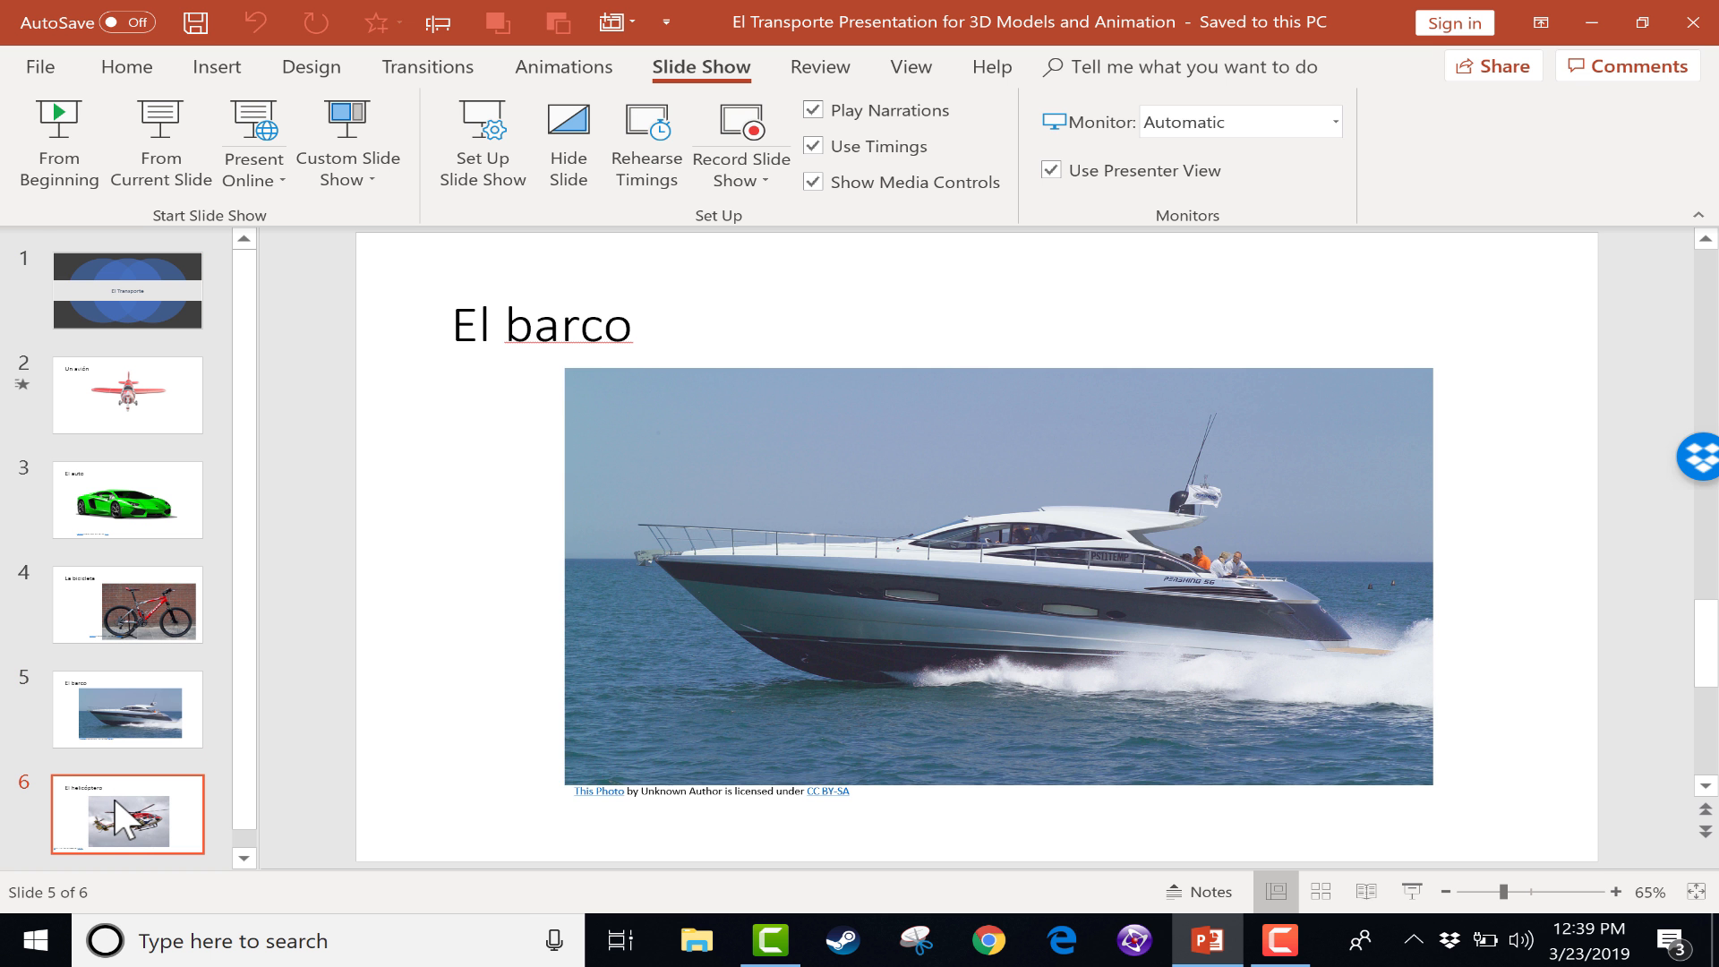
- Preview the El helicóptero, title and El barco slides, then start the show from slide 1
{"action": "left_click", "coordinate": [127, 815]}
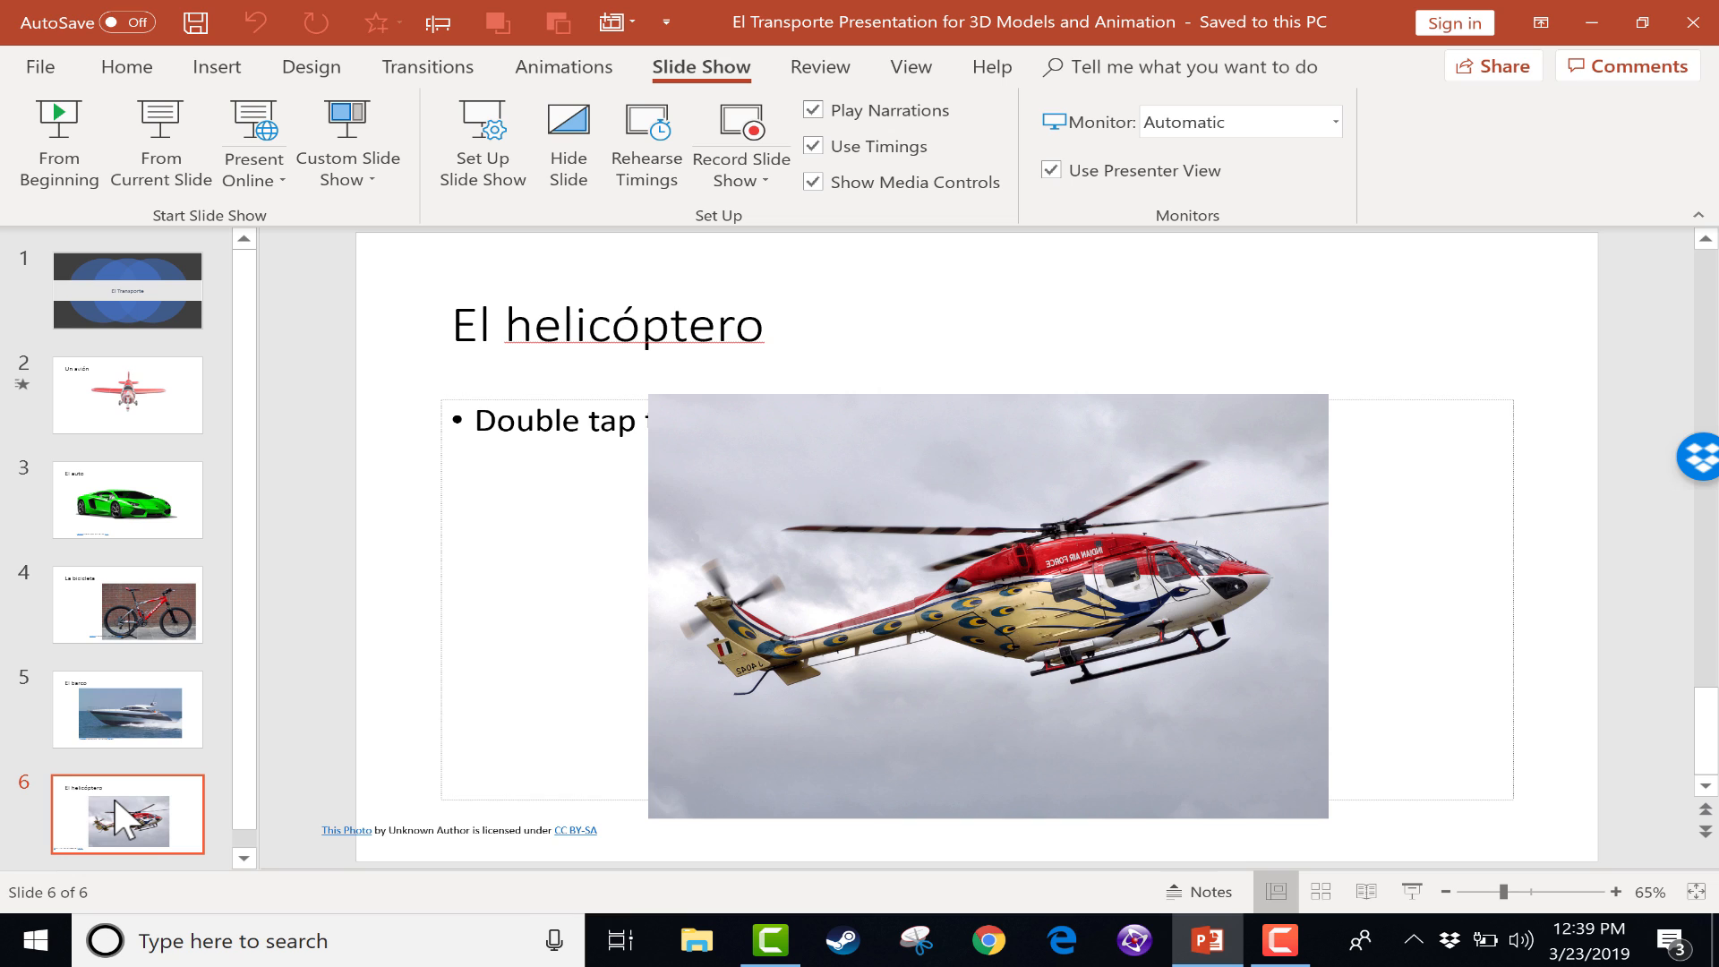
{"action": "left_click", "coordinate": [59, 143]}
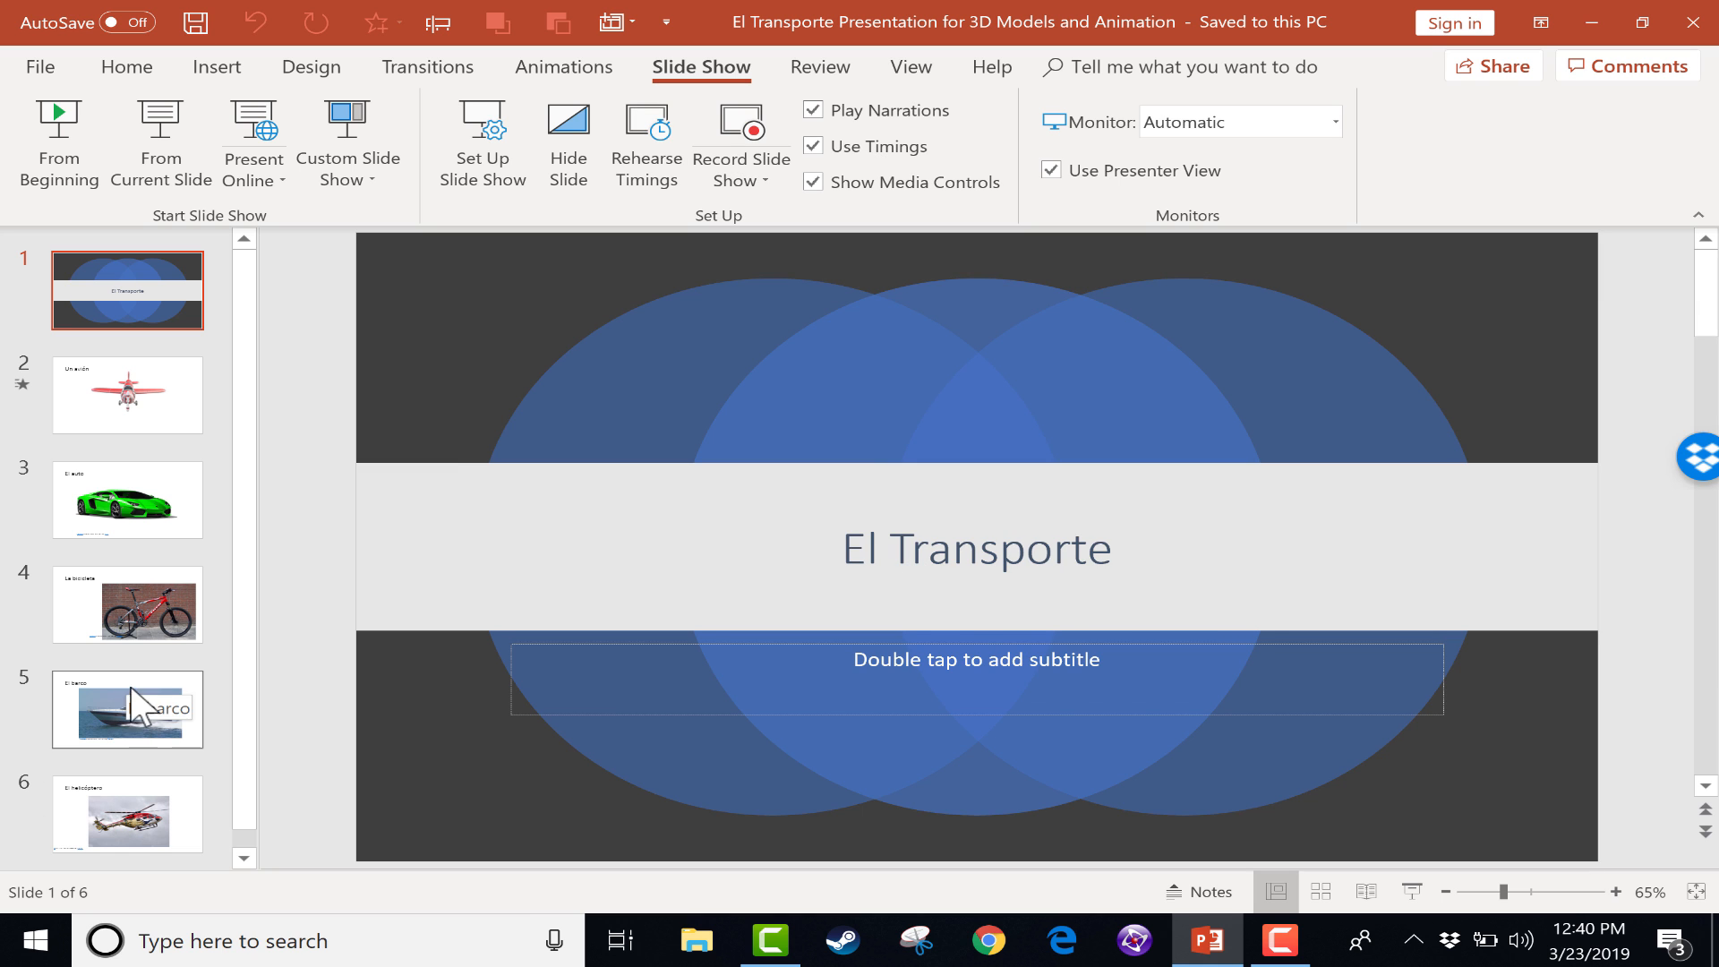
{"action": "left_click", "coordinate": [127, 709]}
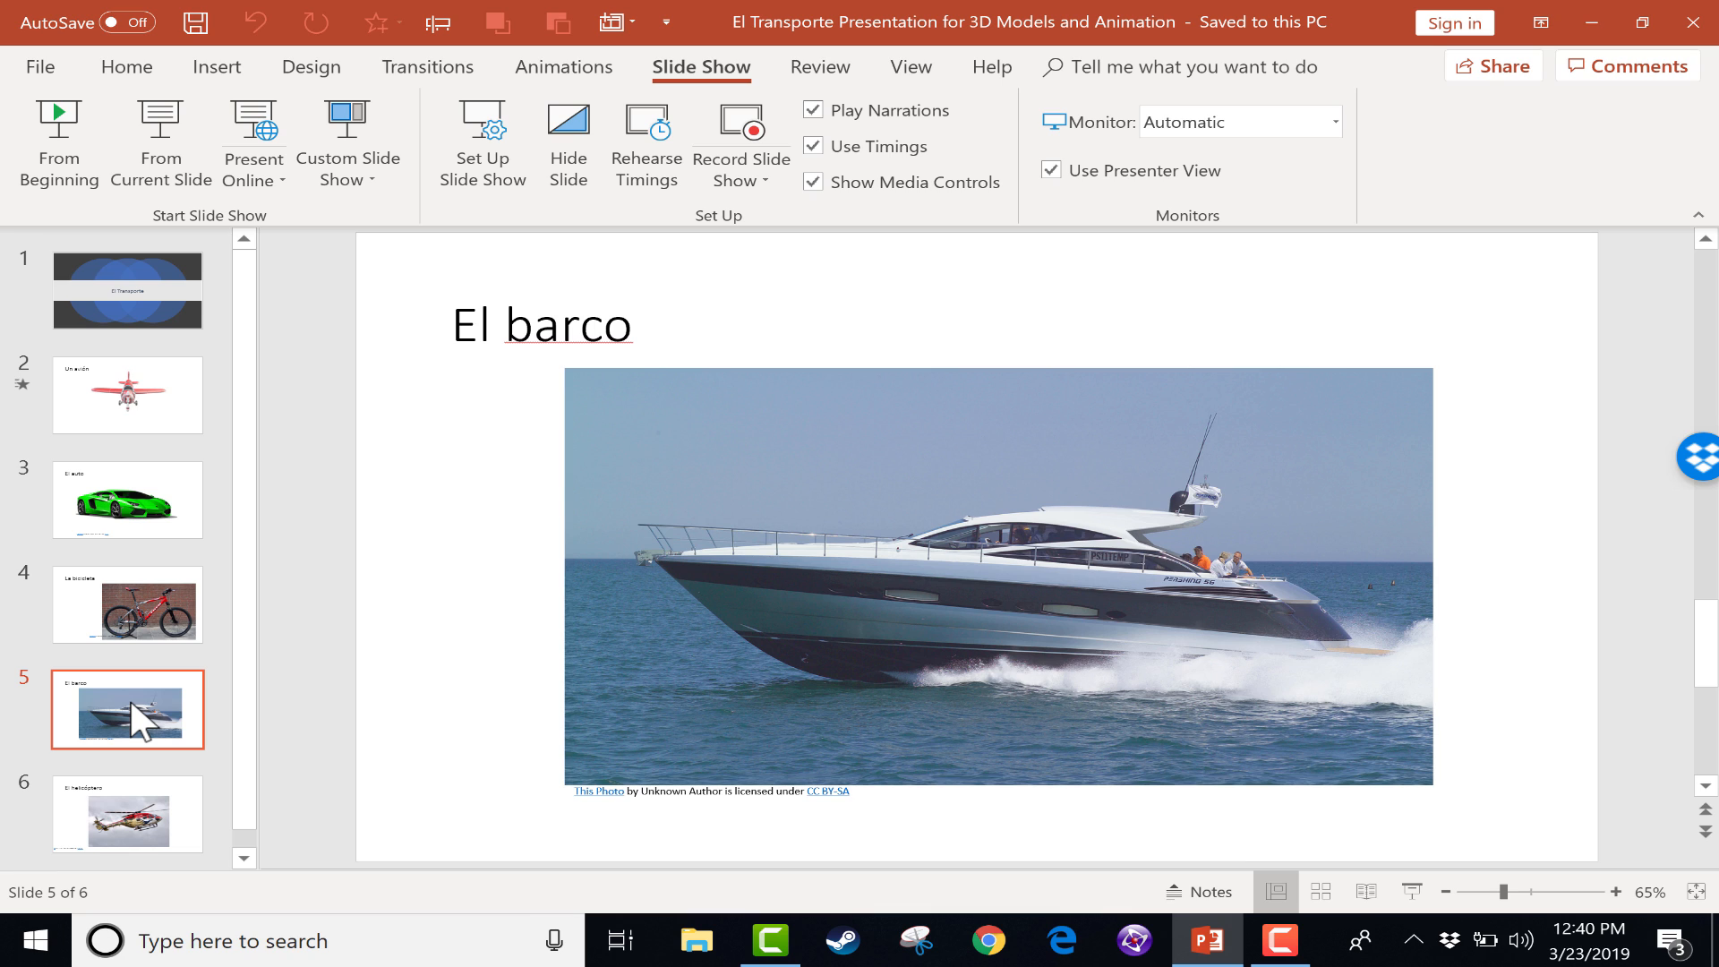
{"action": "key", "text": "shift+f5"}
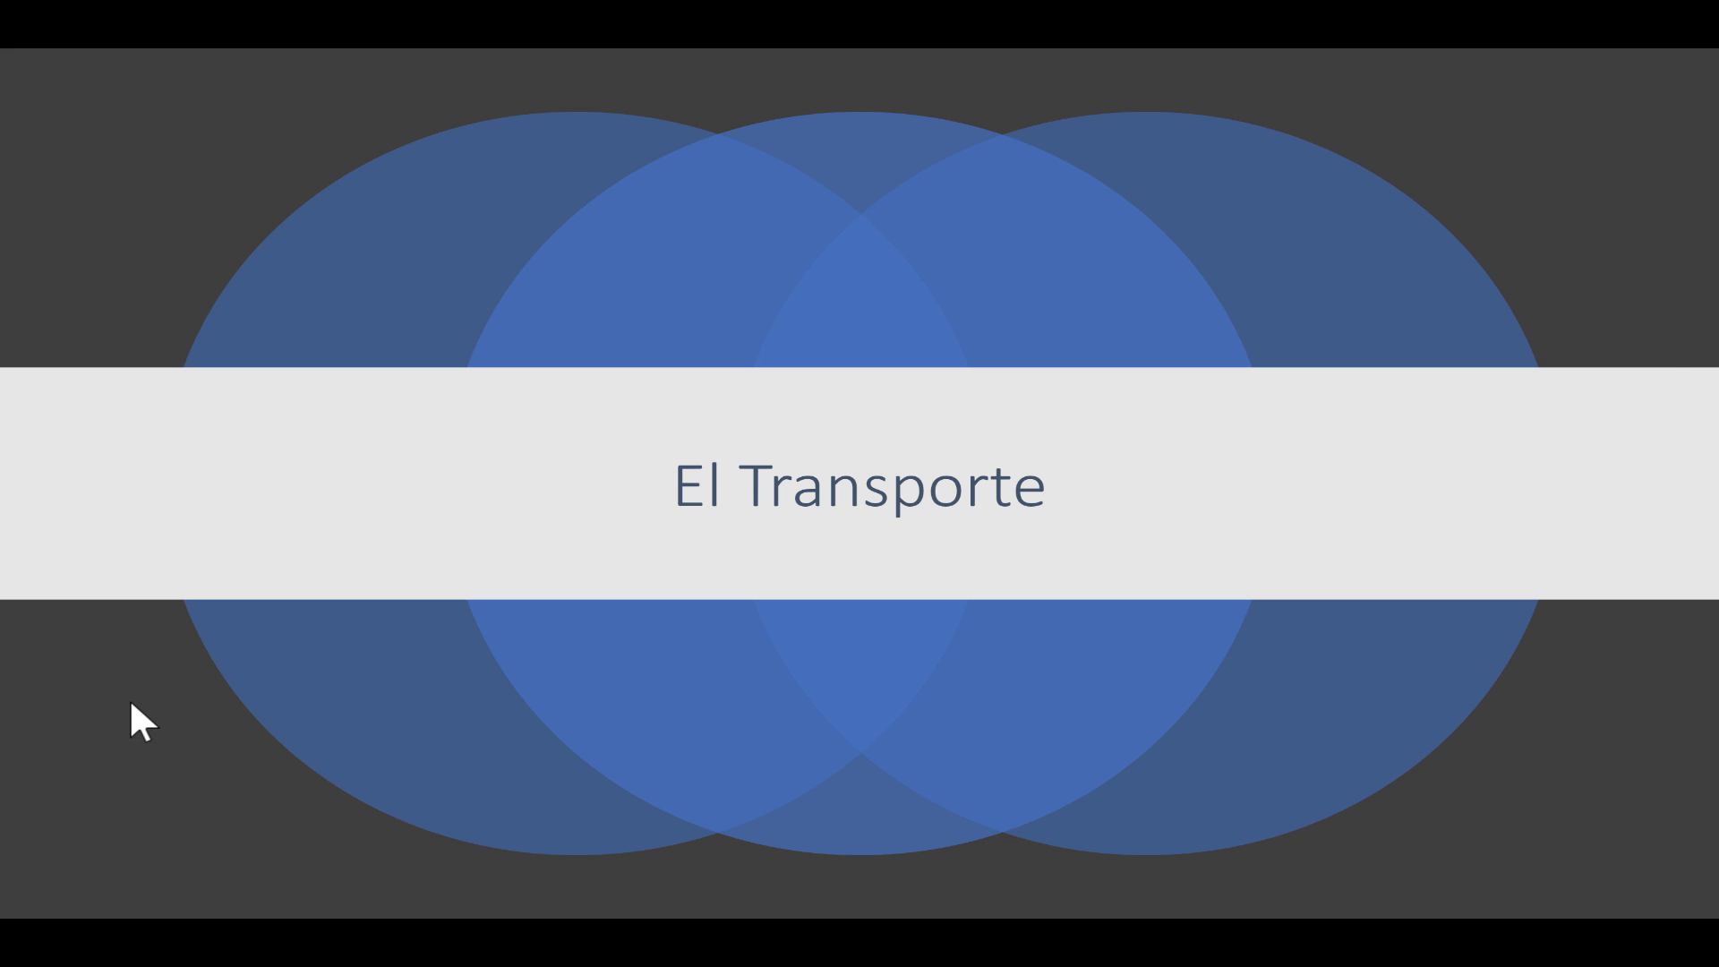
- Advance the running show to the final El helicóptero slide
{"action": "key", "text": "Right"}
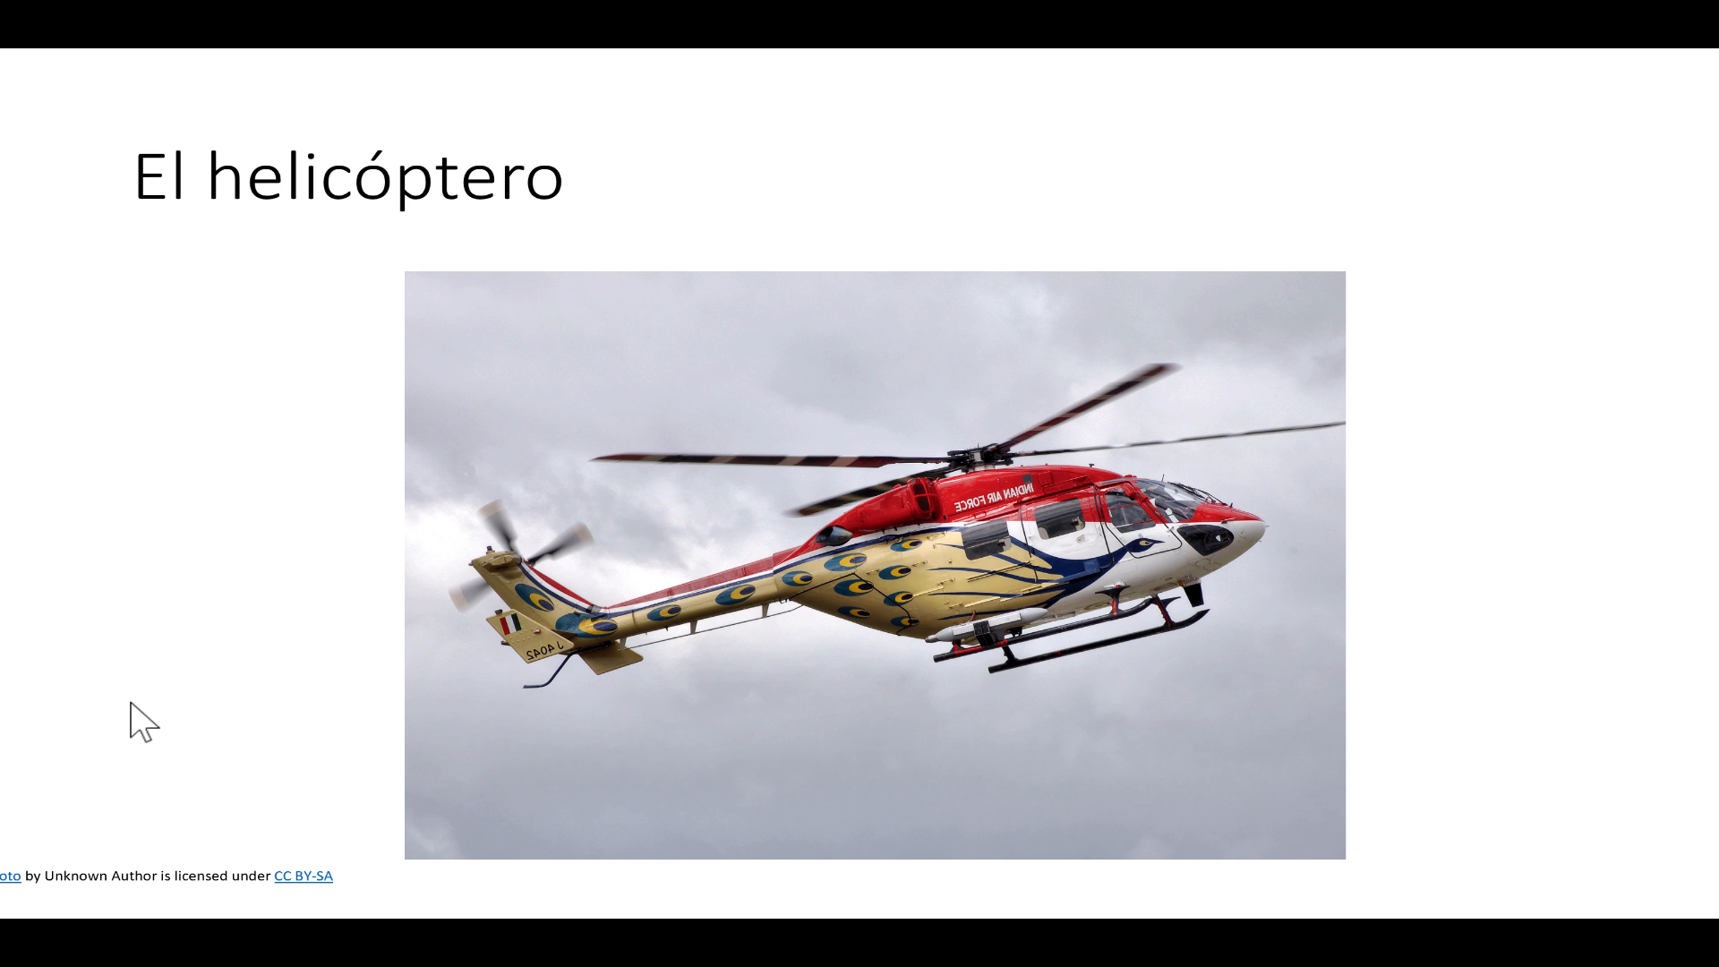
- Jump the show to slide 3, El auto, from the All Slides list
{"action": "key", "text": "ctrl+s"}
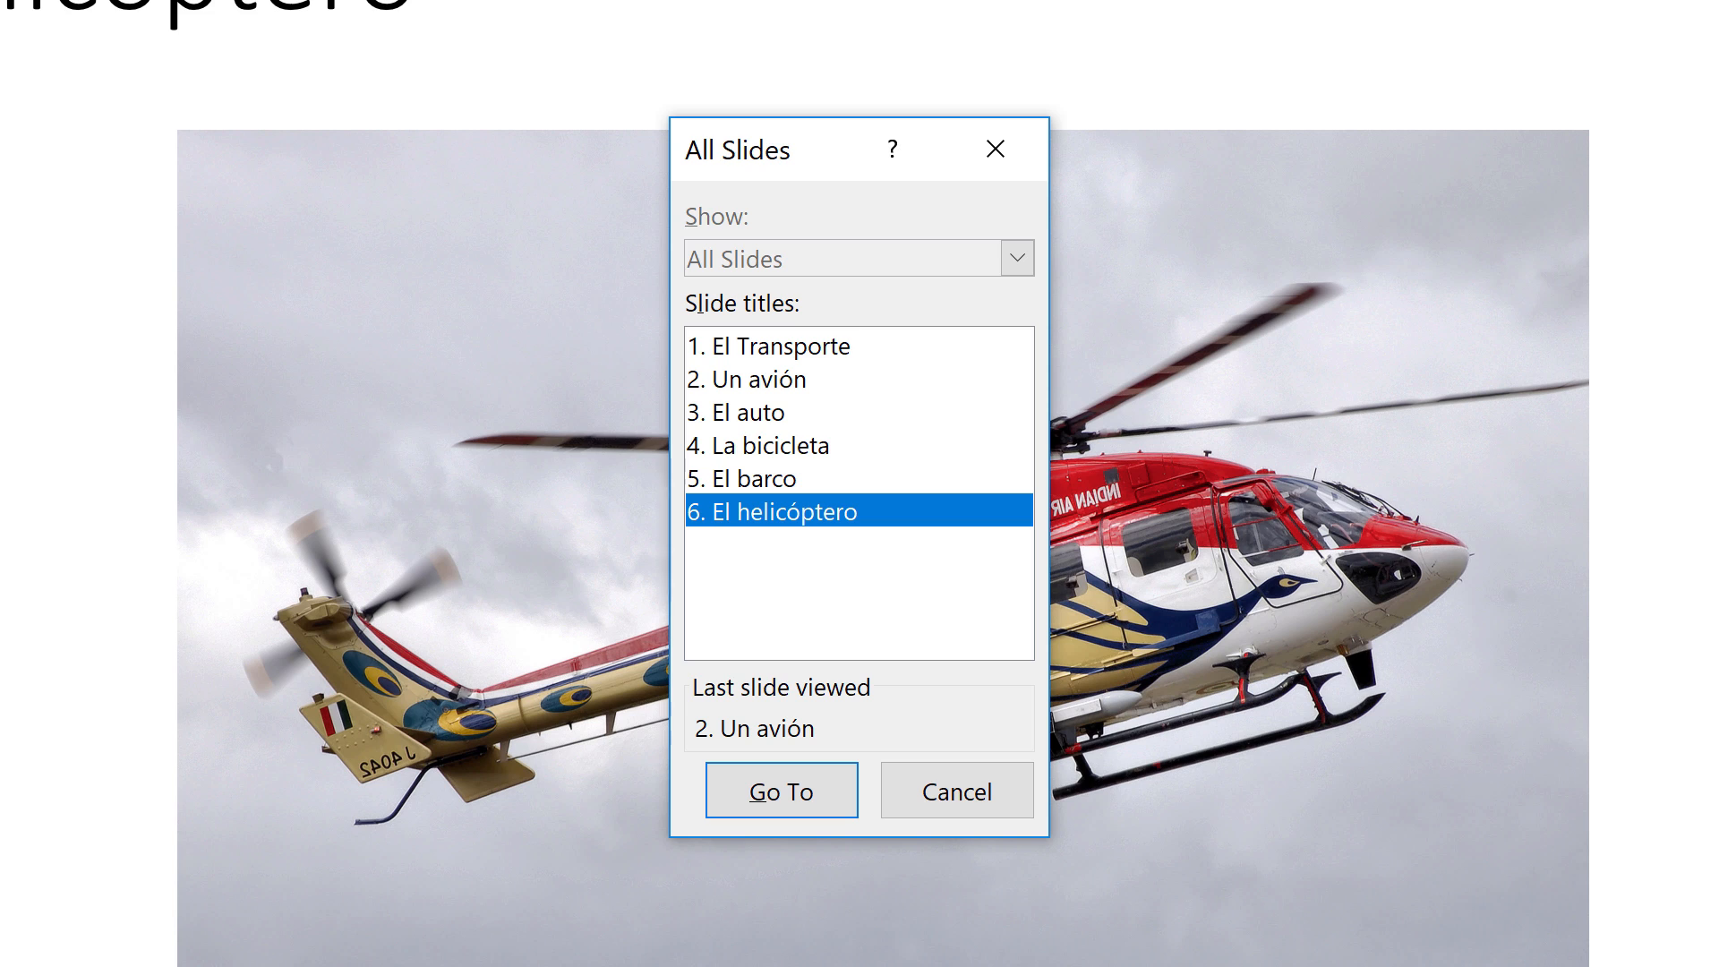
{"action": "left_click", "coordinate": [747, 378]}
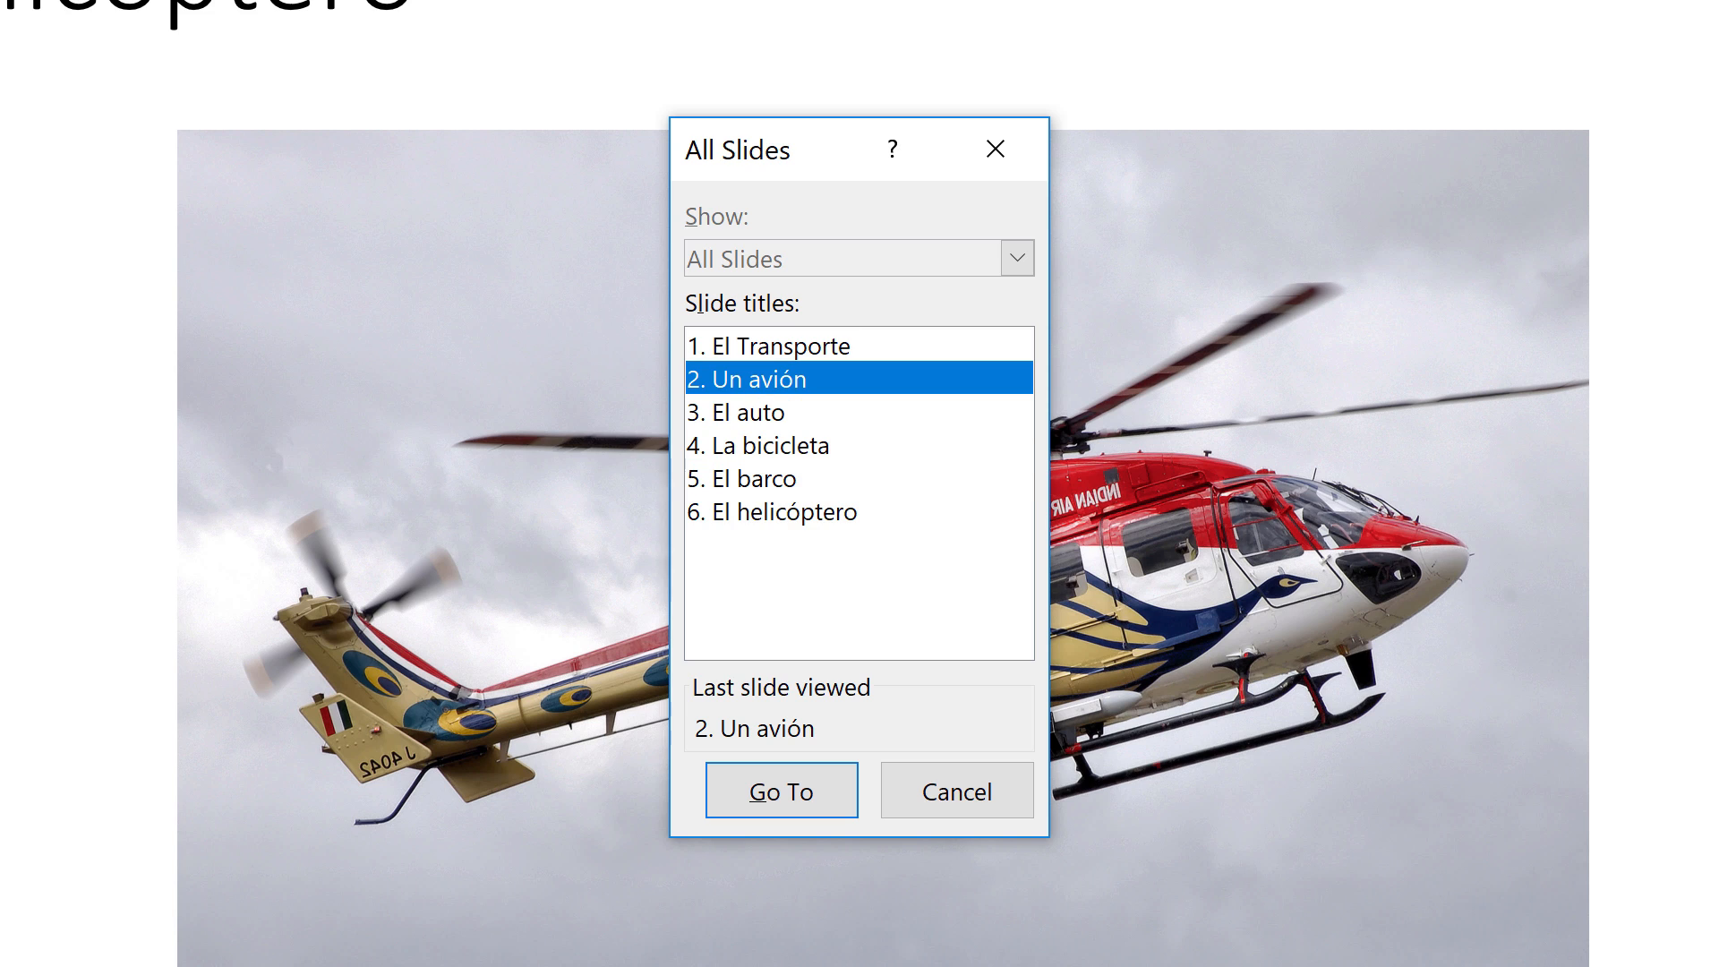
{"action": "left_click", "coordinate": [746, 411]}
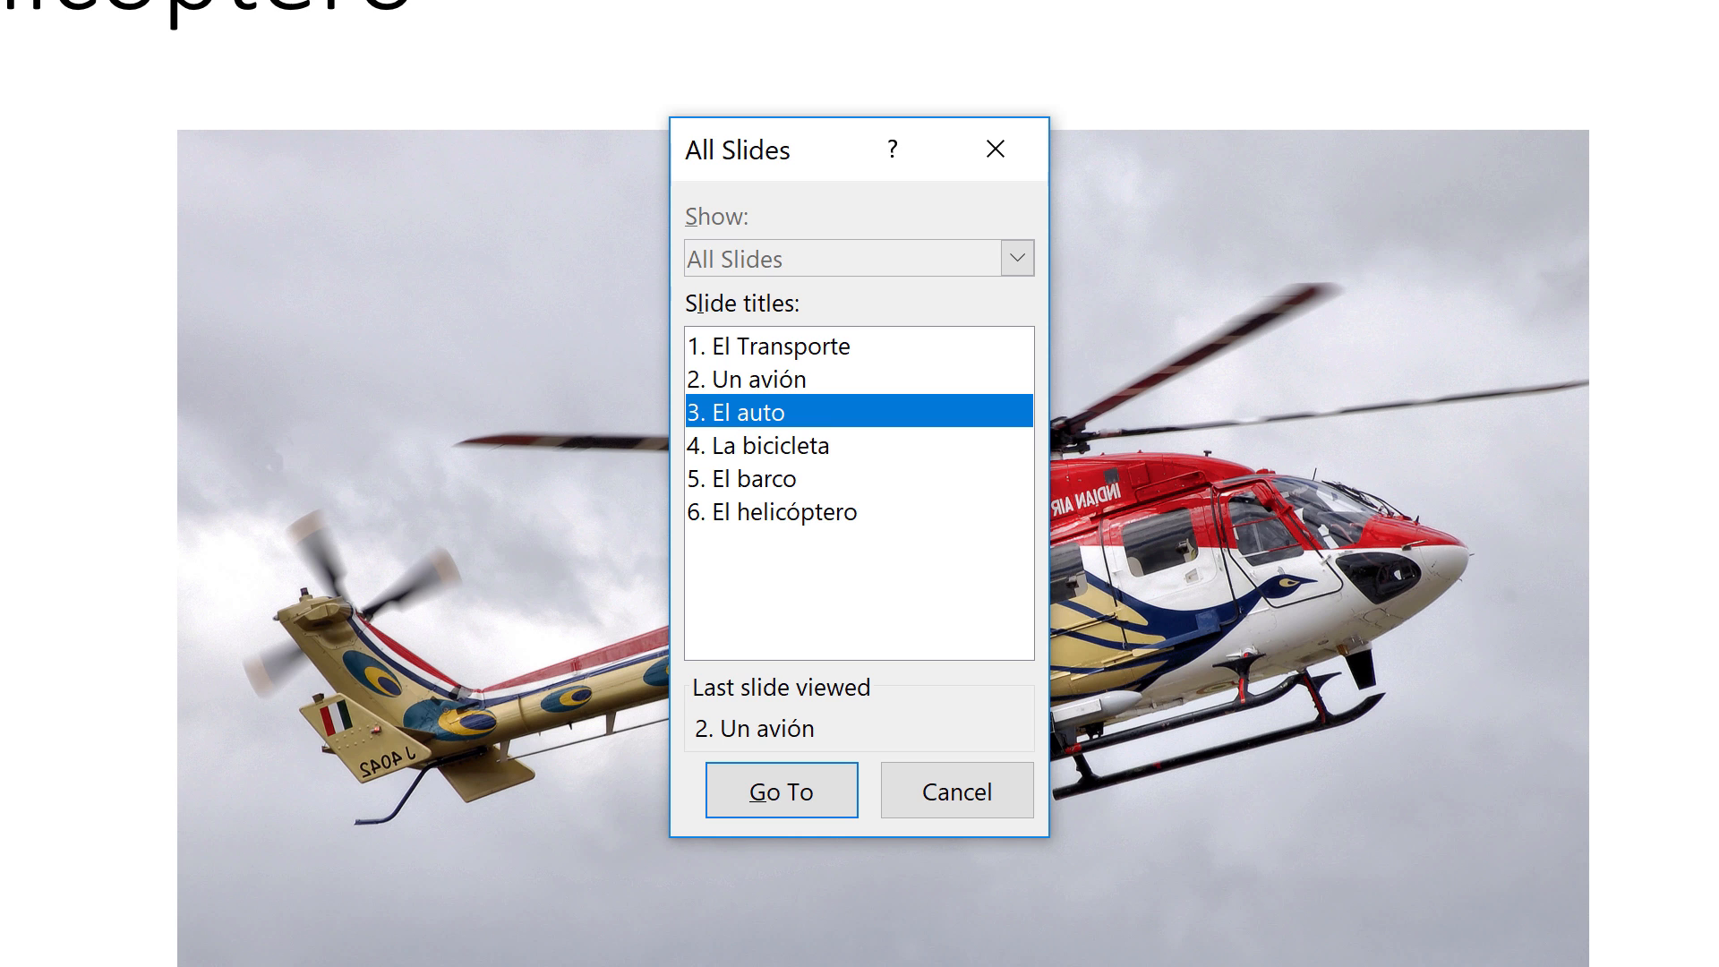
{"action": "left_click", "coordinate": [781, 790]}
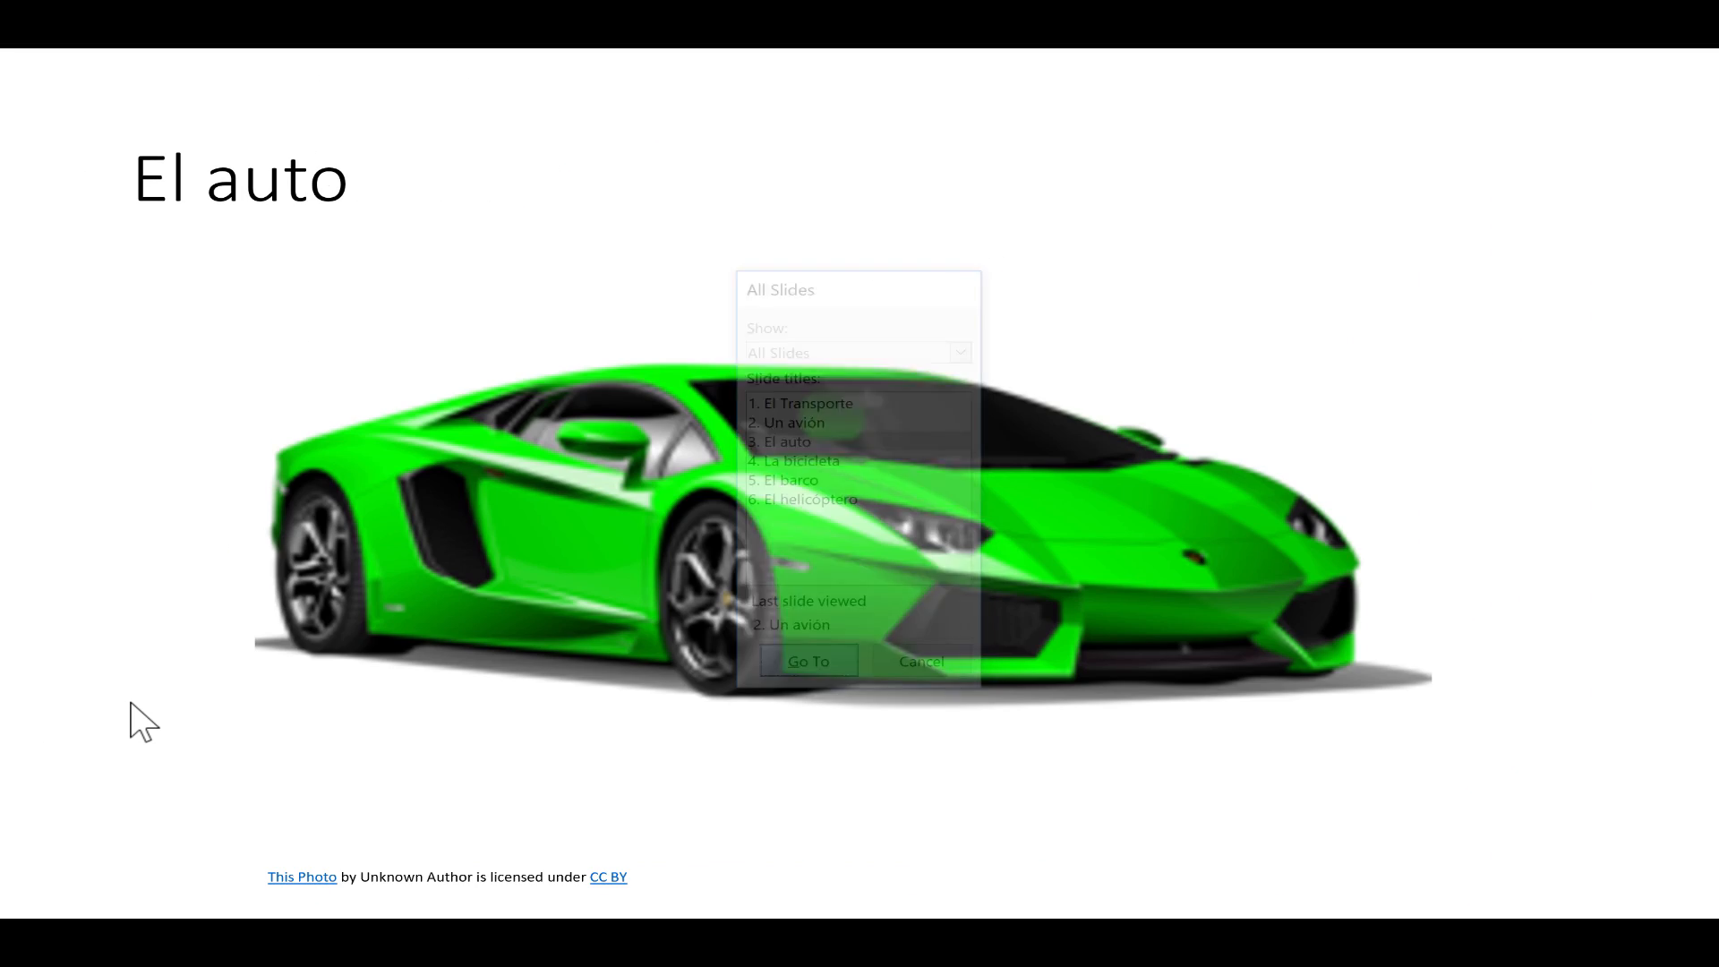
{"action": "left_click", "coordinate": [808, 661]}
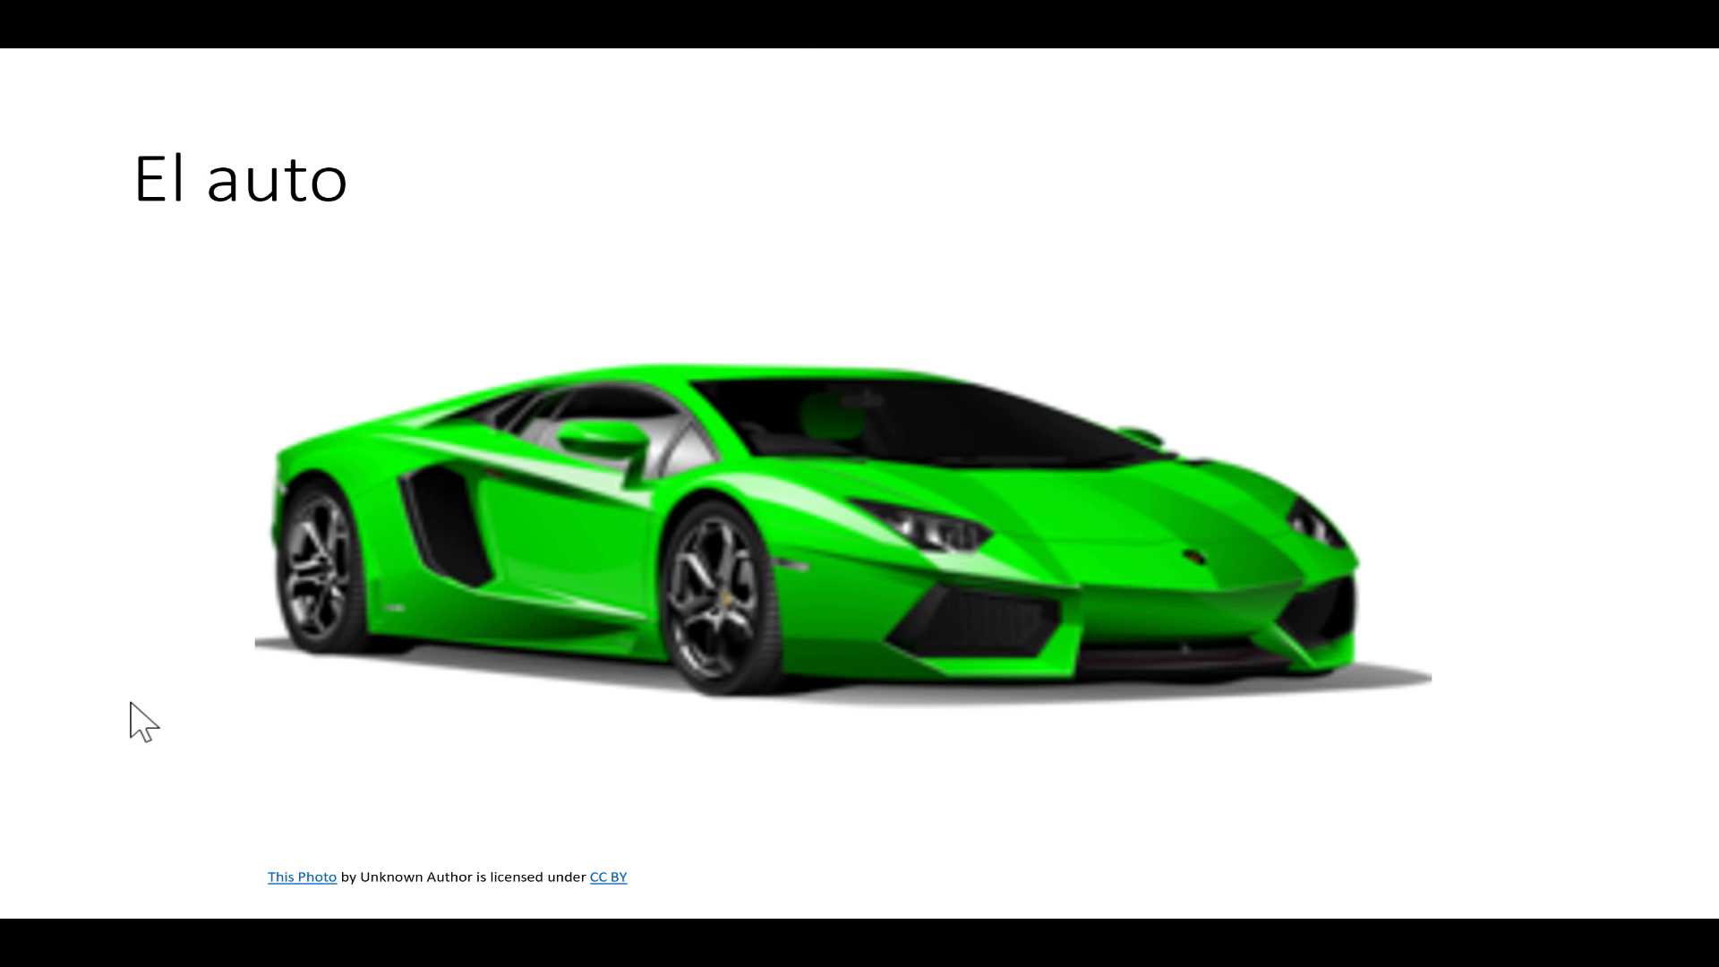
{"action": "key", "text": "right"}
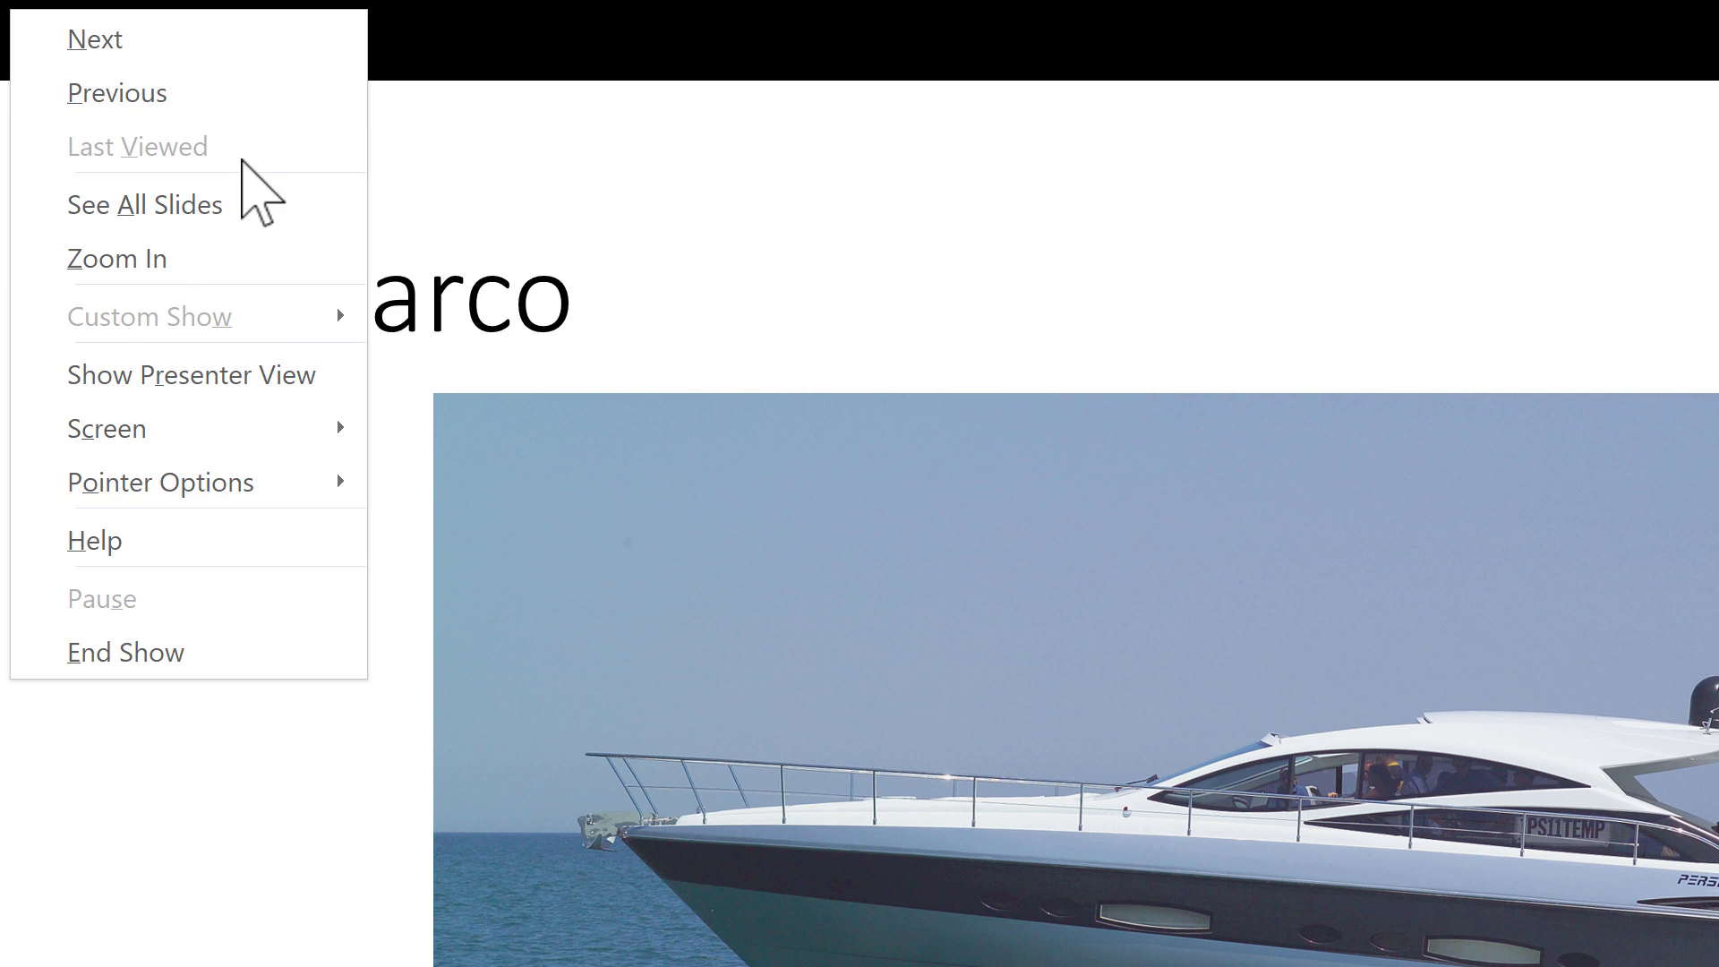
- Display the thumbnail grid of all six slides during the show
{"action": "left_click", "coordinate": [161, 483]}
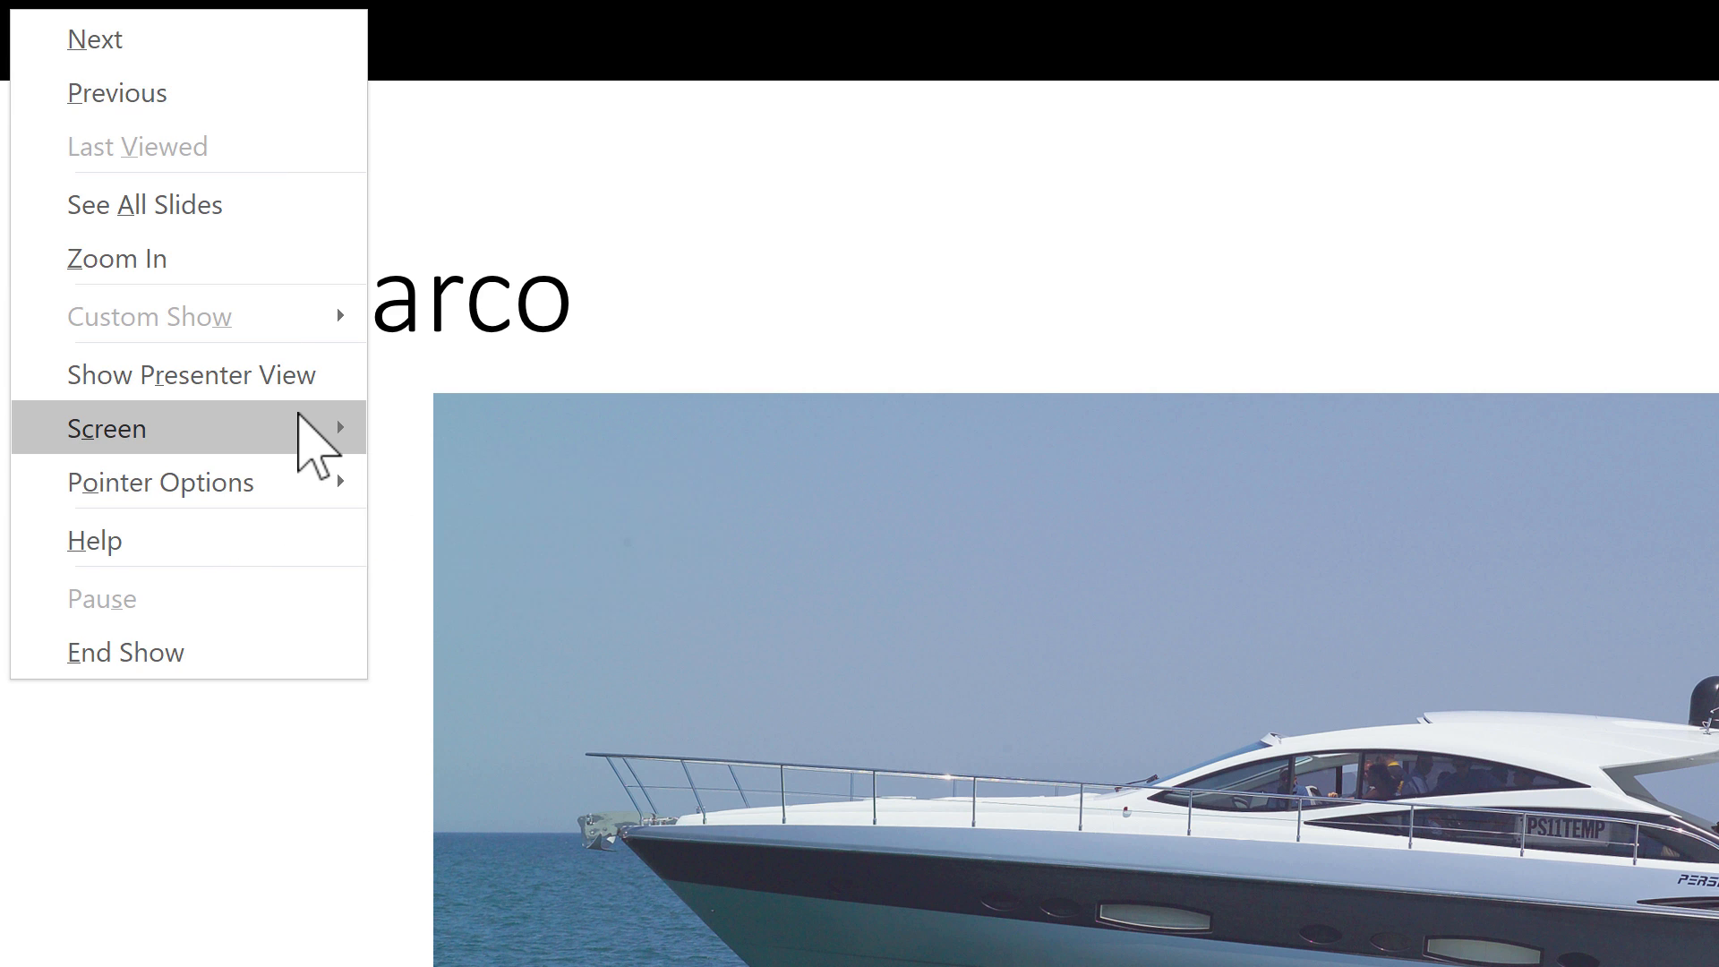
{"action": "mouse_move", "coordinate": [106, 428]}
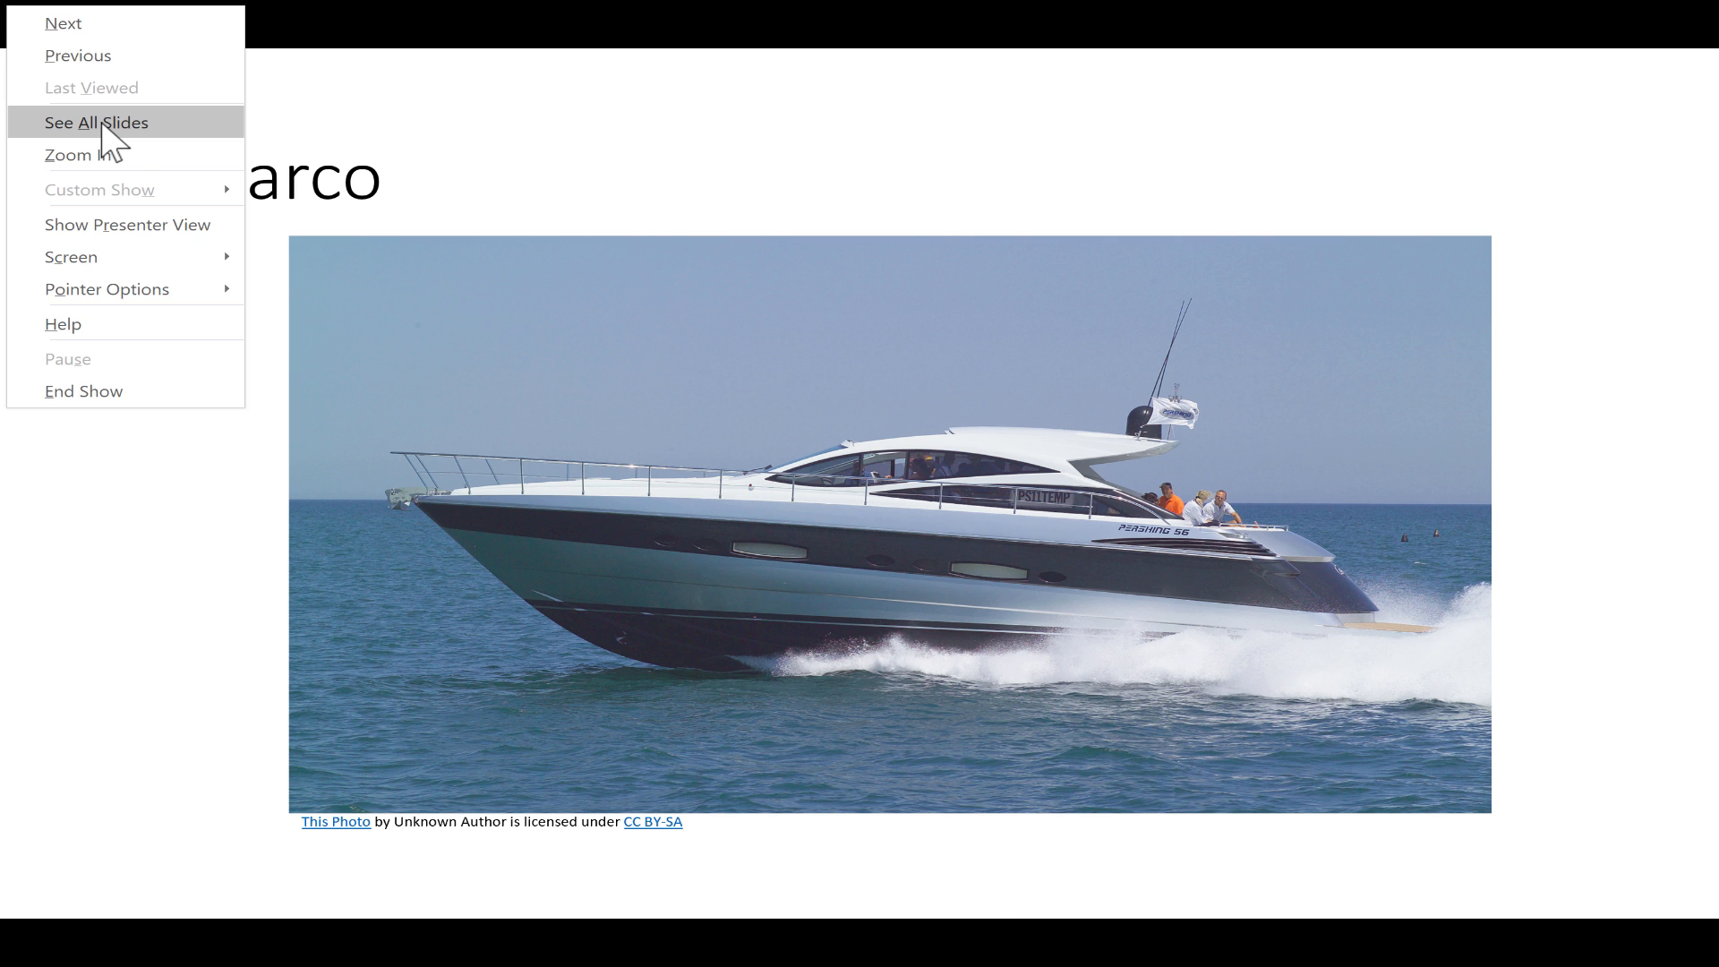
{"action": "left_click", "coordinate": [96, 121]}
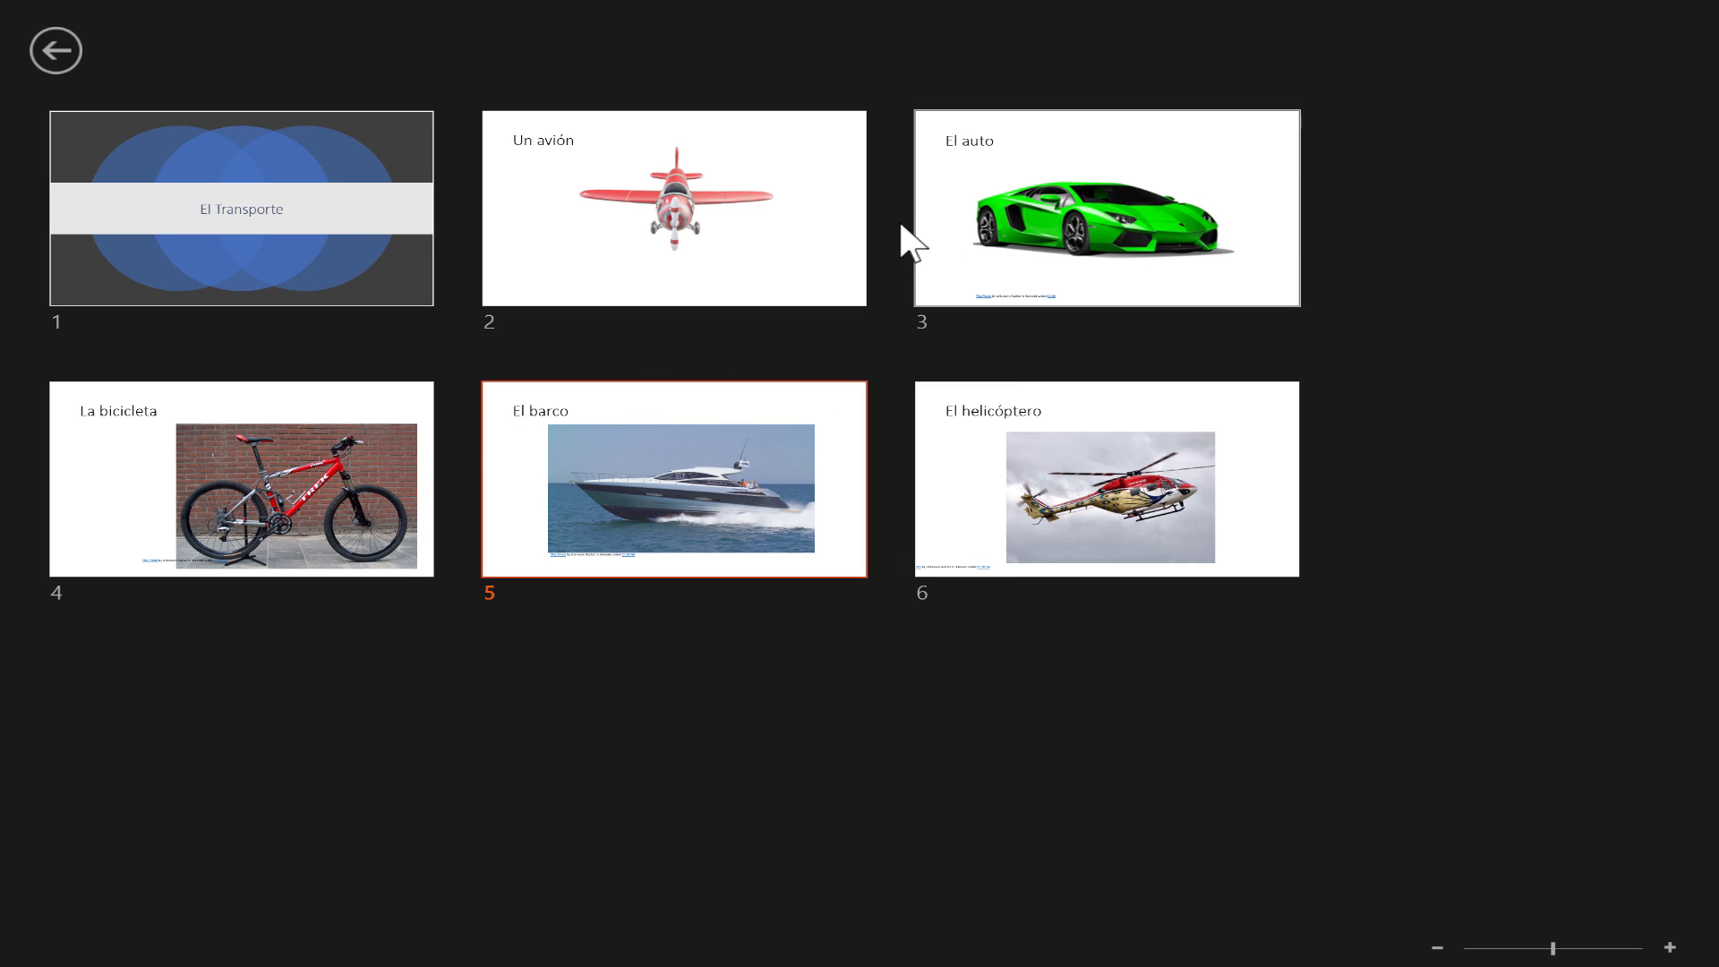
{"action": "mouse_move", "coordinate": [361, 497]}
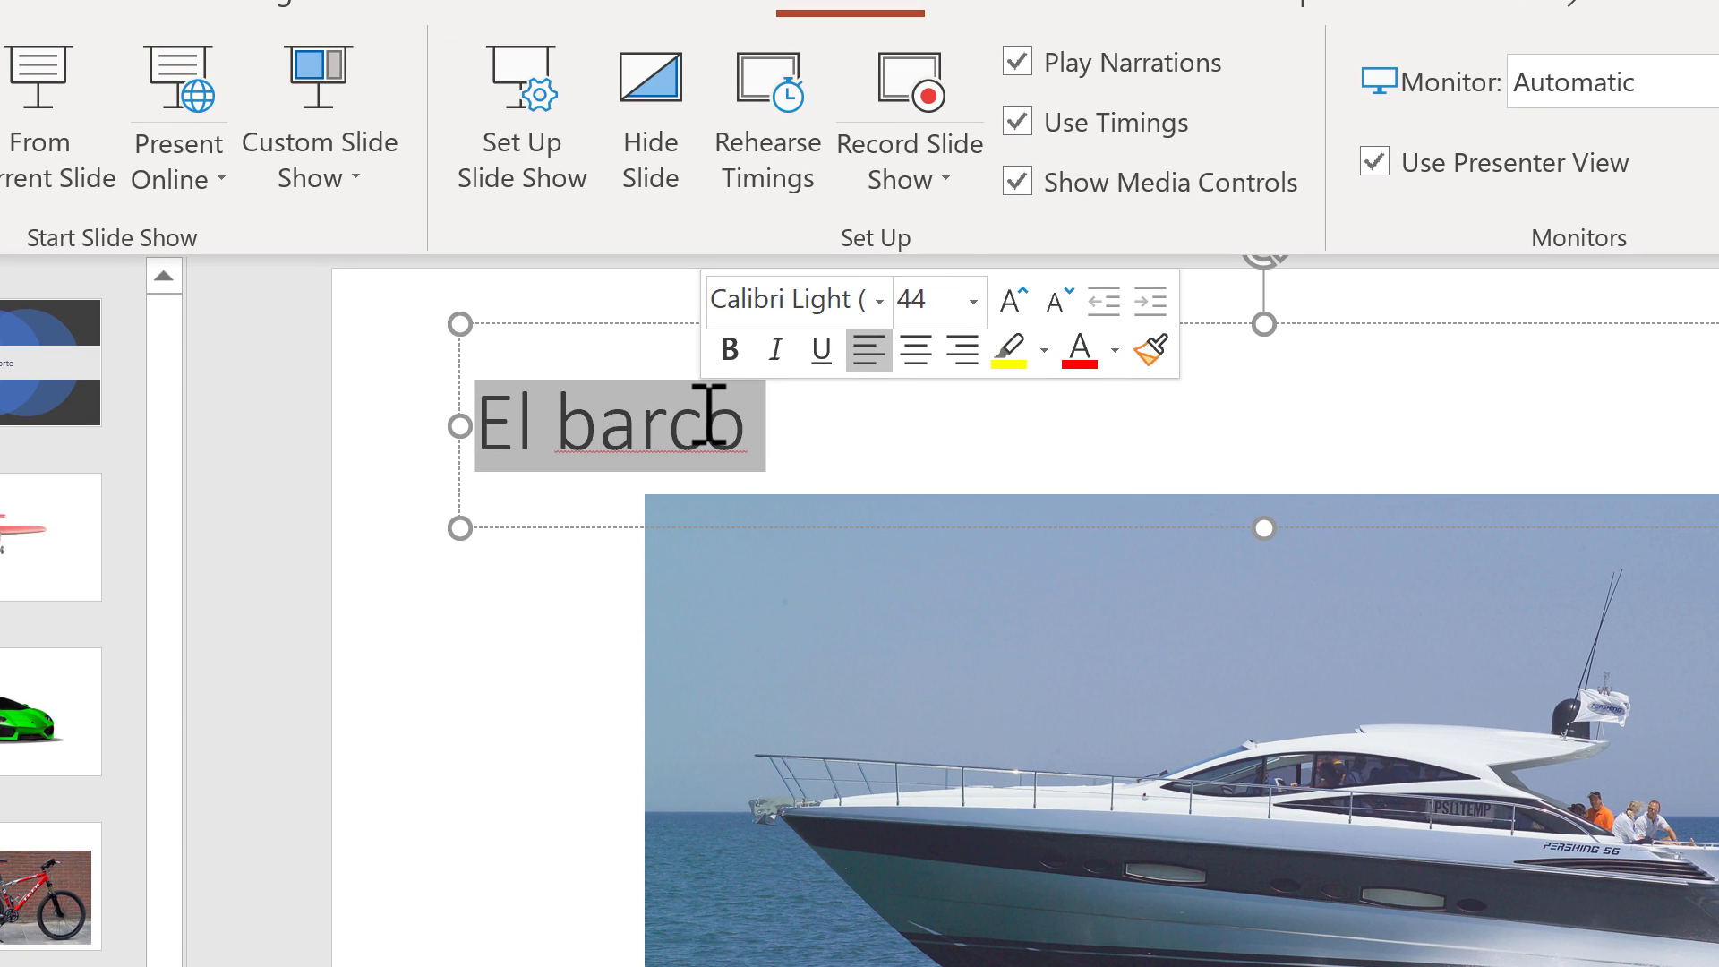
- Clear the boat slide title and type 'El barco' in bold
{"action": "key", "text": "Delete"}
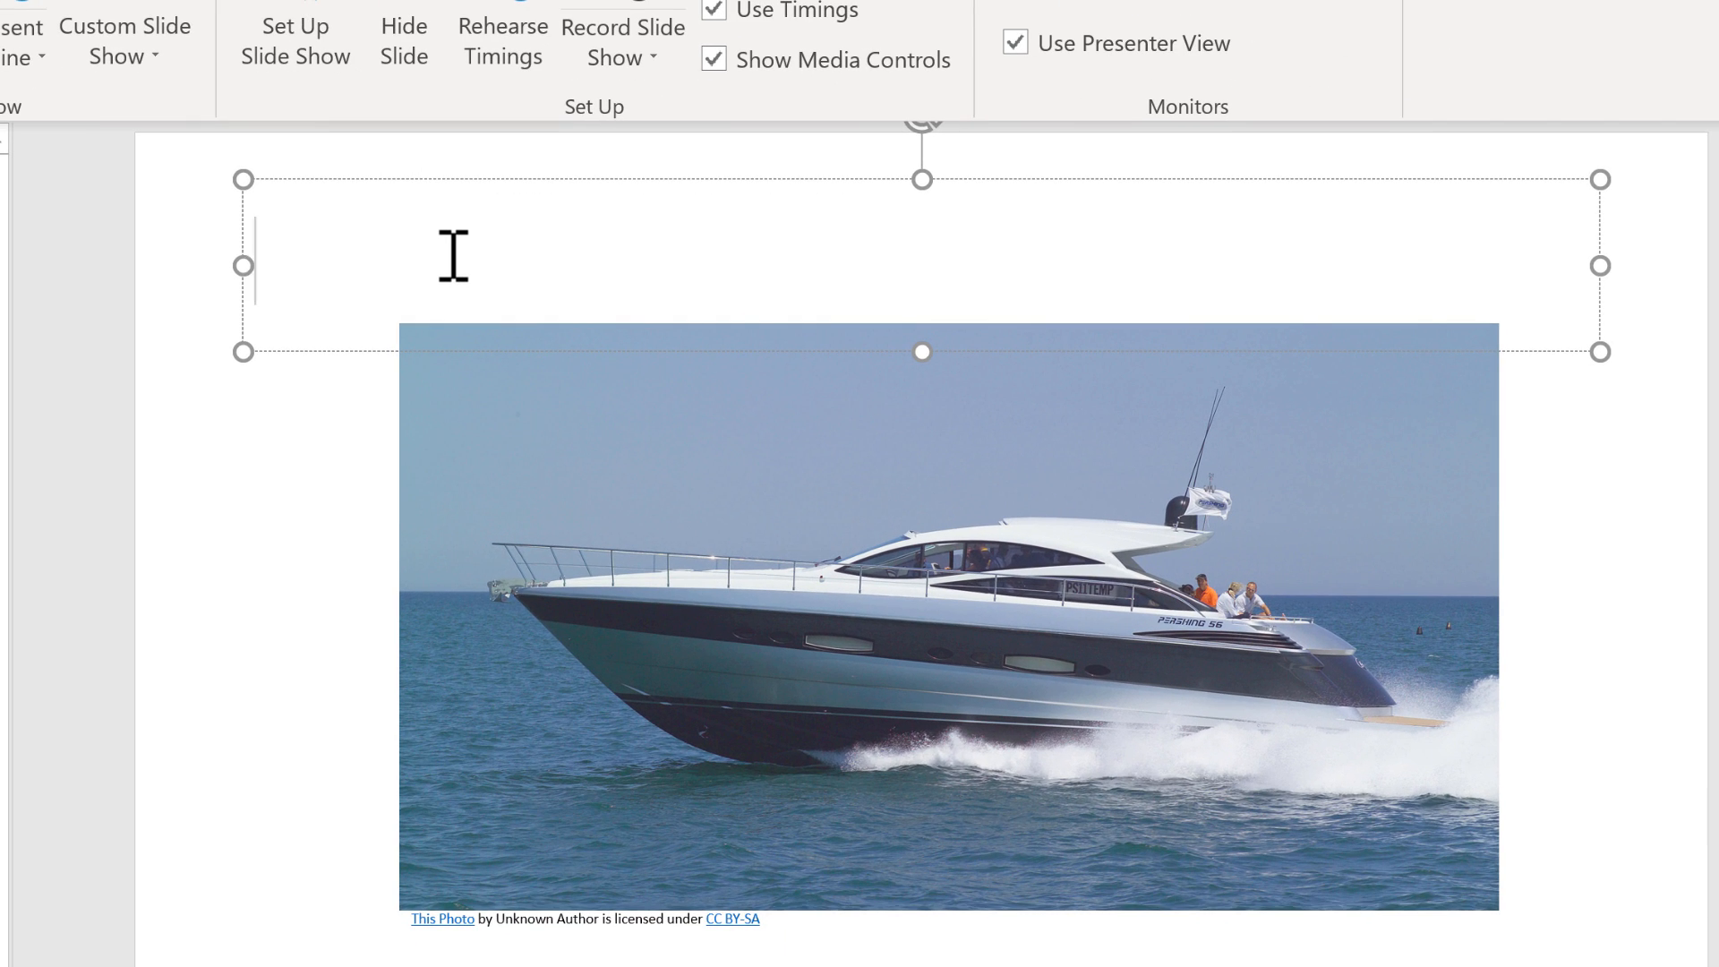
{"action": "key", "text": "ctrl+b"}
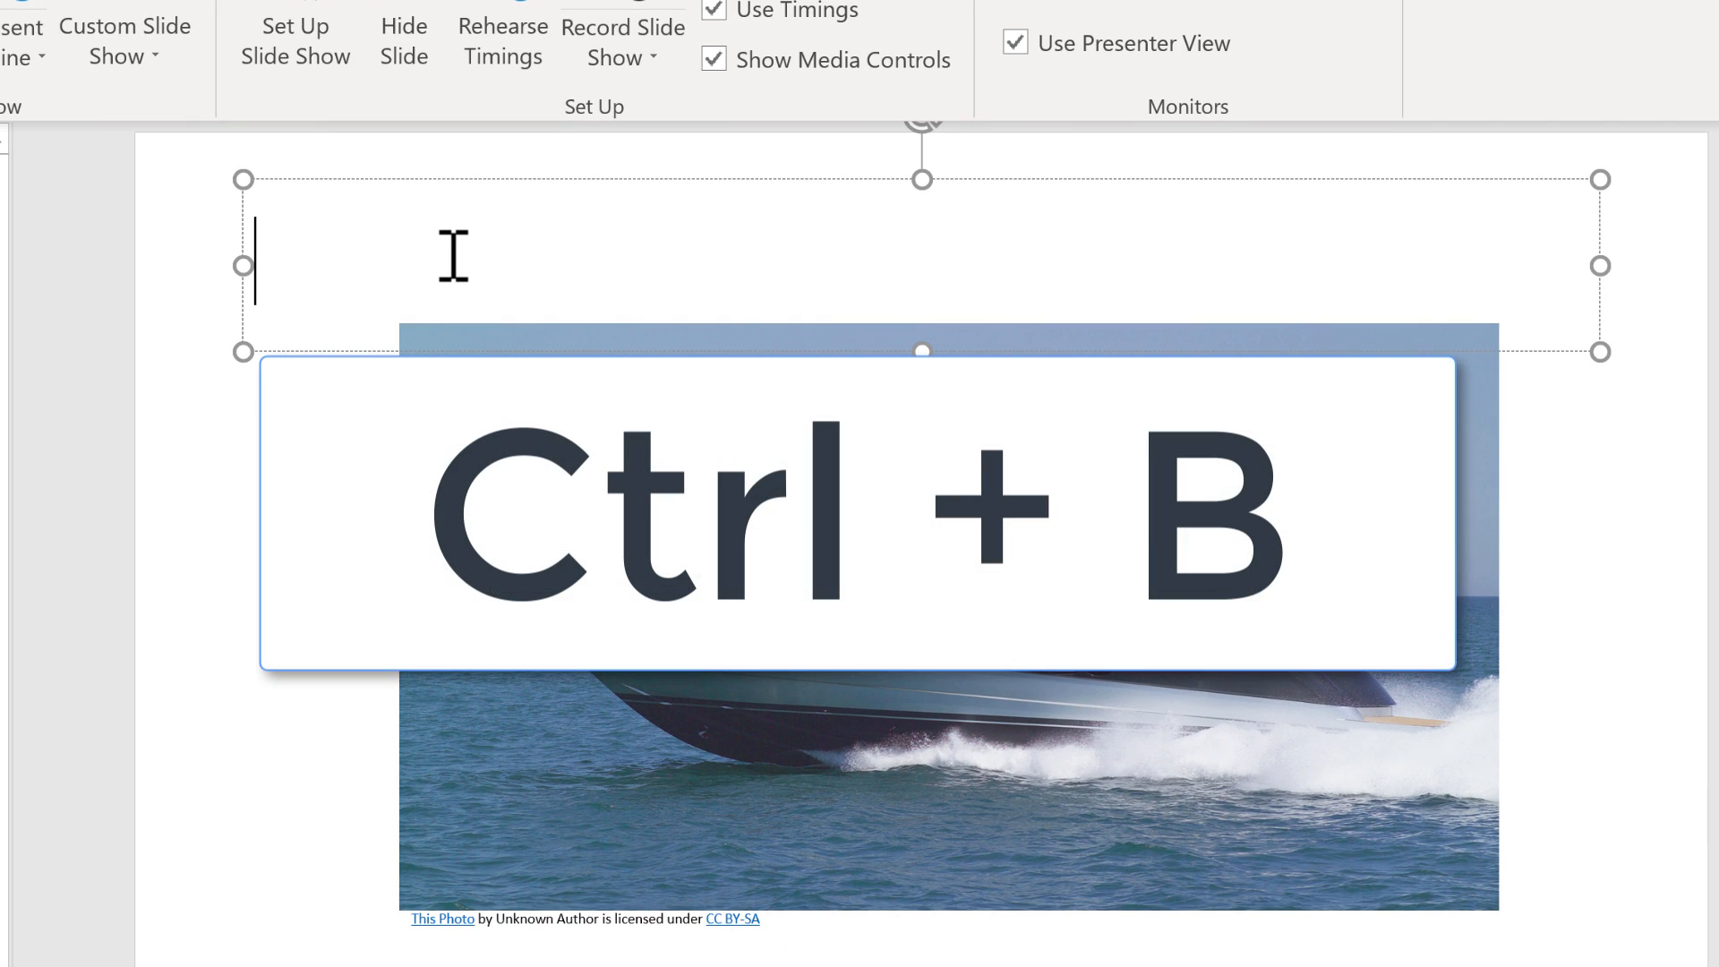
{"action": "type", "text": "e"}
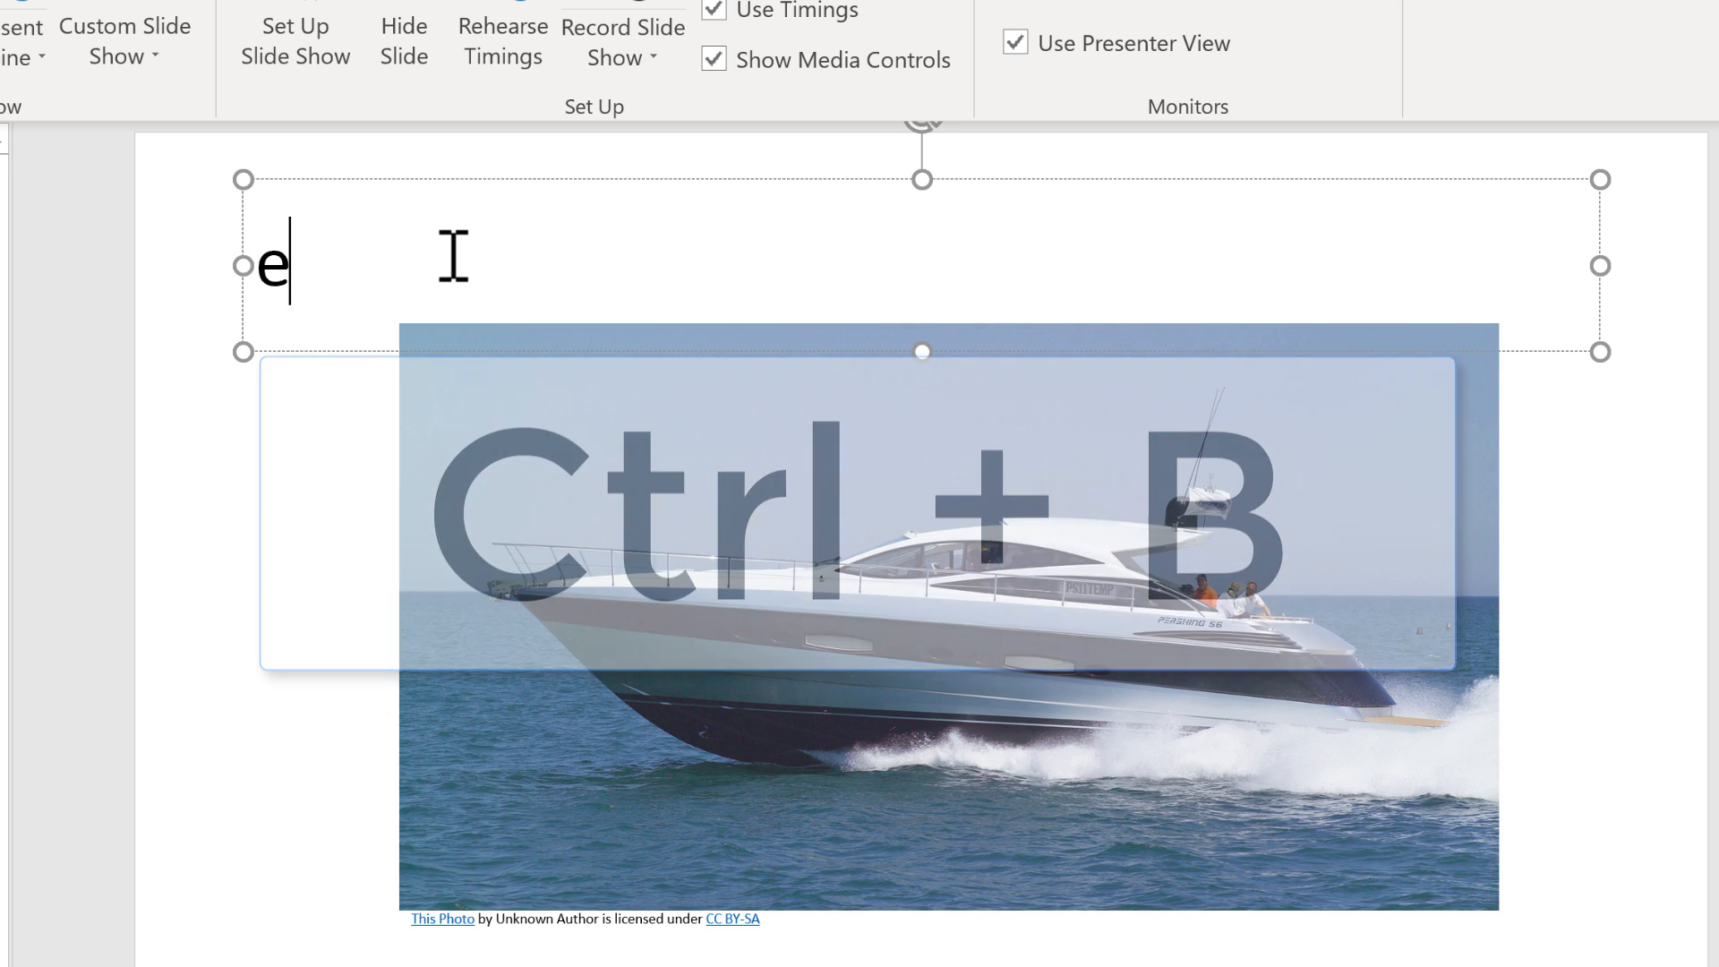
{"action": "type", "text": "l barc"}
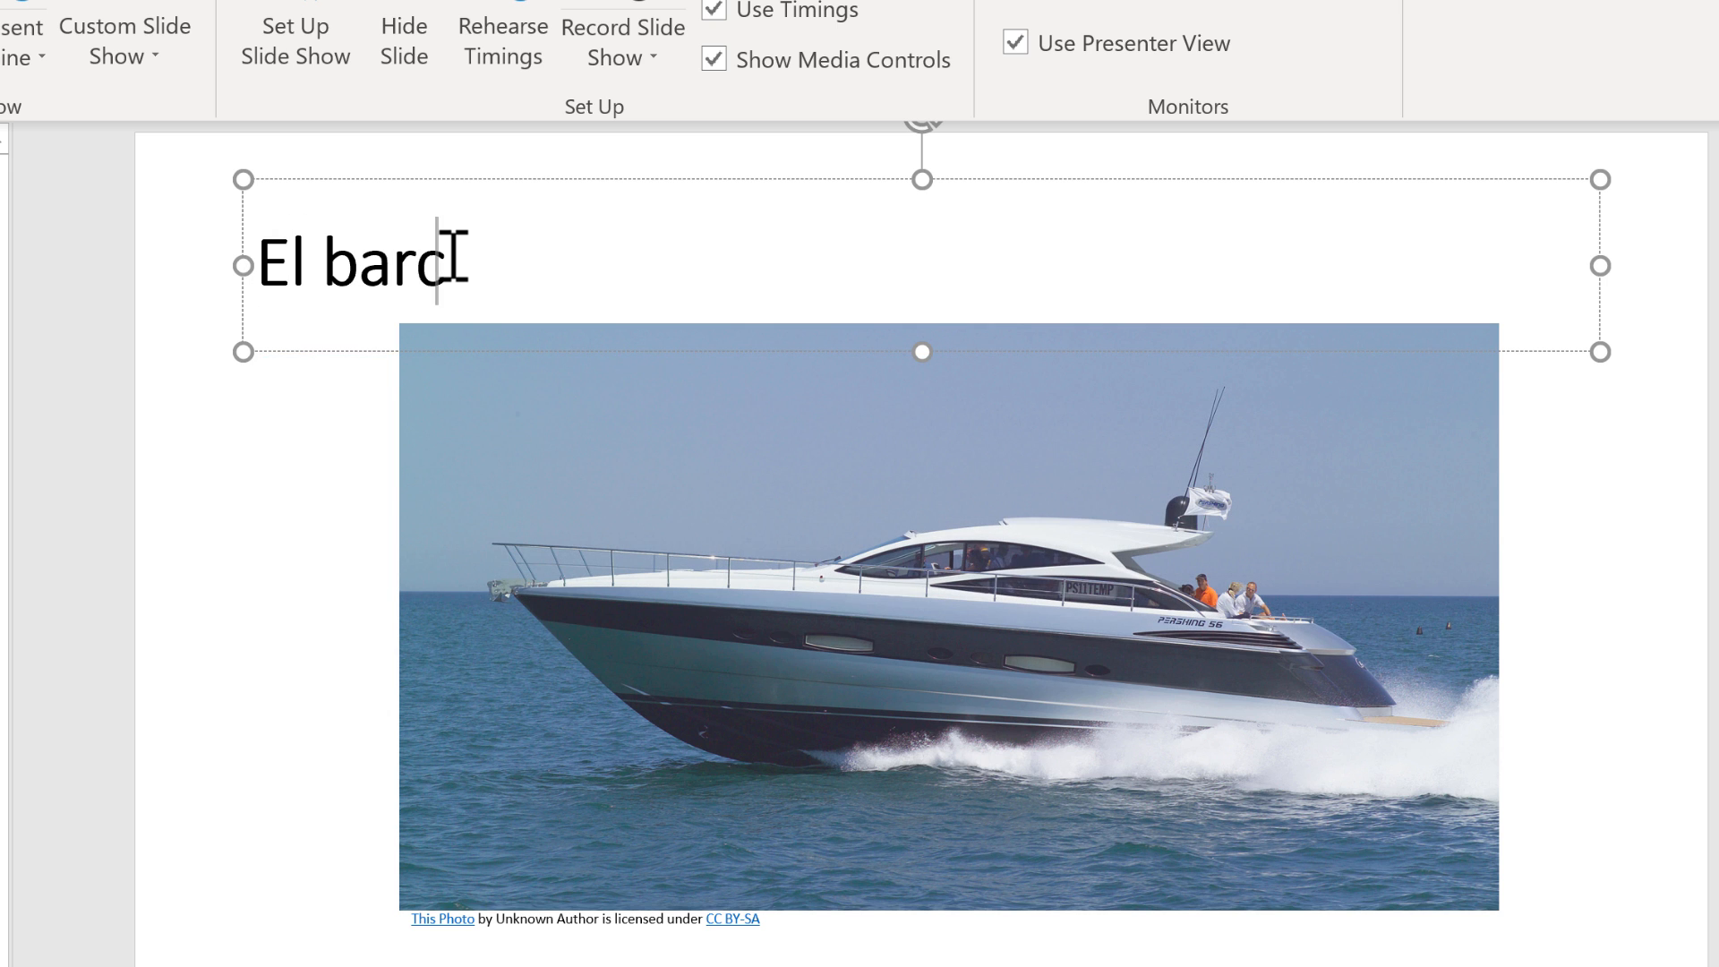
{"action": "type", "text": "o"}
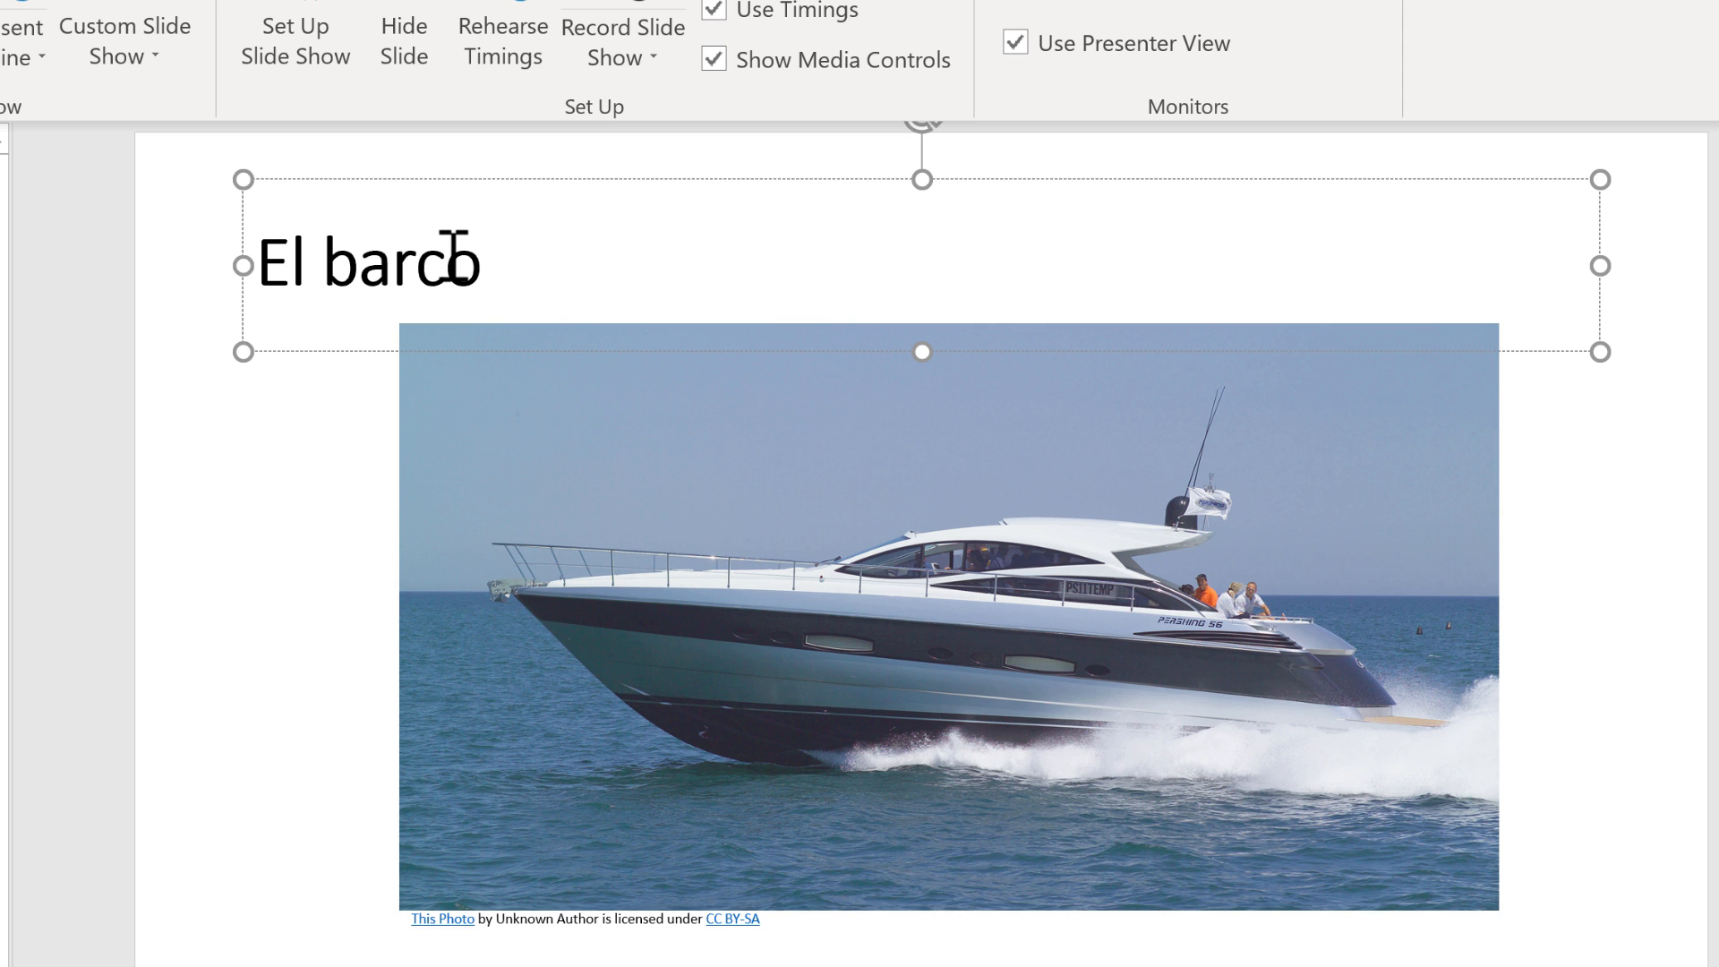
- Type stray letters after the title, then delete them and clear the title
{"action": "type", "text": "sd"}
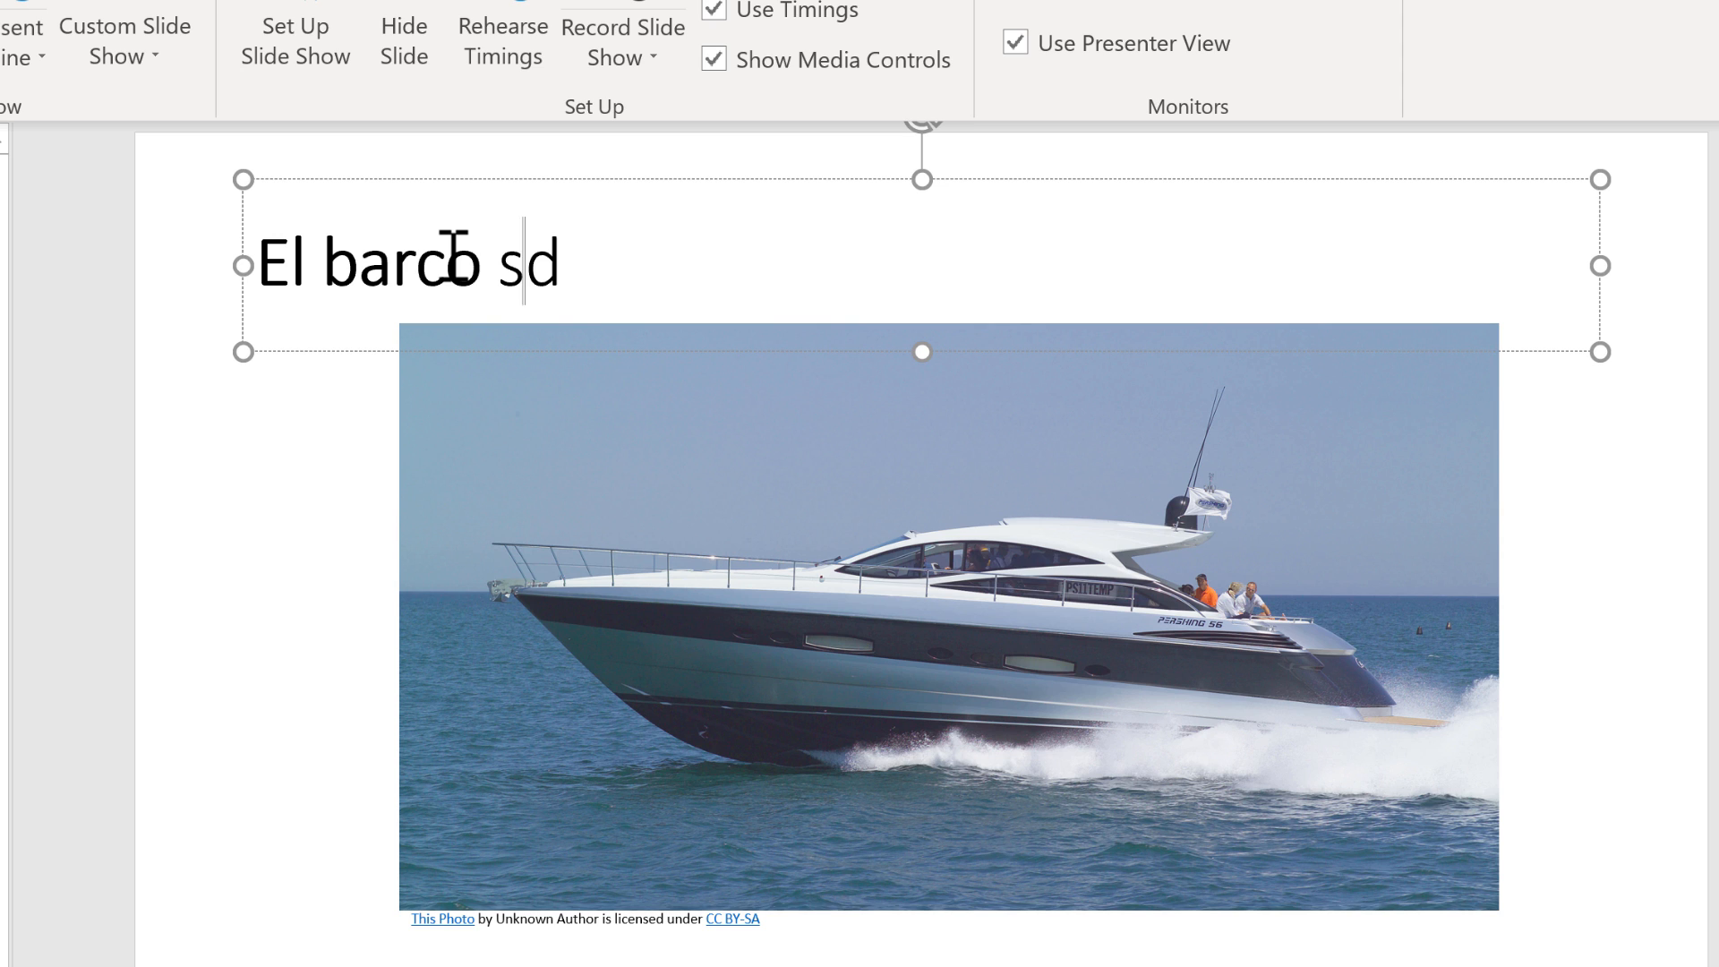
{"action": "type", "text": "kfja sdf"}
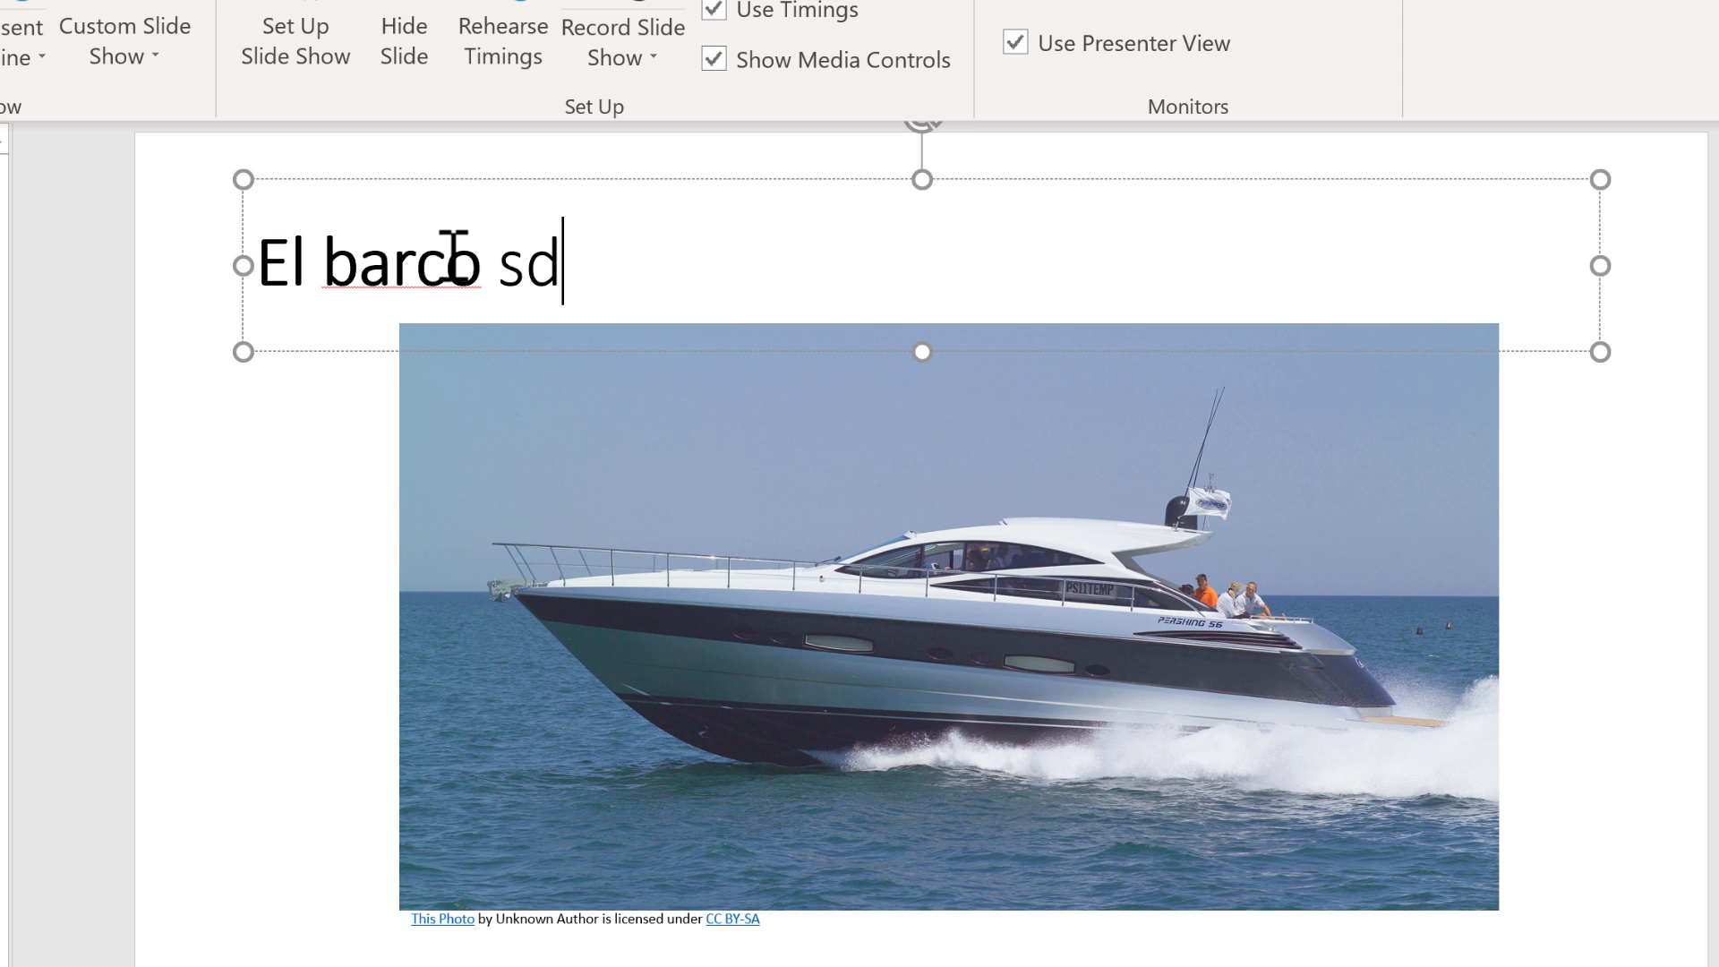
{"action": "key", "text": "BackSpace"}
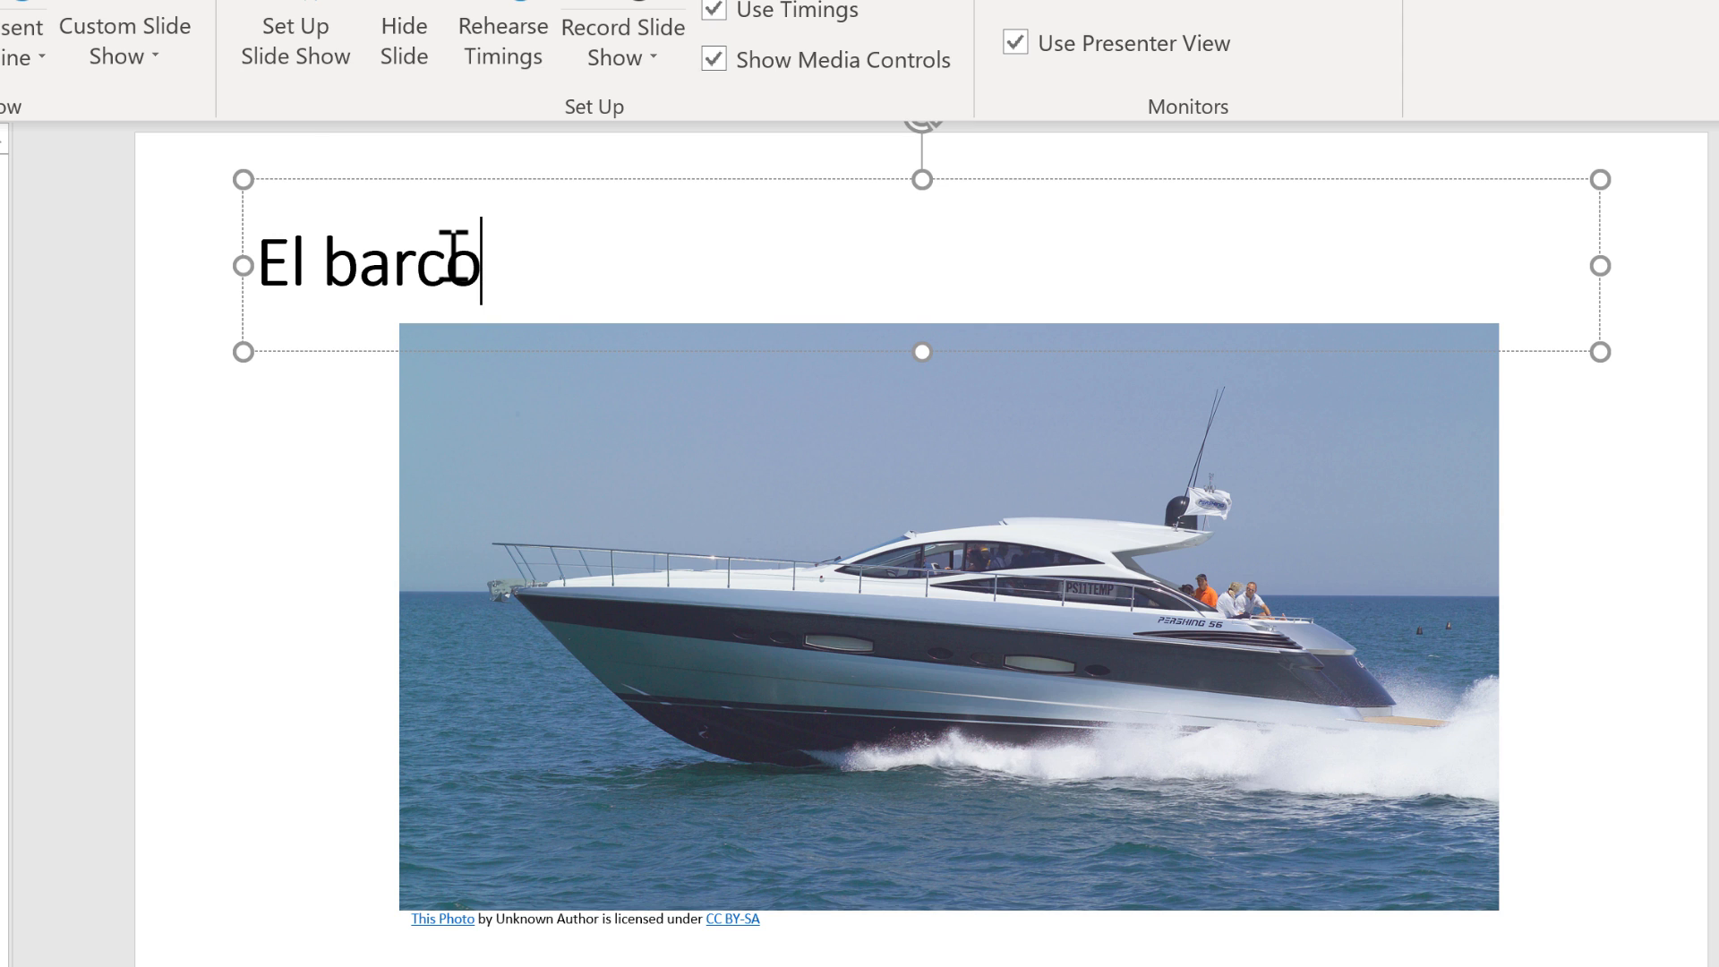
{"action": "key", "text": "Backspace"}
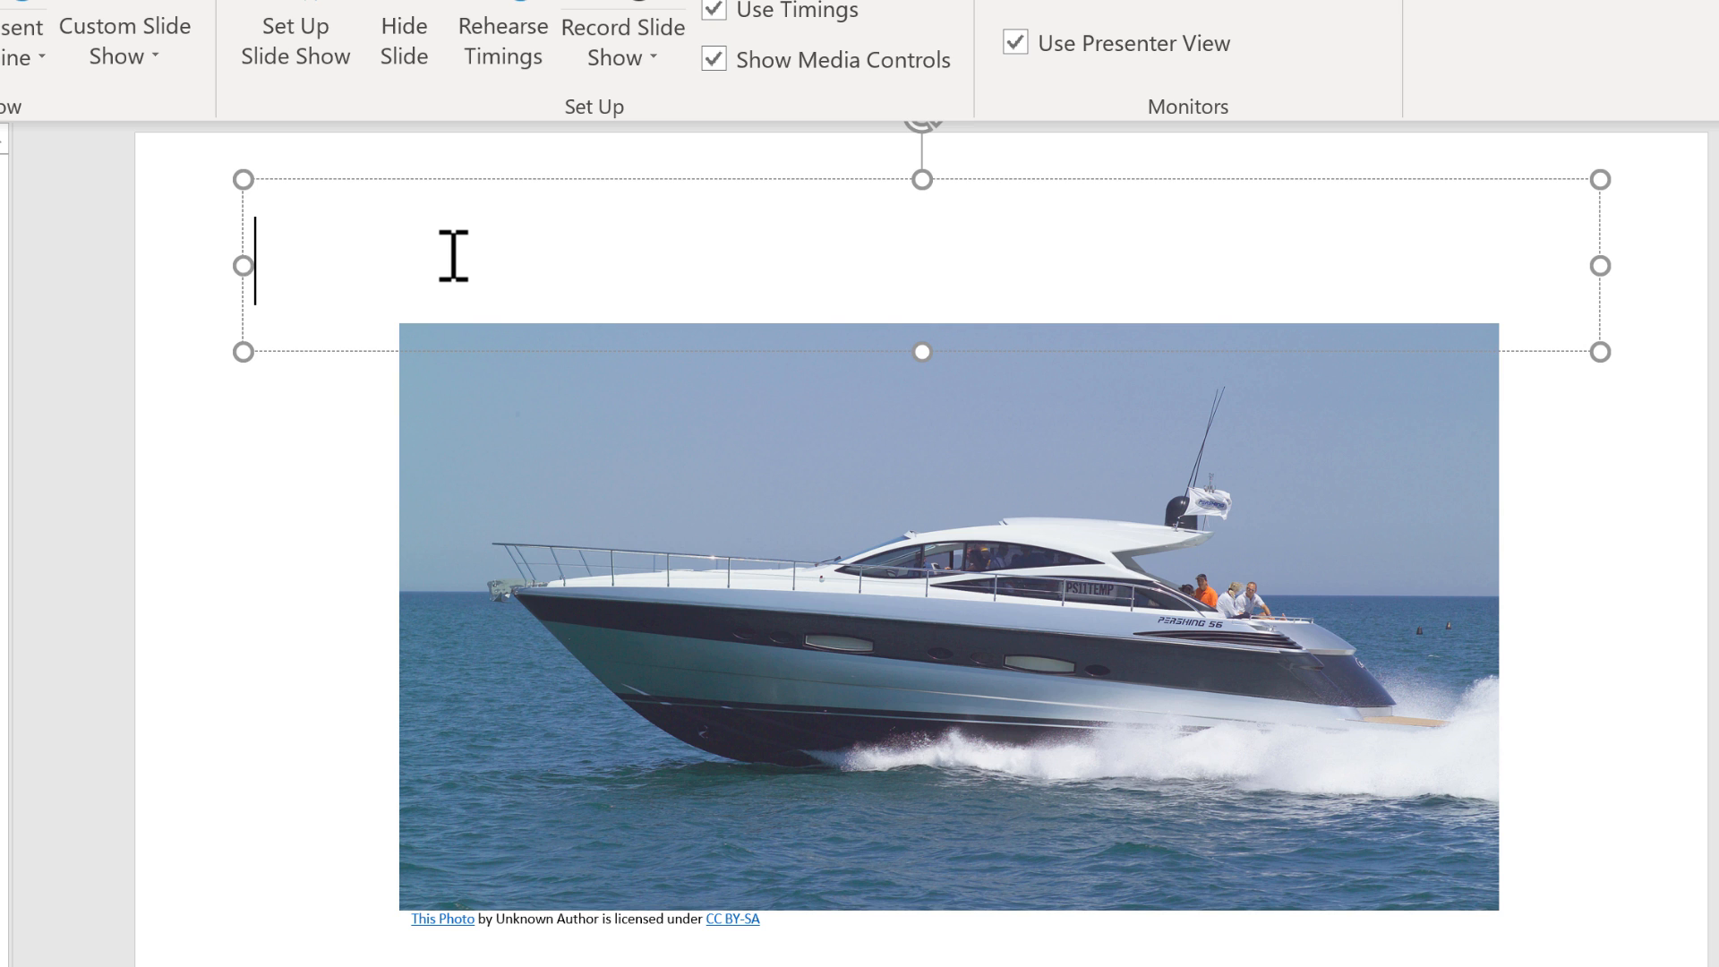
- Type 'El barco' in italic in the boat title, then turn on underline
{"action": "key", "text": "ctrl+i"}
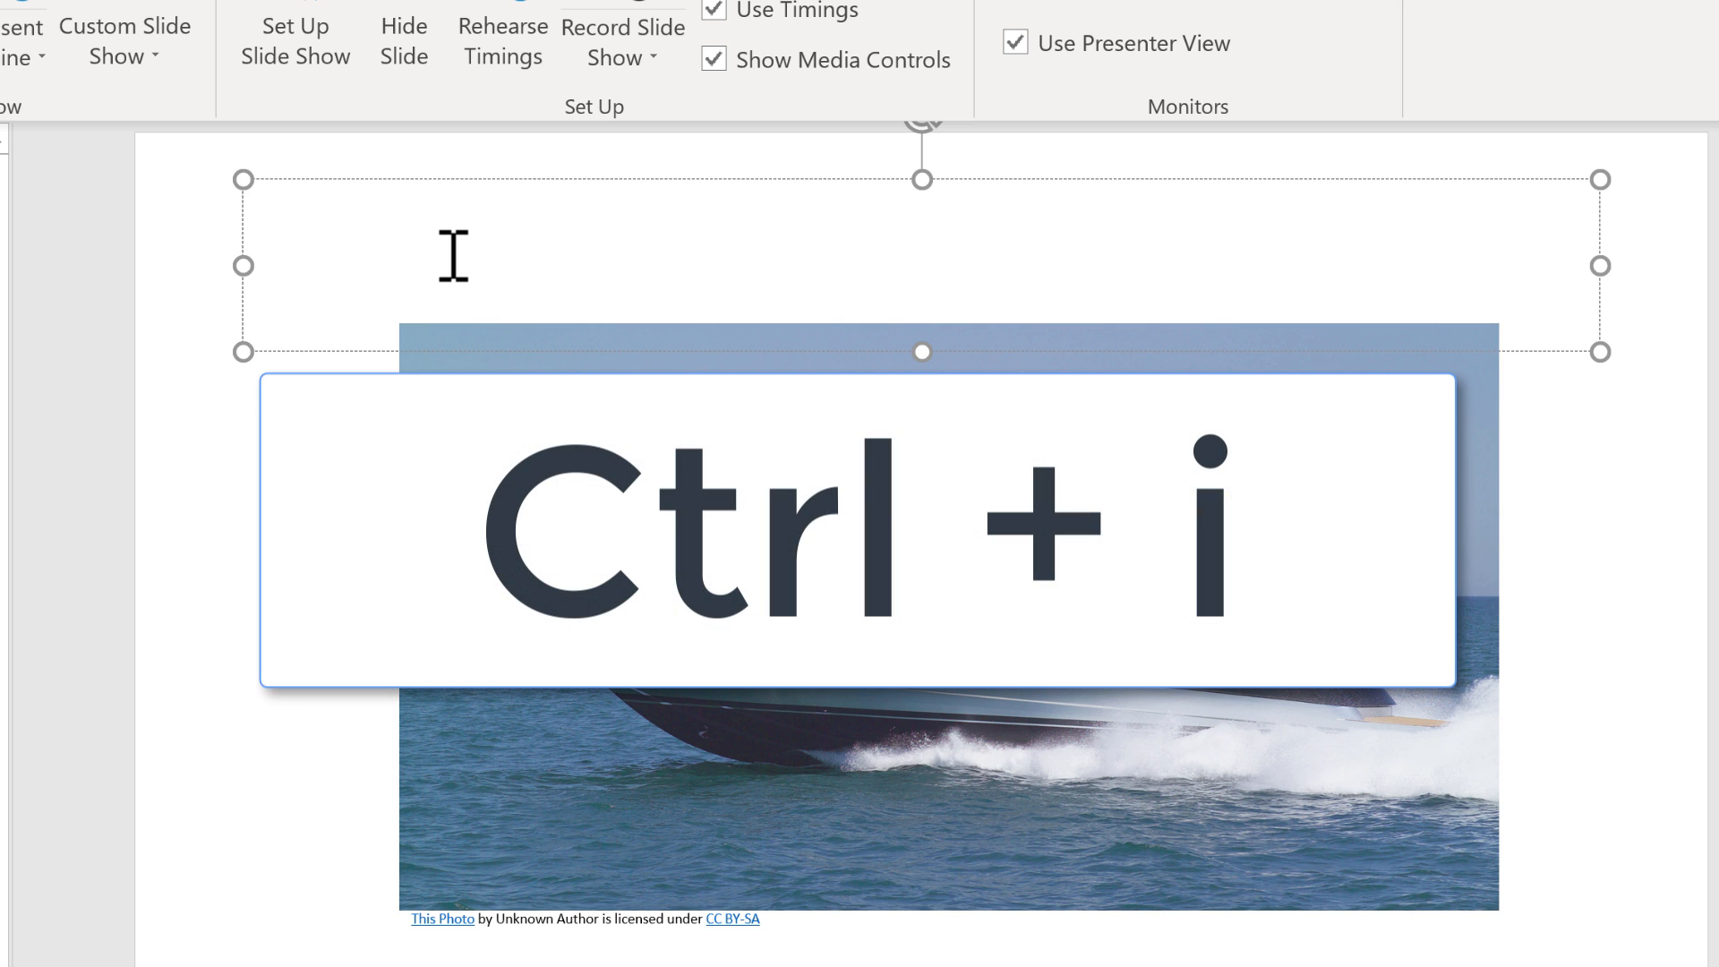
{"action": "type", "text": "El"}
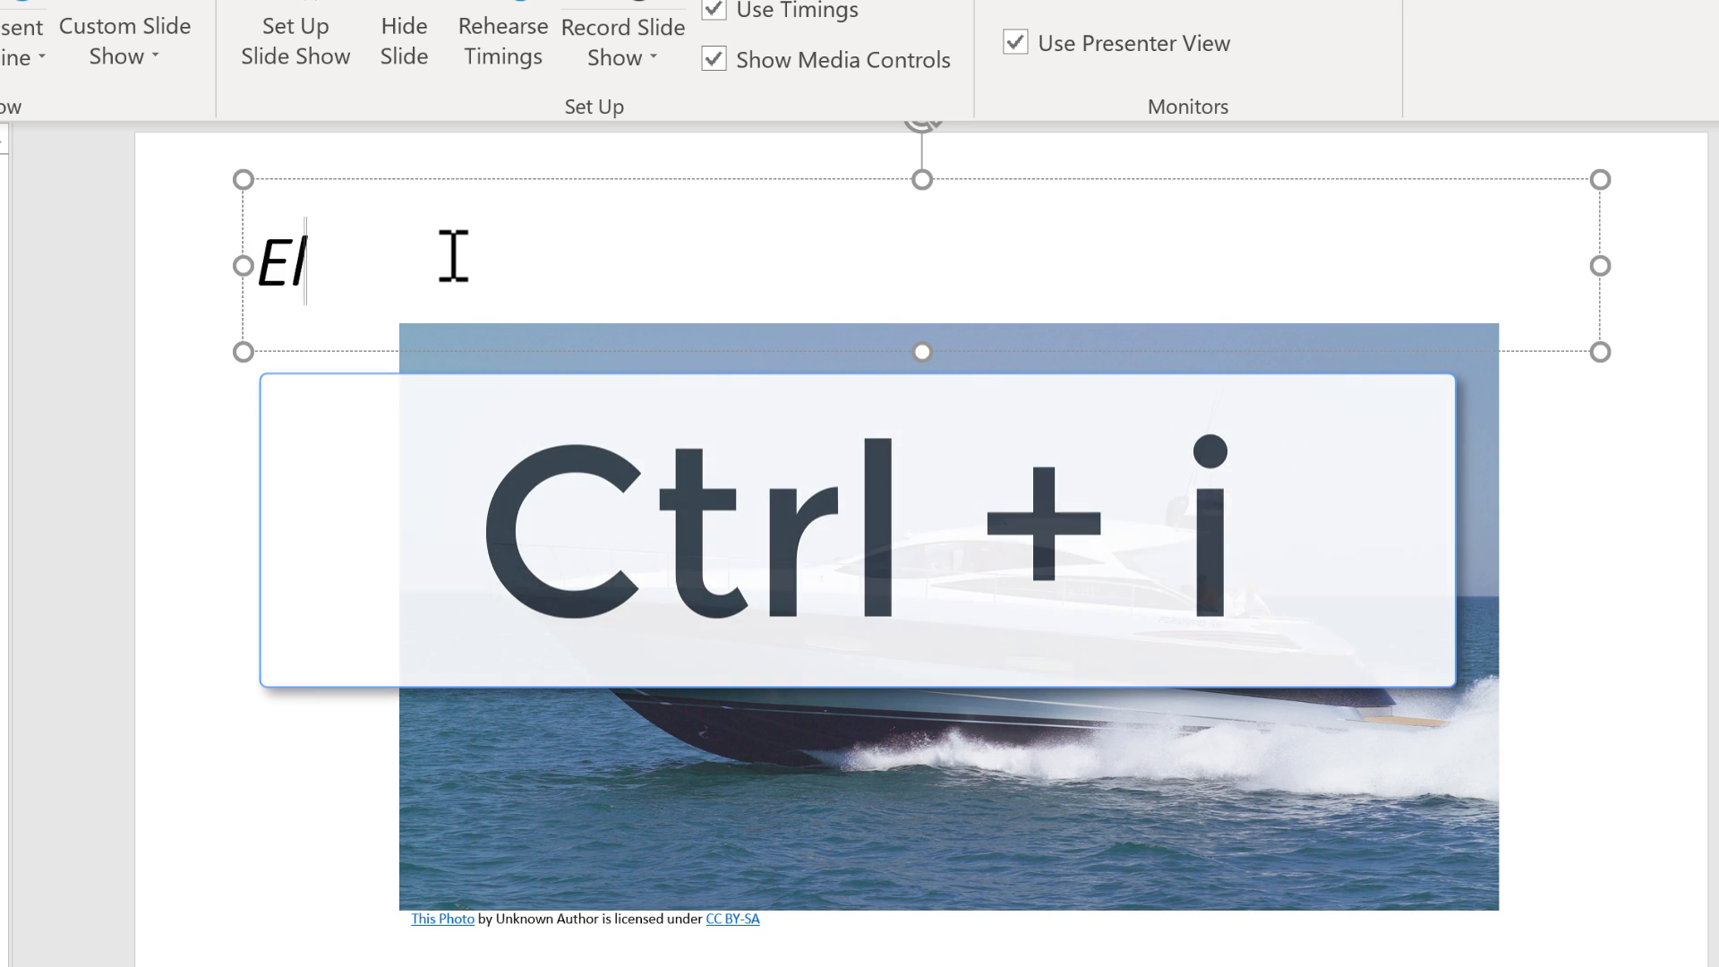
{"action": "type", "text": "barco"}
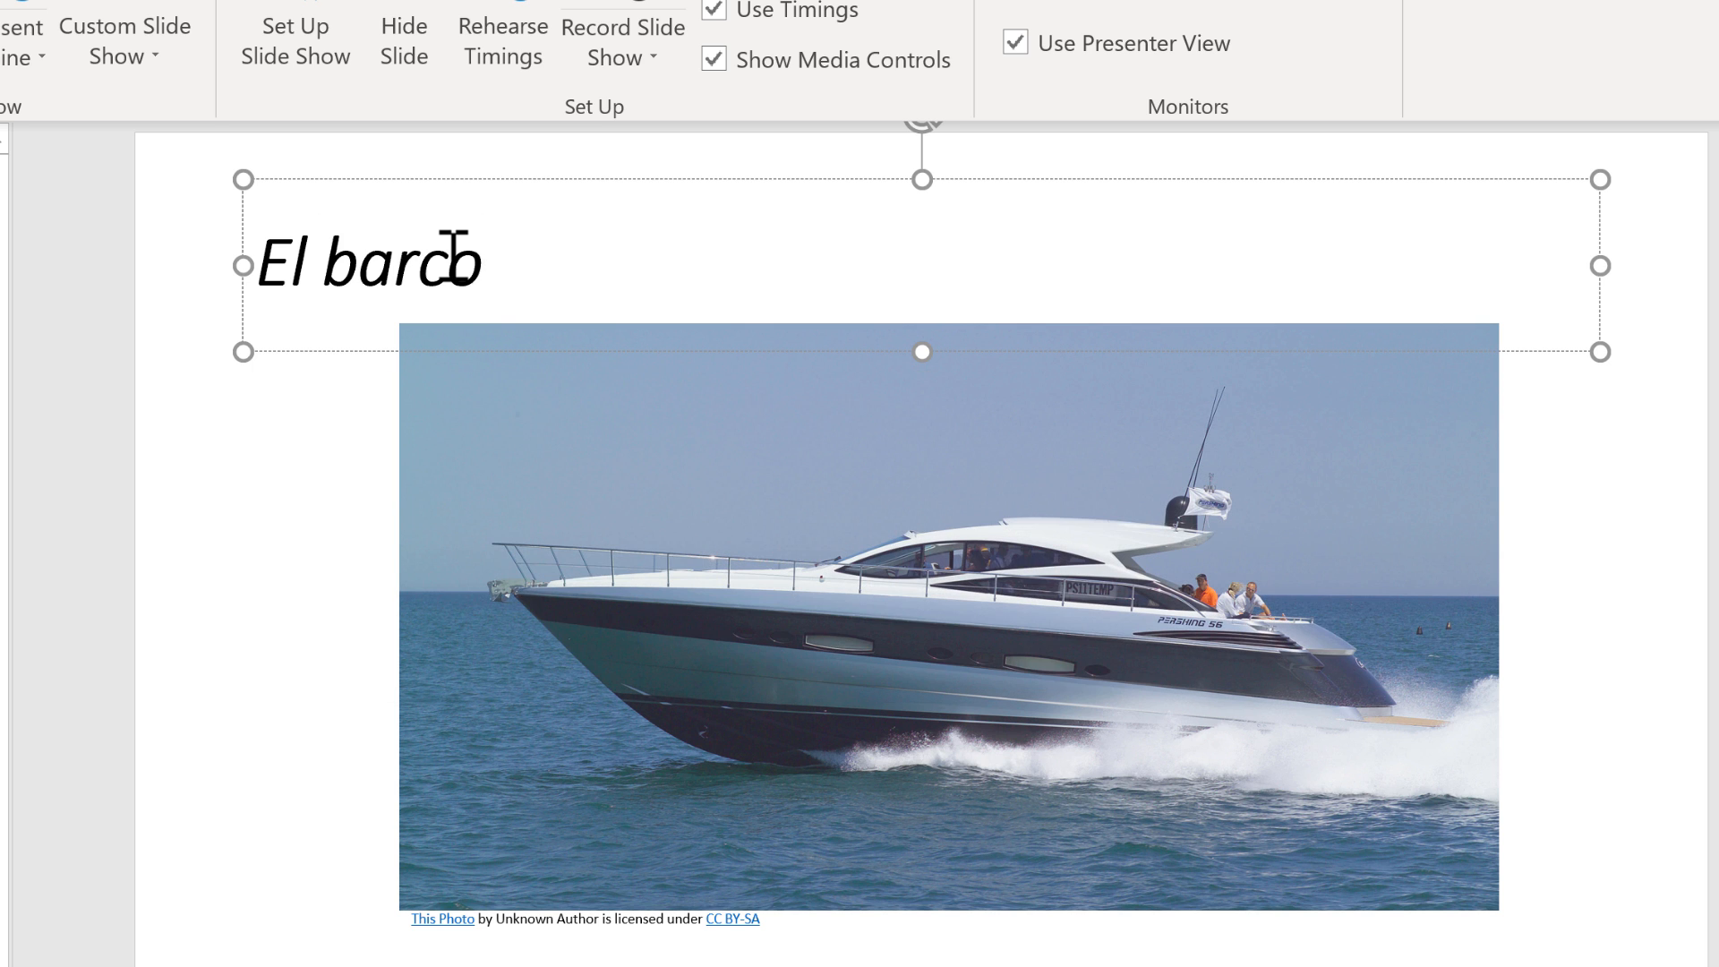
{"action": "key", "text": "ctrl+u"}
{"action": "type", "text": "Kjsaj"}
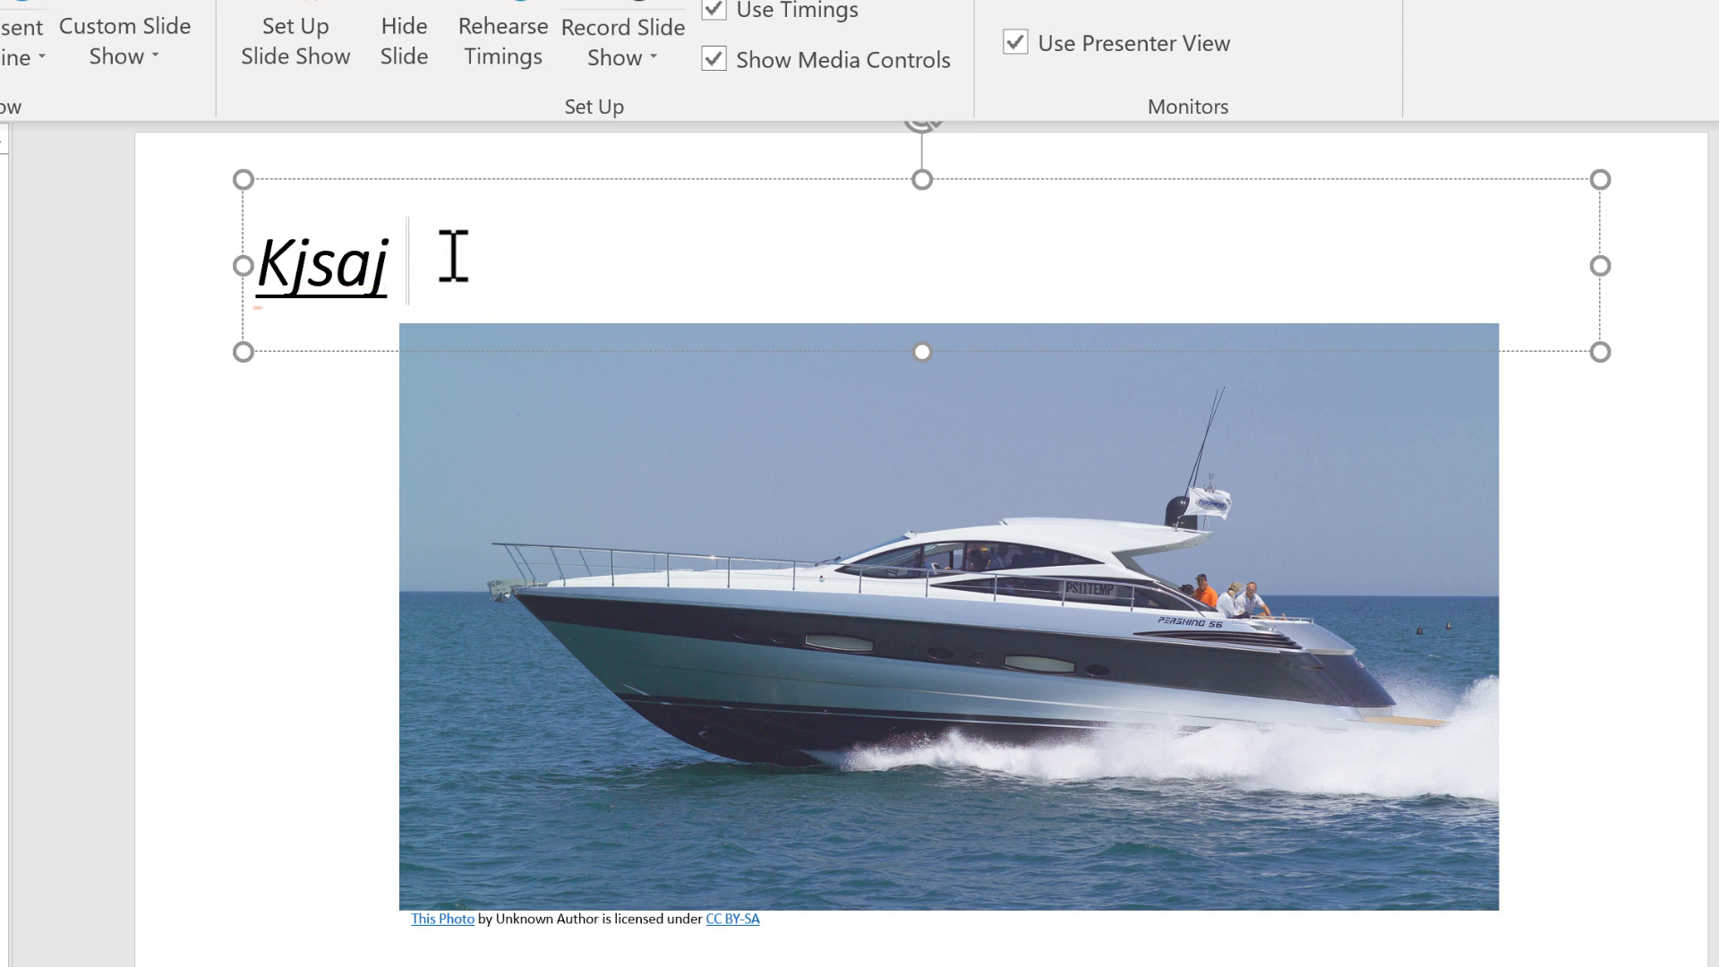
- Replace the title with the underlined nonsense word 'sakdfkakslfklsakjdfklkl'
{"action": "key", "text": "Ctrl+a"}
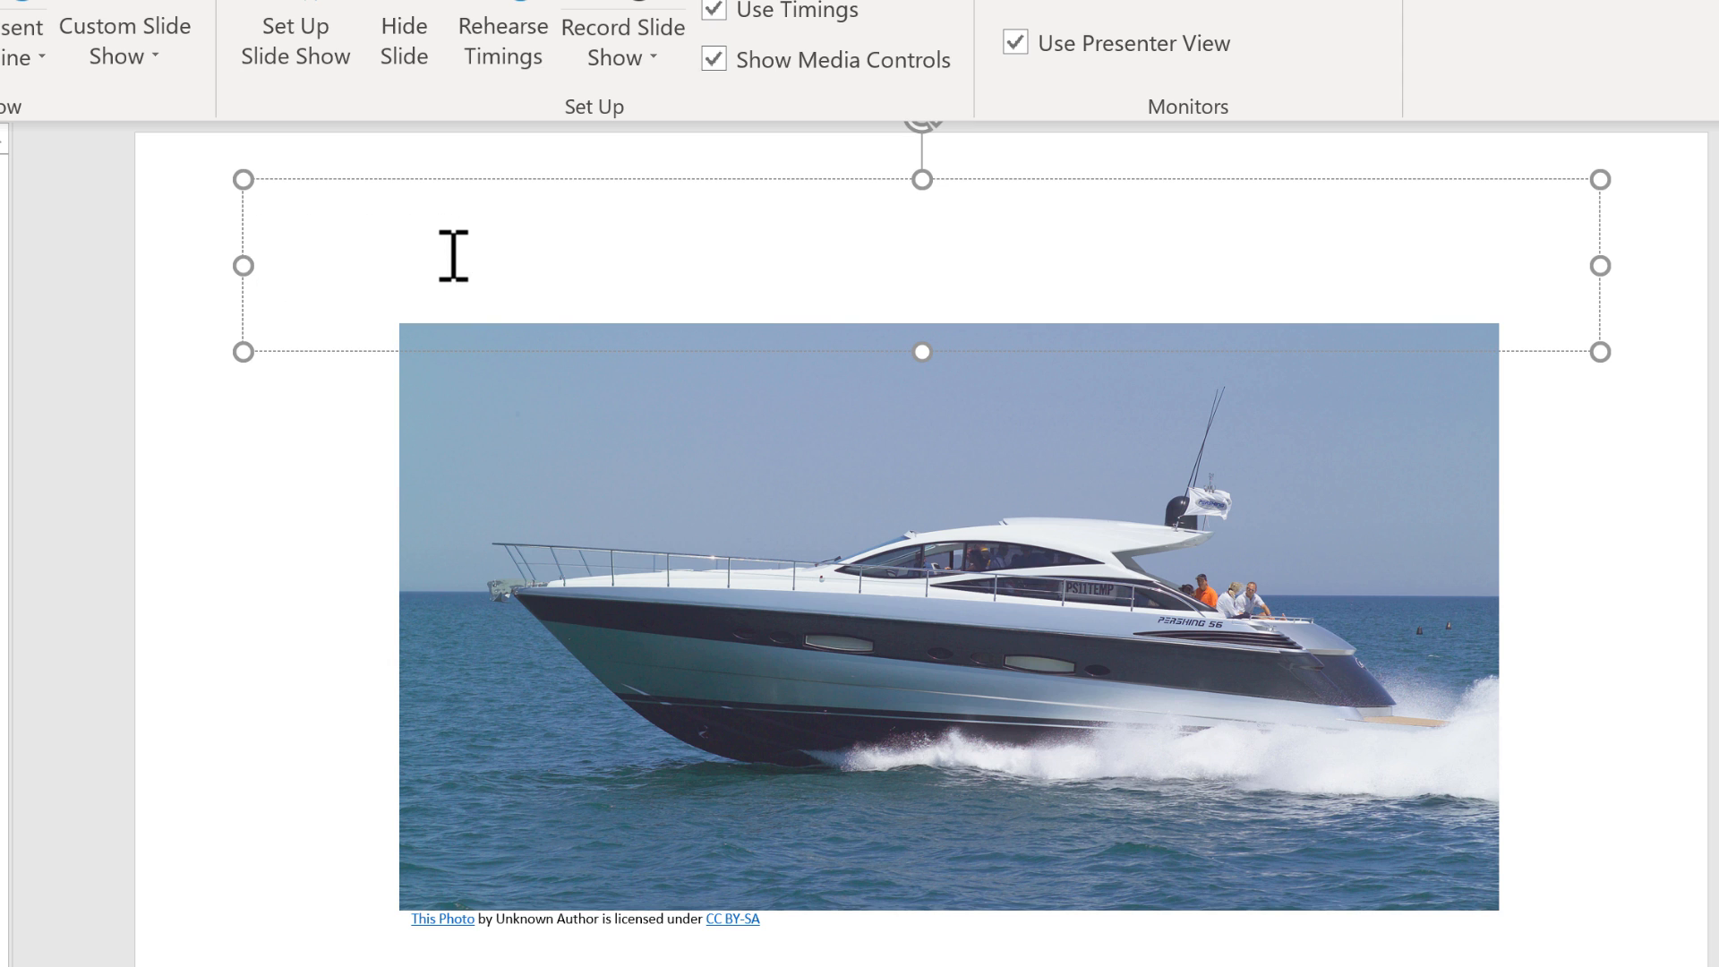
{"action": "left_click", "coordinate": [254, 263]}
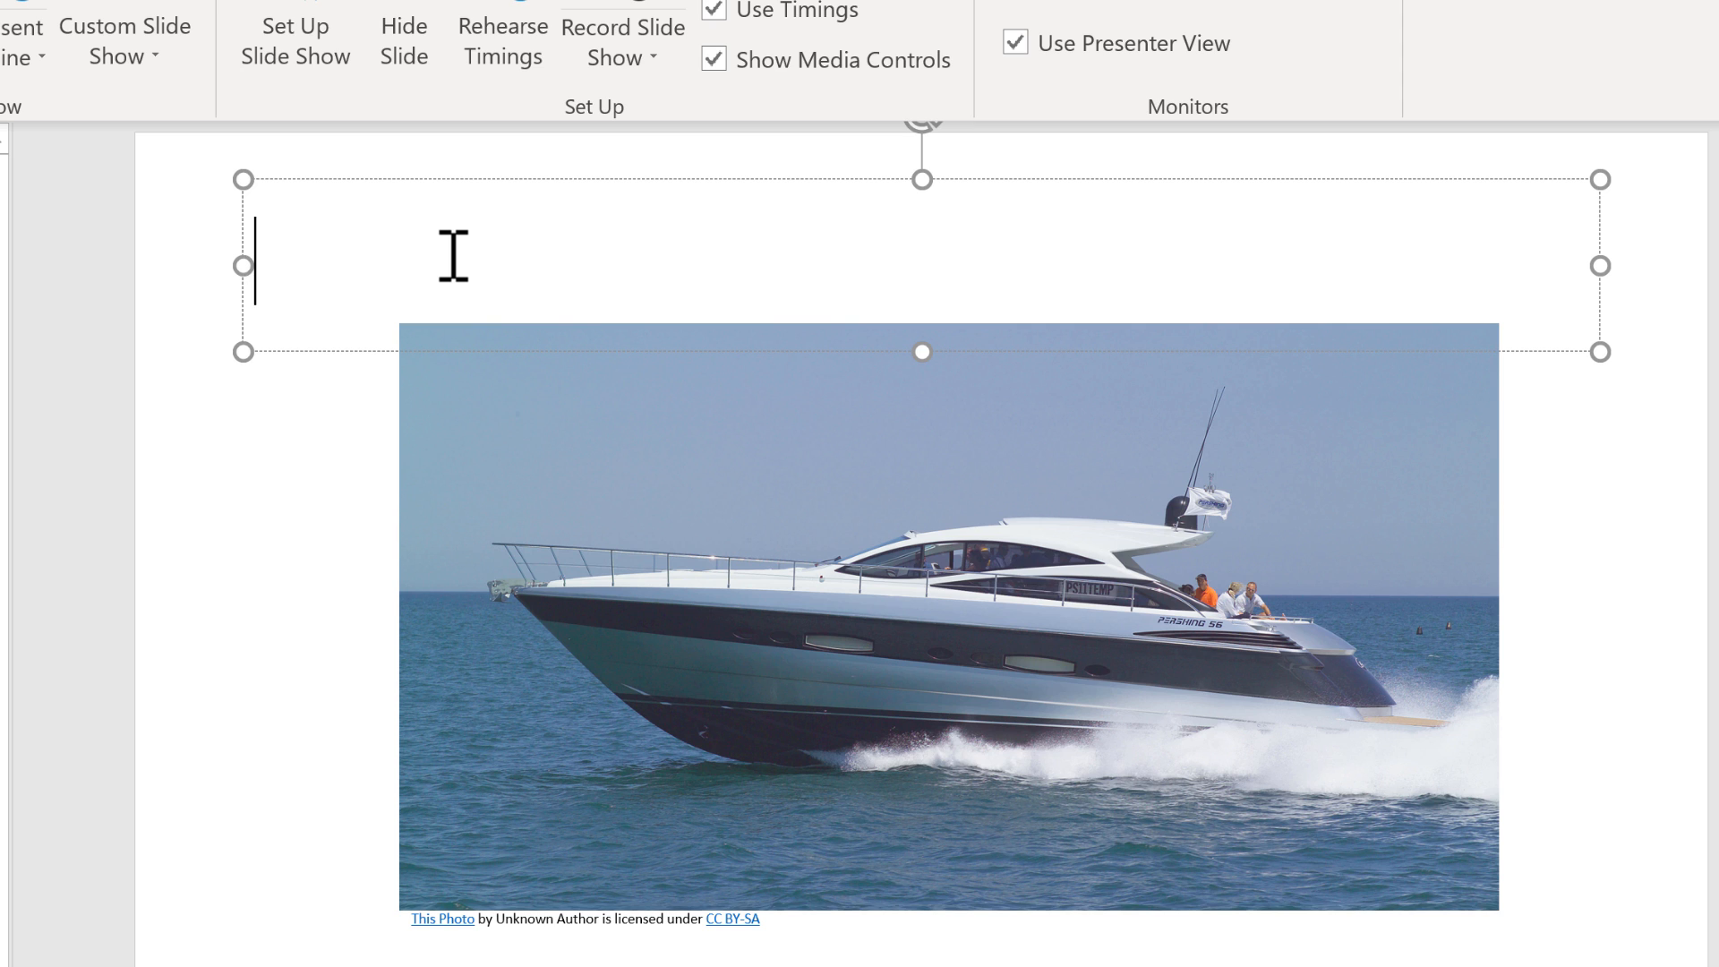
{"action": "type", "text": "sakdfkakslfklsakjdf"}
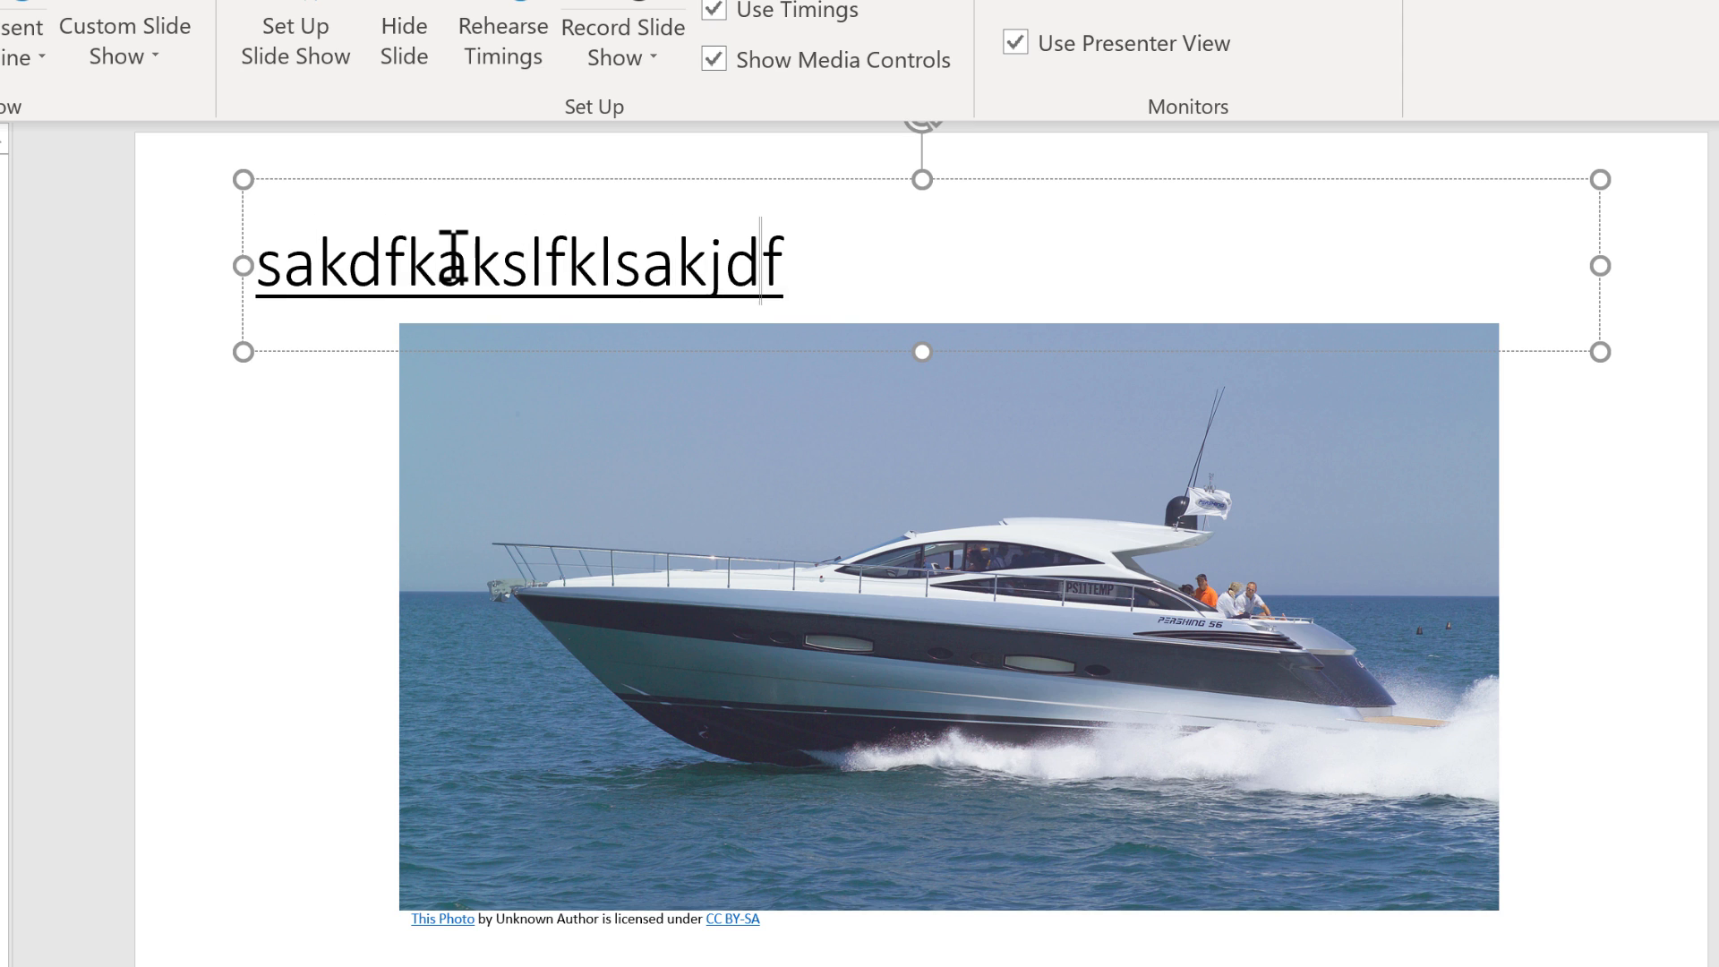
{"action": "type", "text": "klkl"}
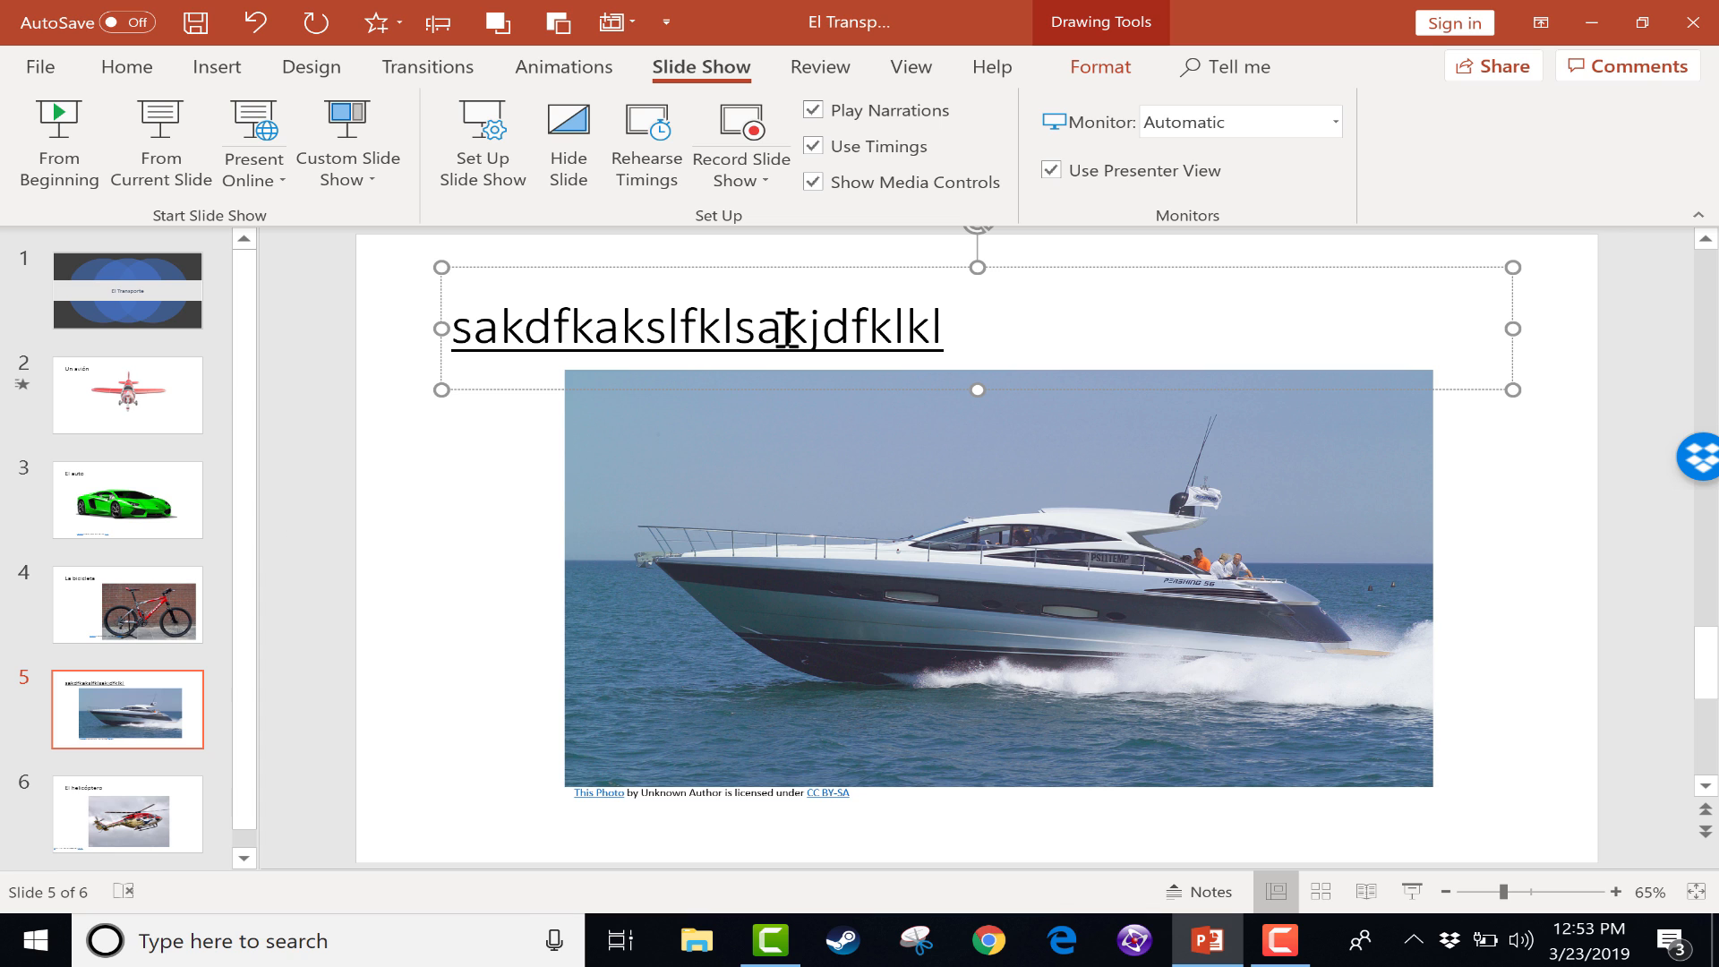
- Run the F7 spelling check past the nonsense title and show the Review commands
{"action": "key", "text": "F7"}
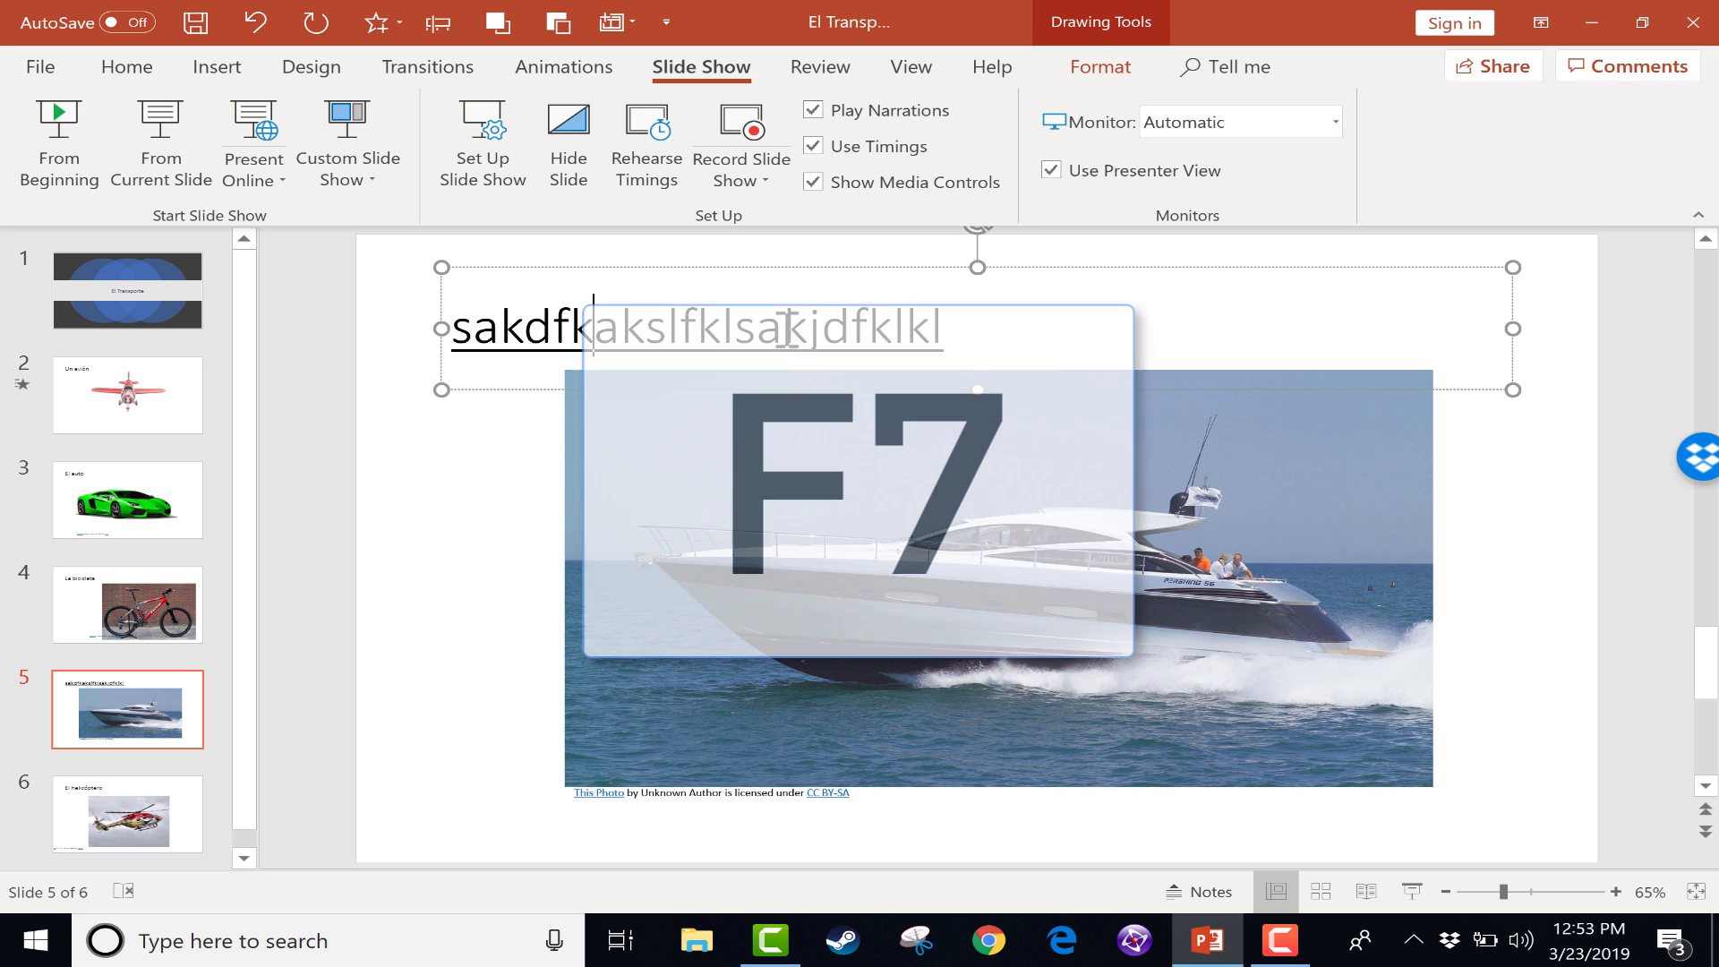
{"action": "key", "text": "f7"}
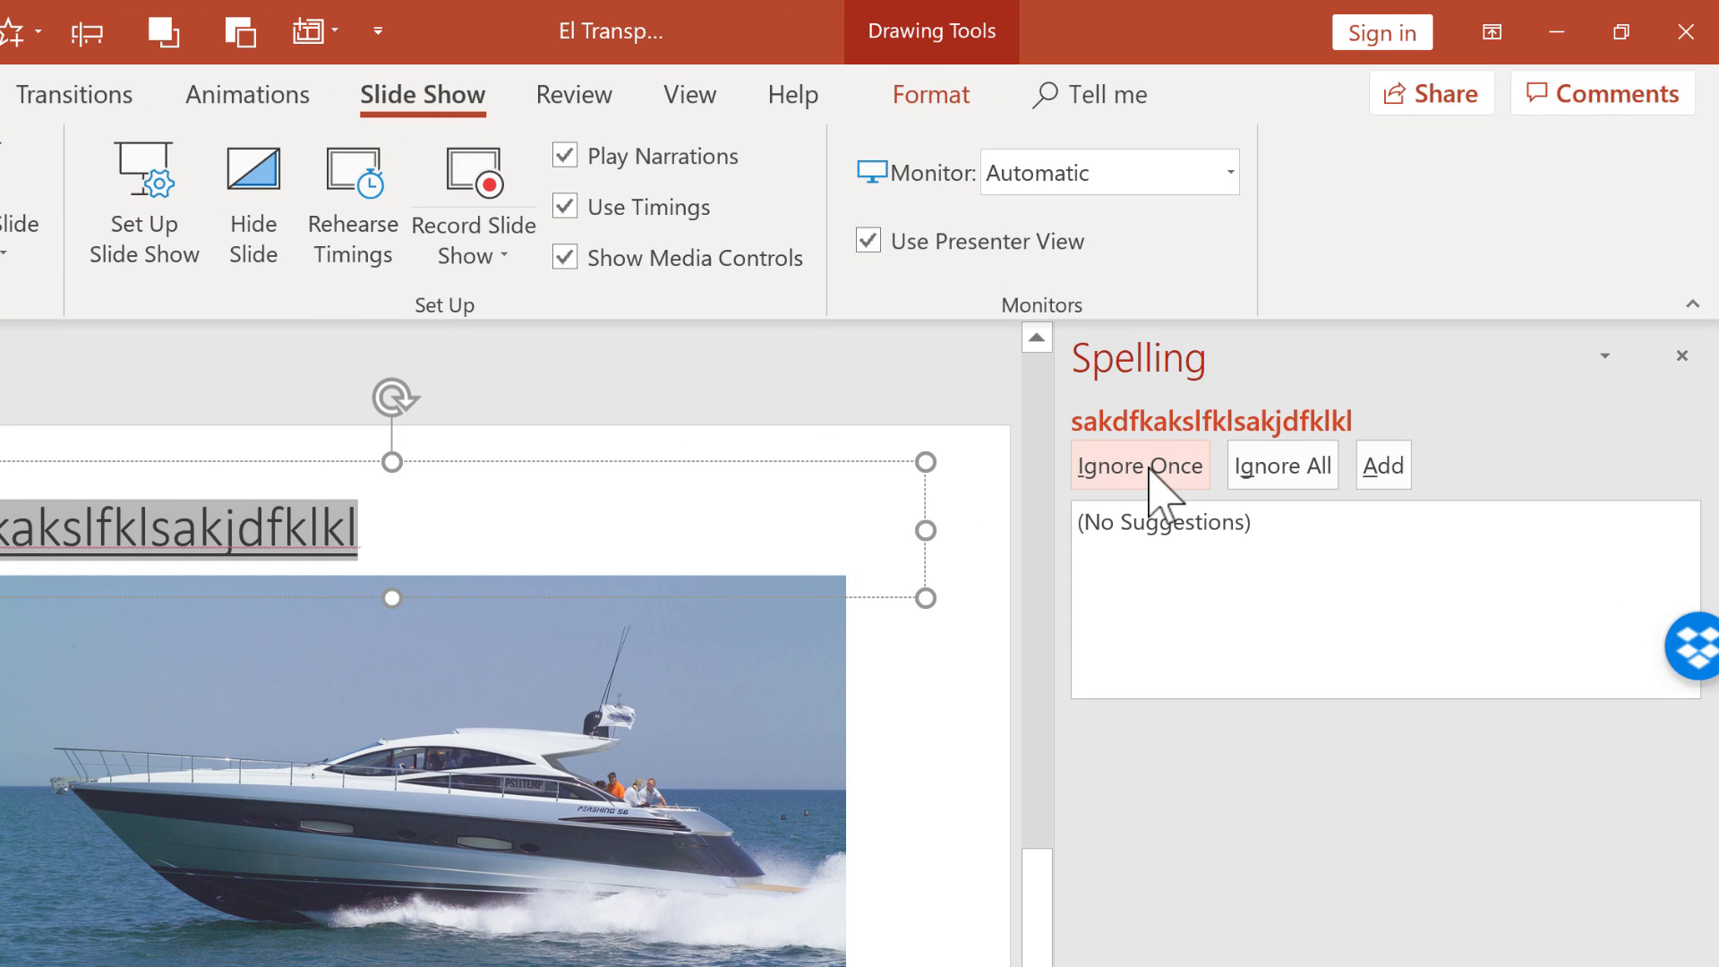
{"action": "mouse_move", "coordinate": [1110, 514]}
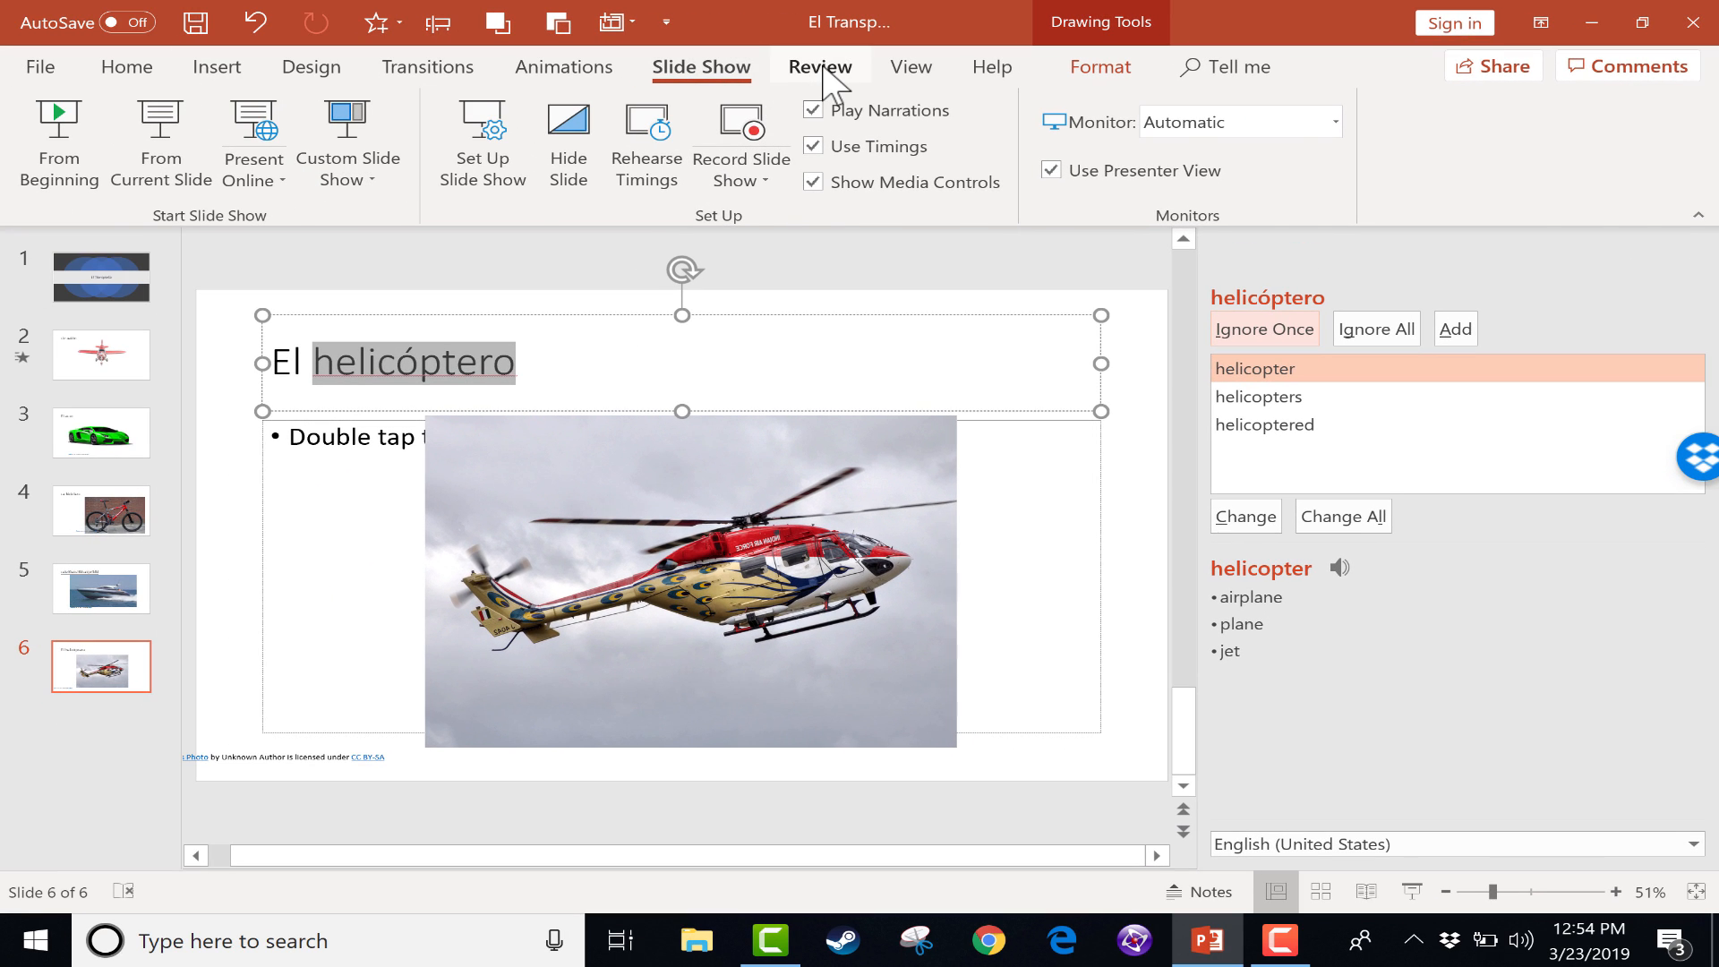
{"action": "left_click", "coordinate": [820, 67]}
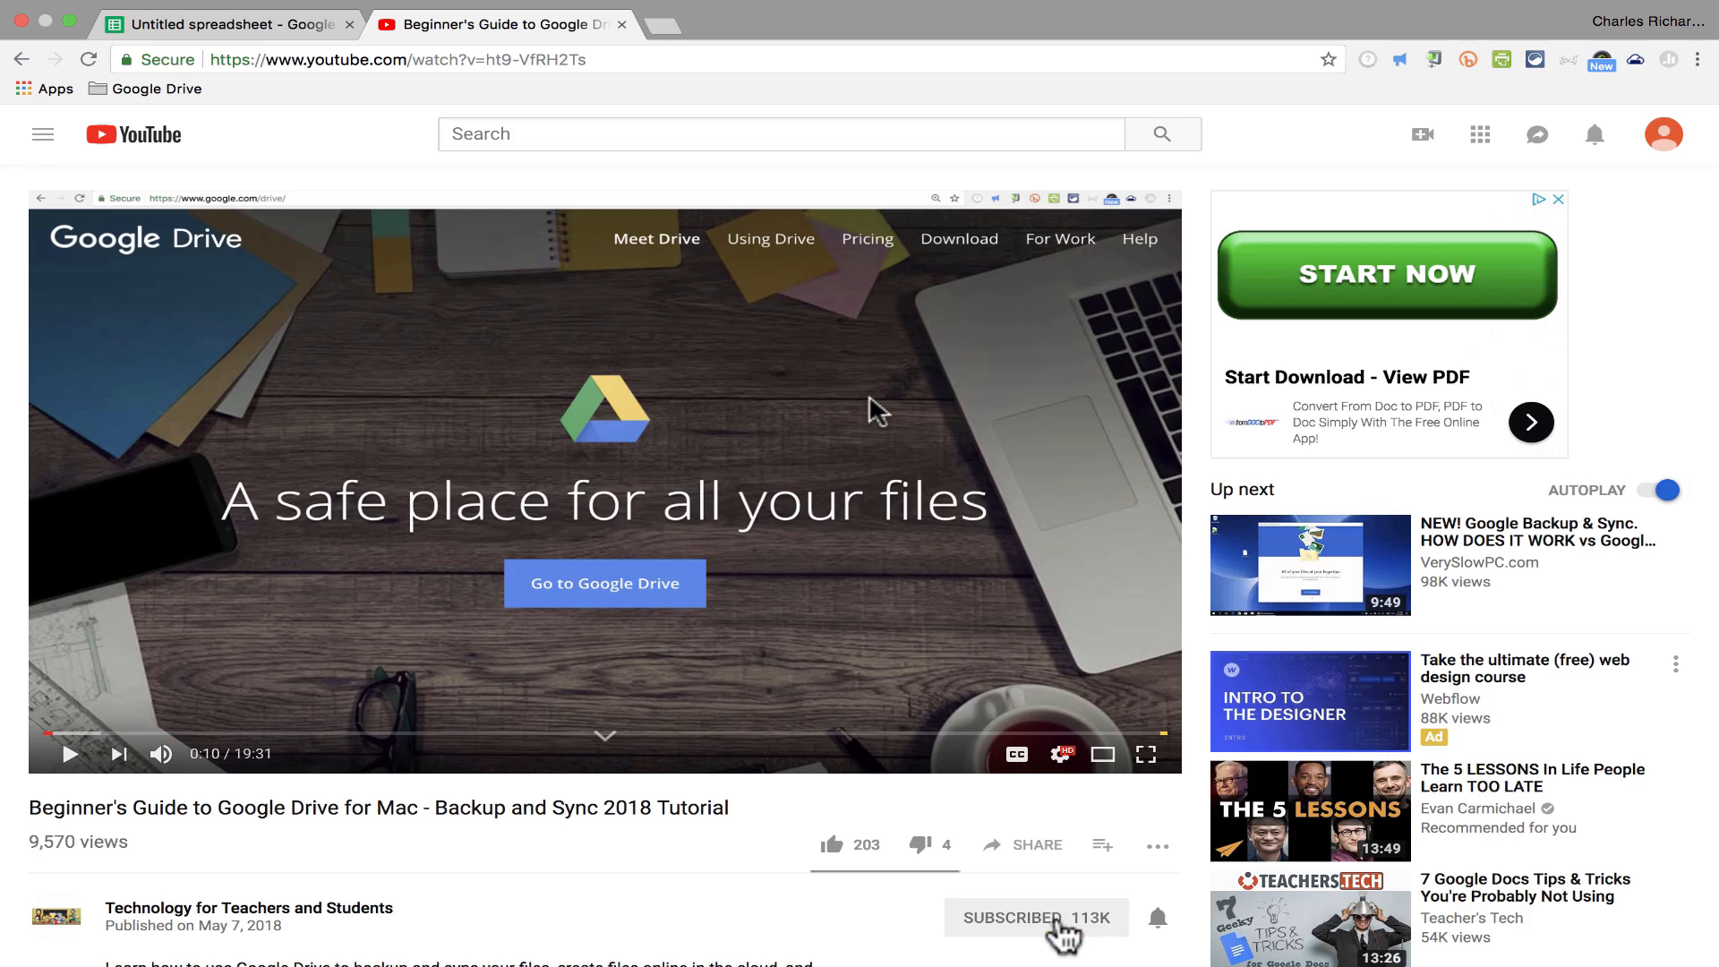
- Subscribe to the Technology for Teachers and Students YouTube channel
{"action": "left_click", "coordinate": [1035, 918]}
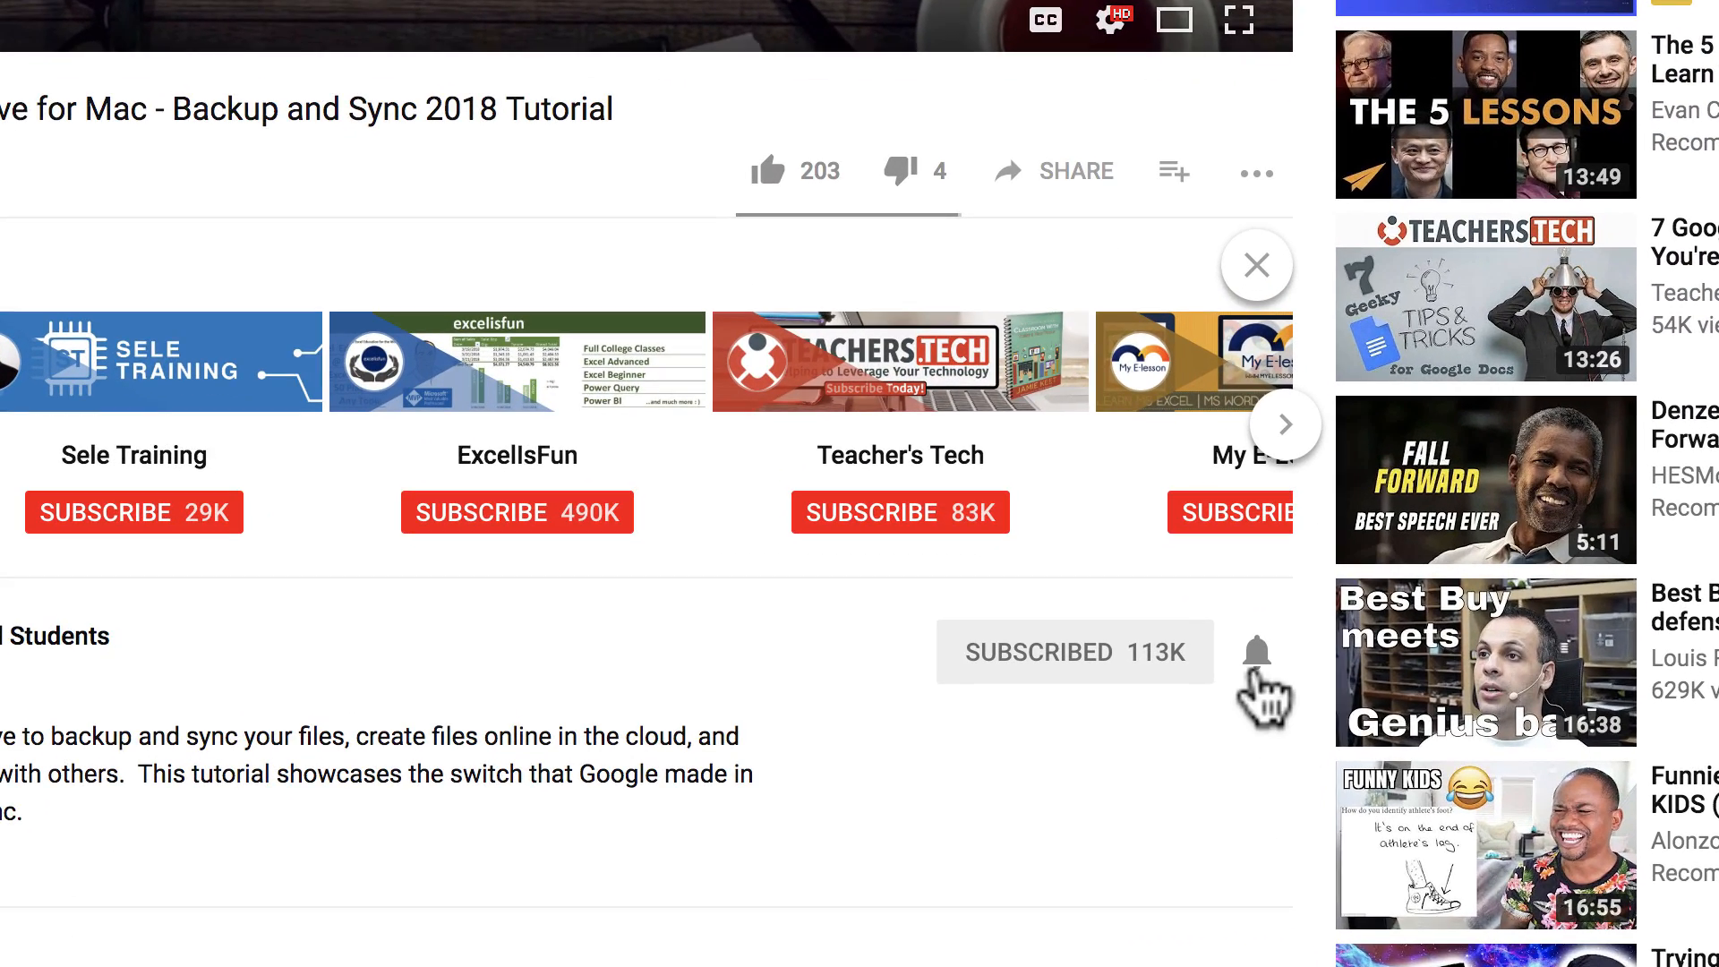
{"action": "mouse_move", "coordinate": [1259, 658]}
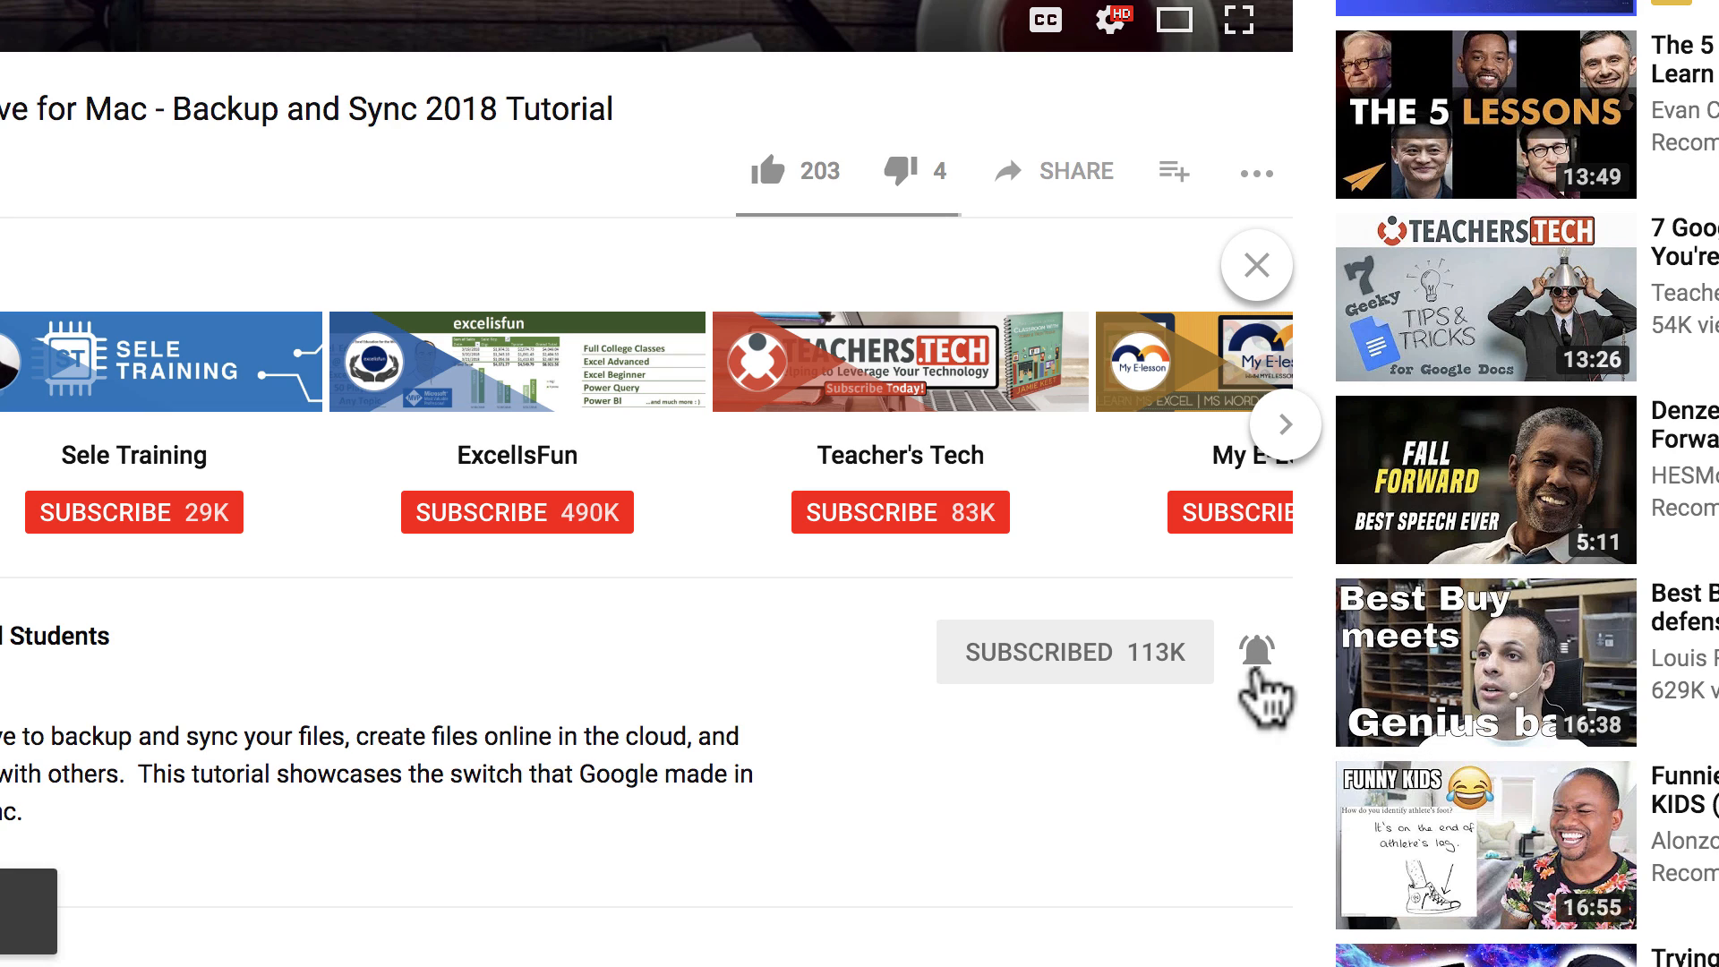
{"action": "mouse_move", "coordinate": [1281, 707]}
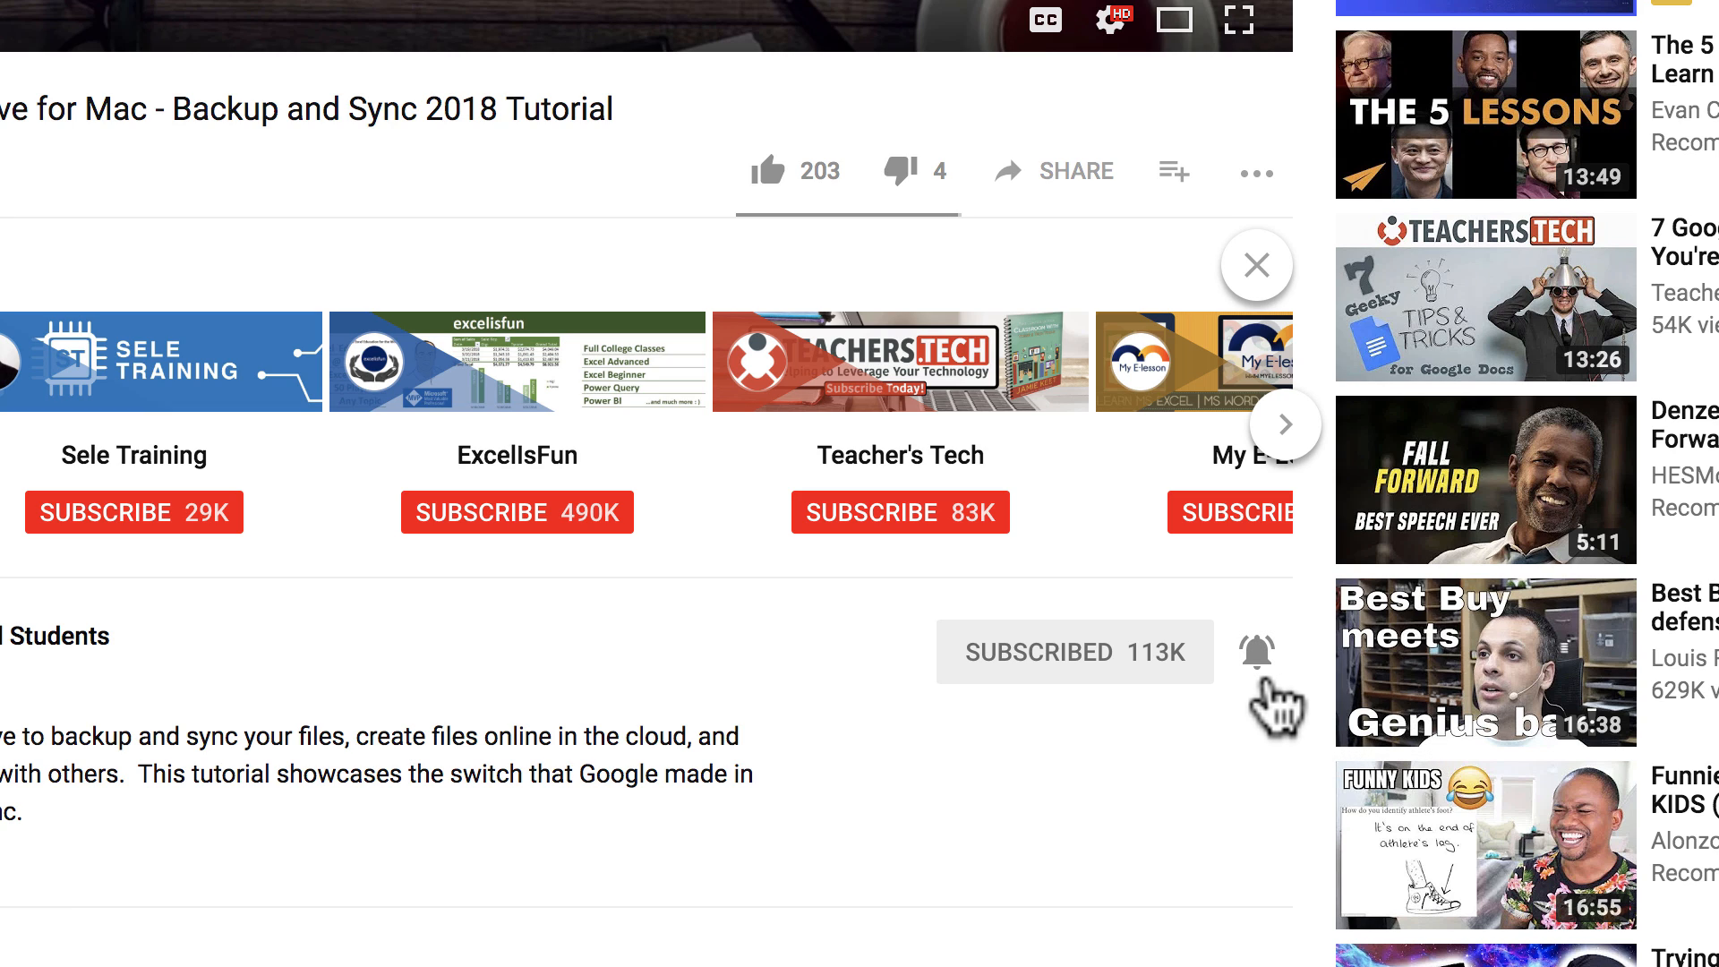